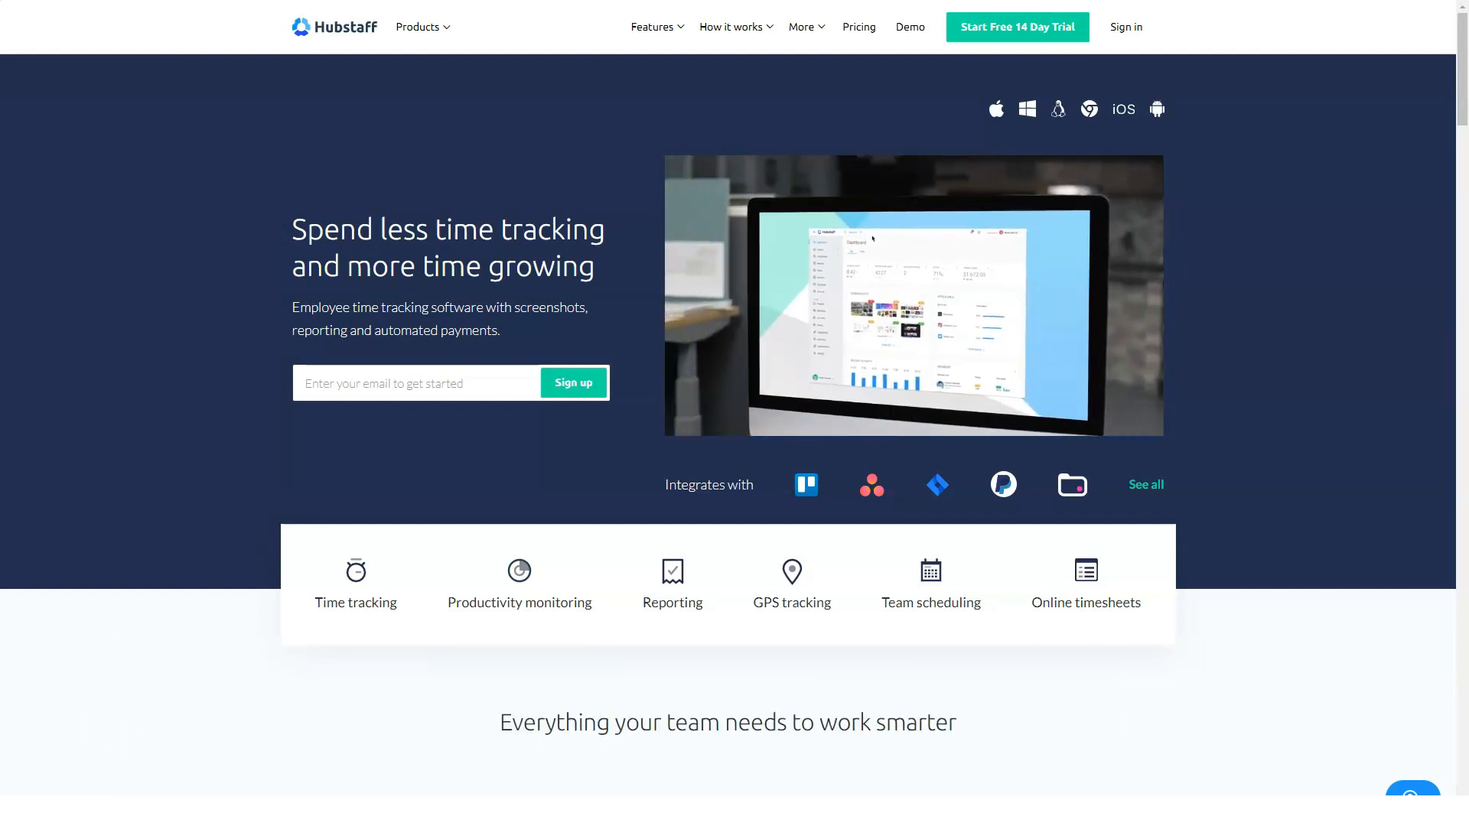
# Step: Scroll down the homepage feature grid toward the 'See all features' link
pyautogui.click(653, 26)
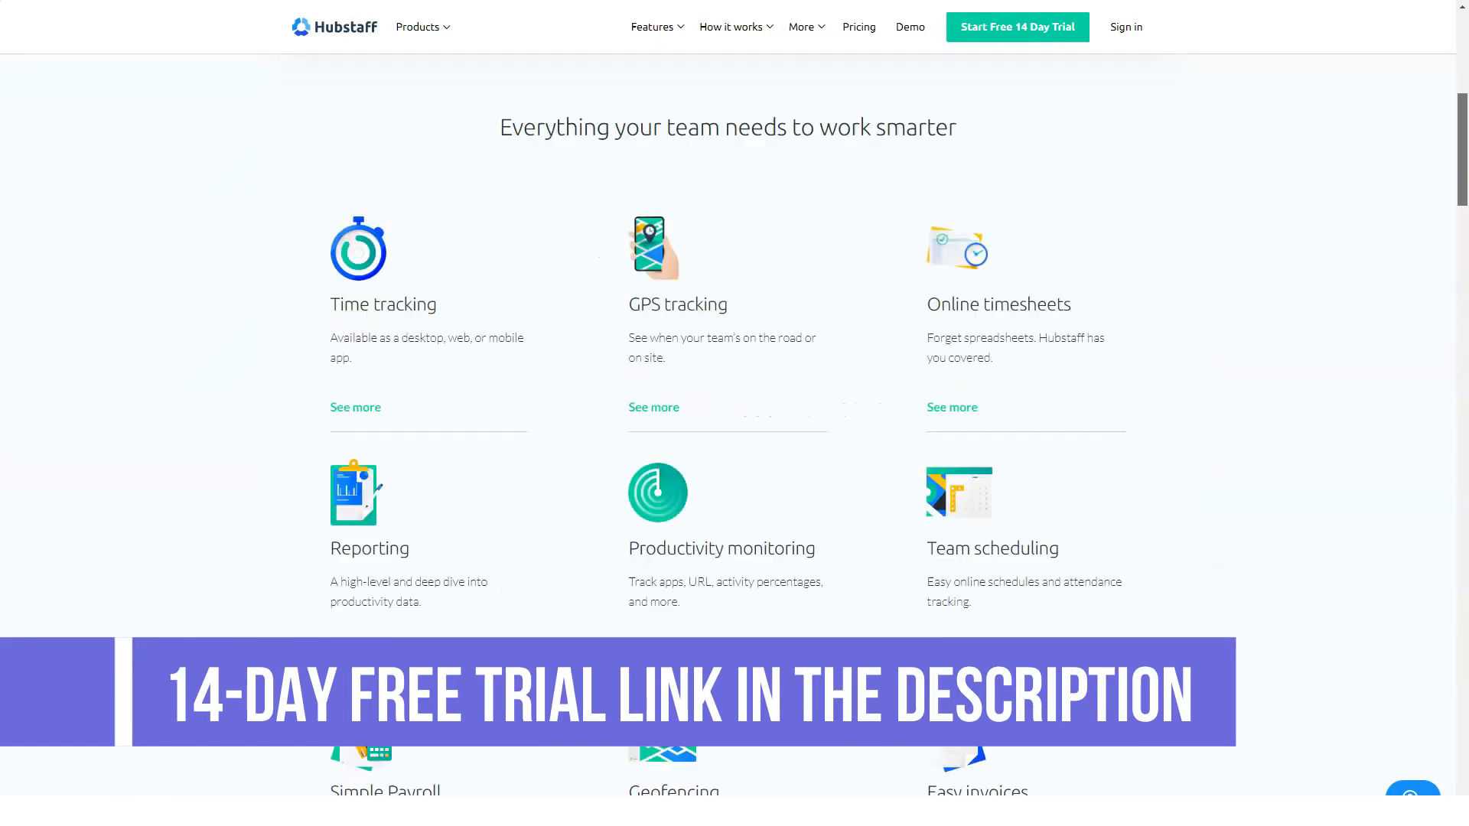
pyautogui.scroll(-3)
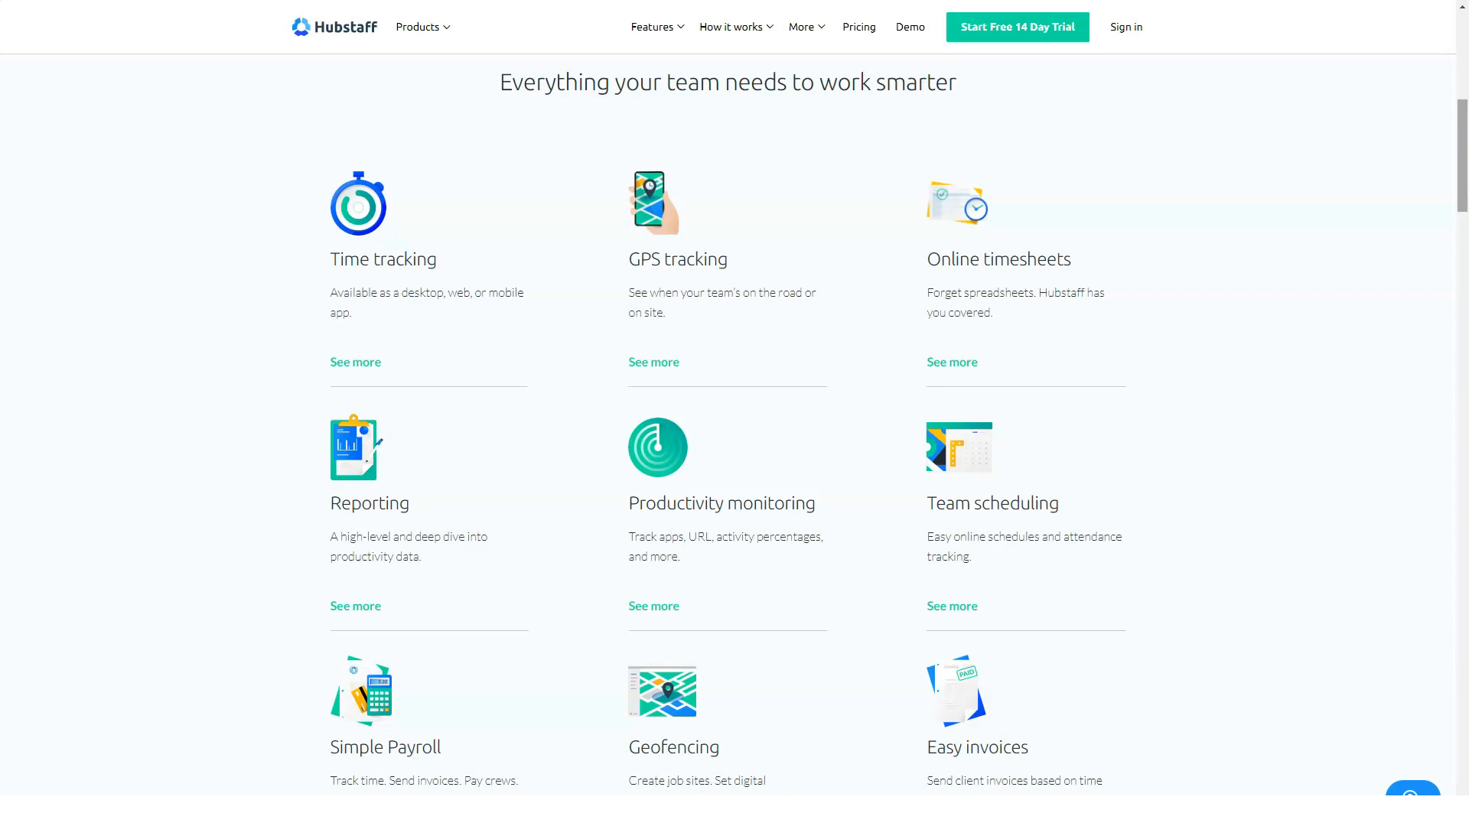
pyautogui.scroll(-3)
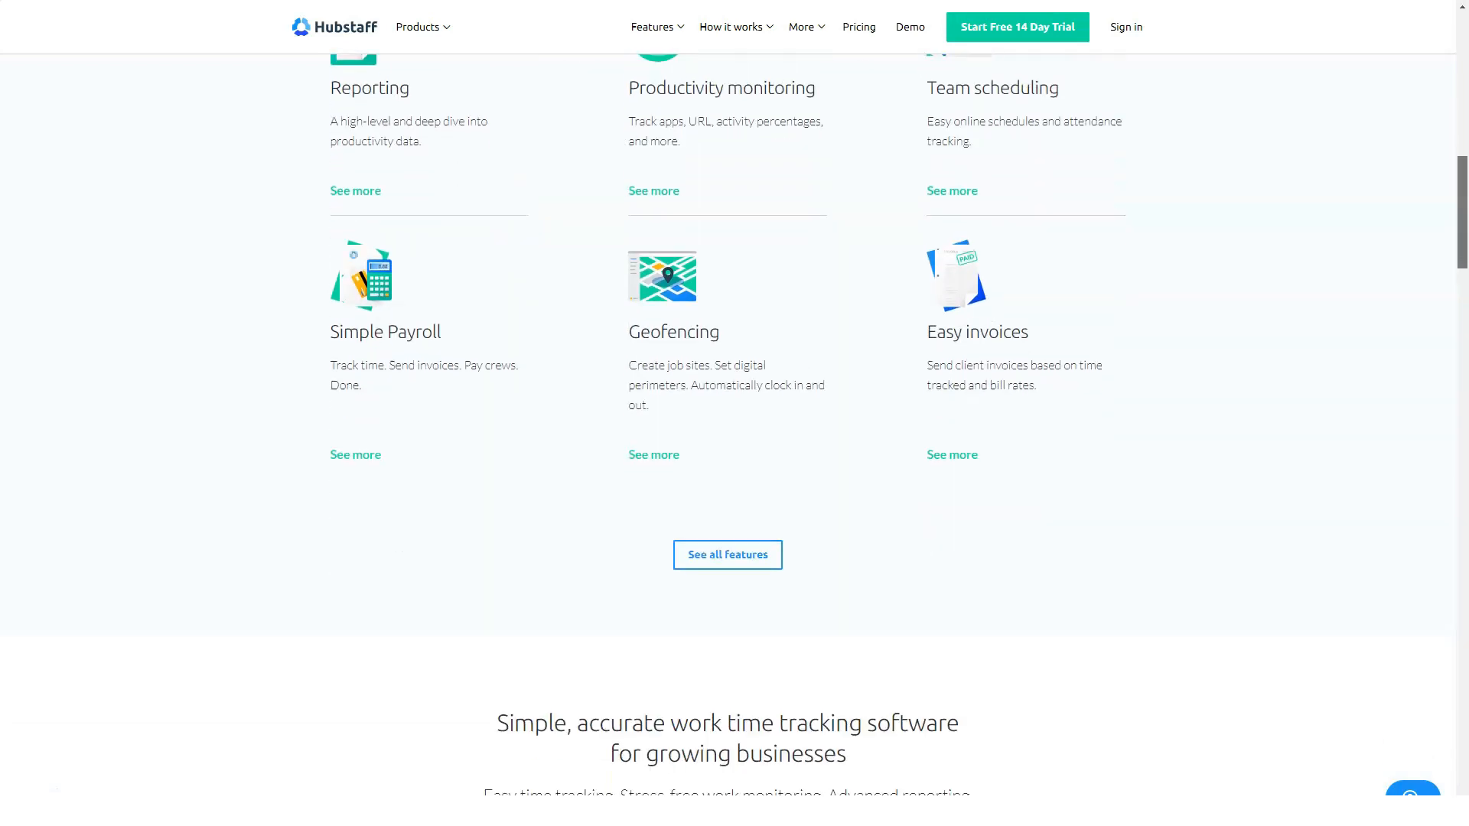
pyautogui.scroll(-3)
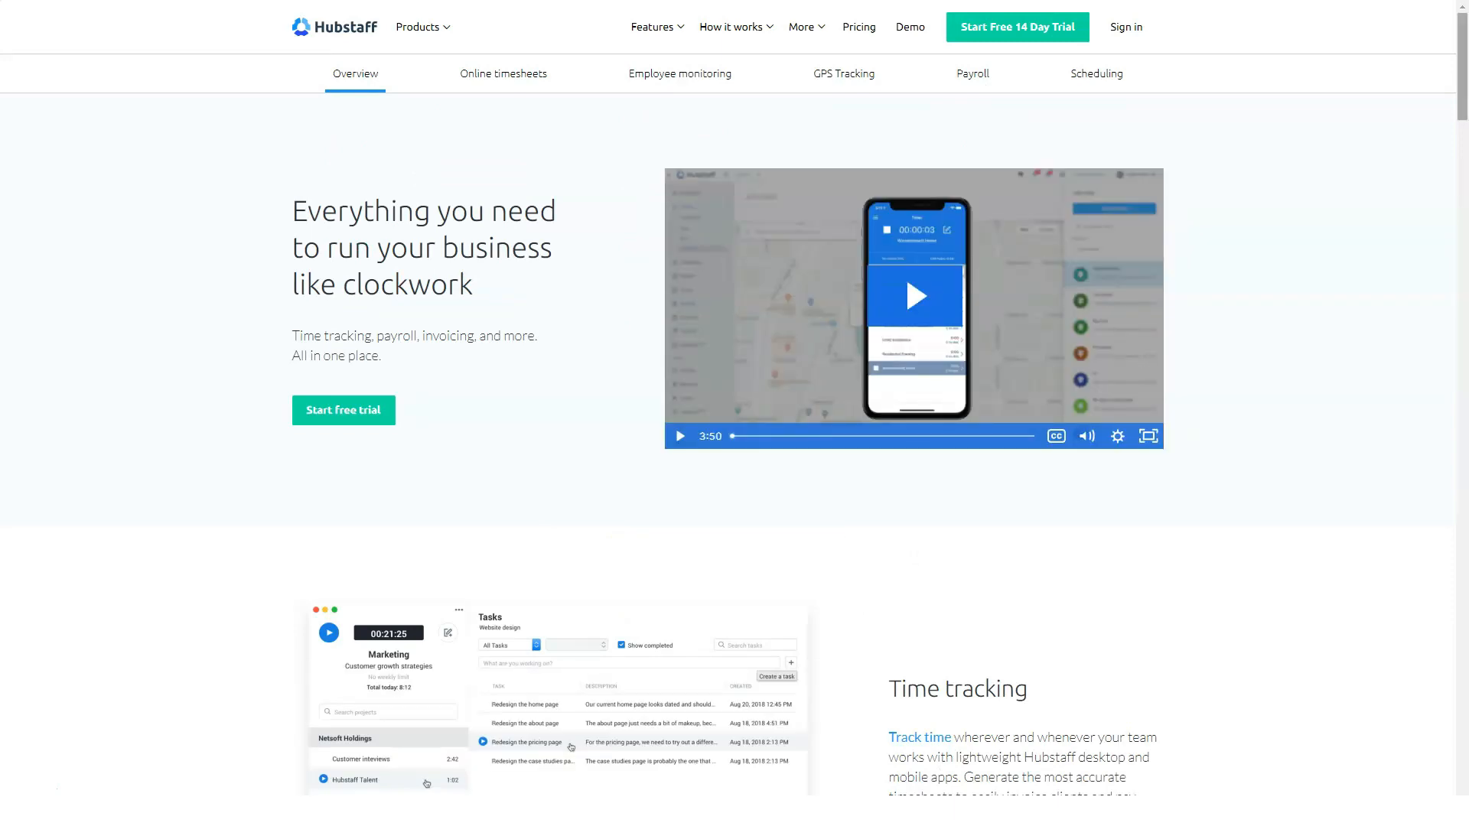
# Step: Read down the features overview through its time tracking and payroll sections
pyautogui.scroll(-3)
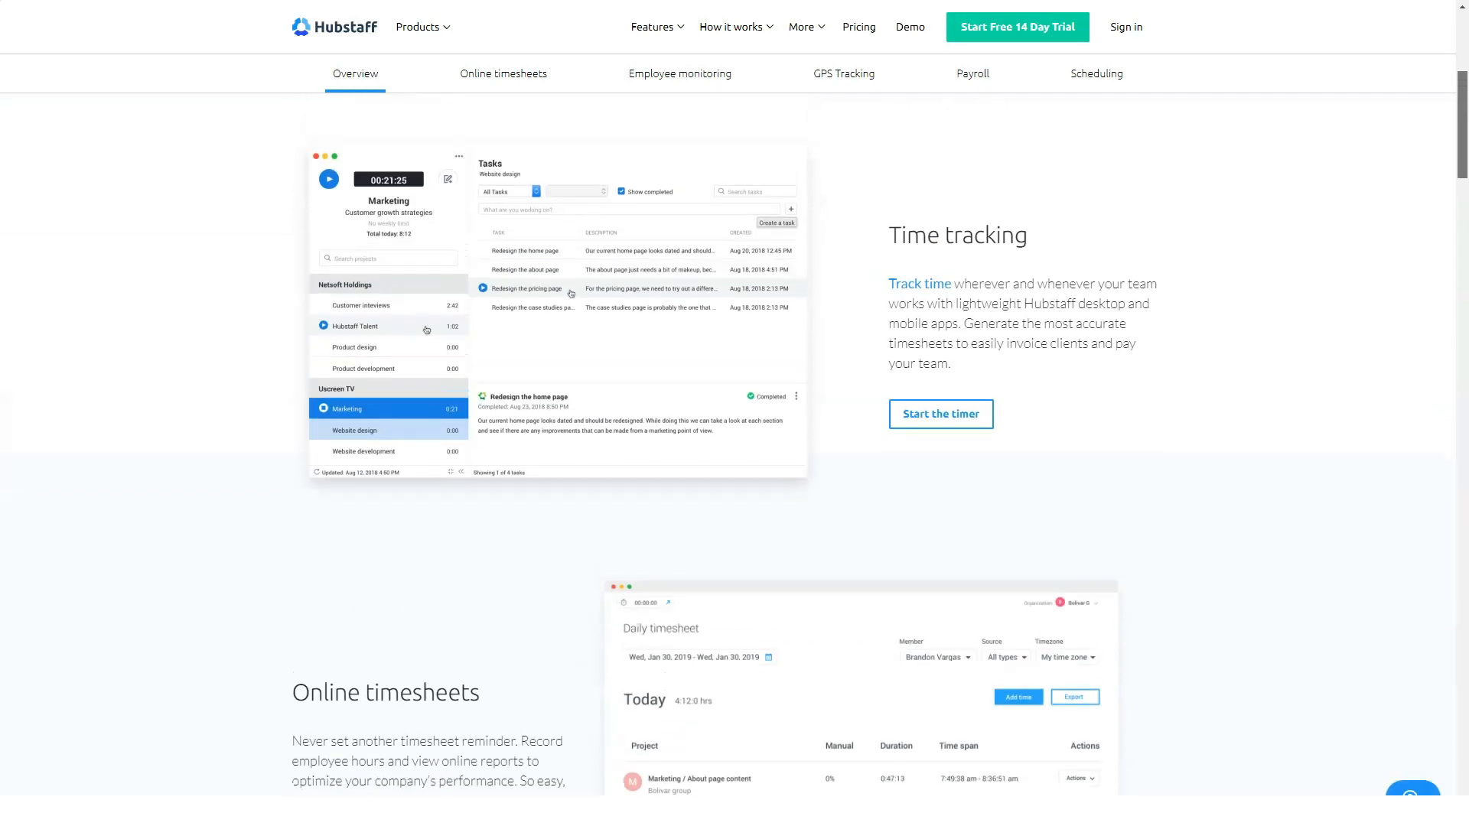
pyautogui.scroll(-3)
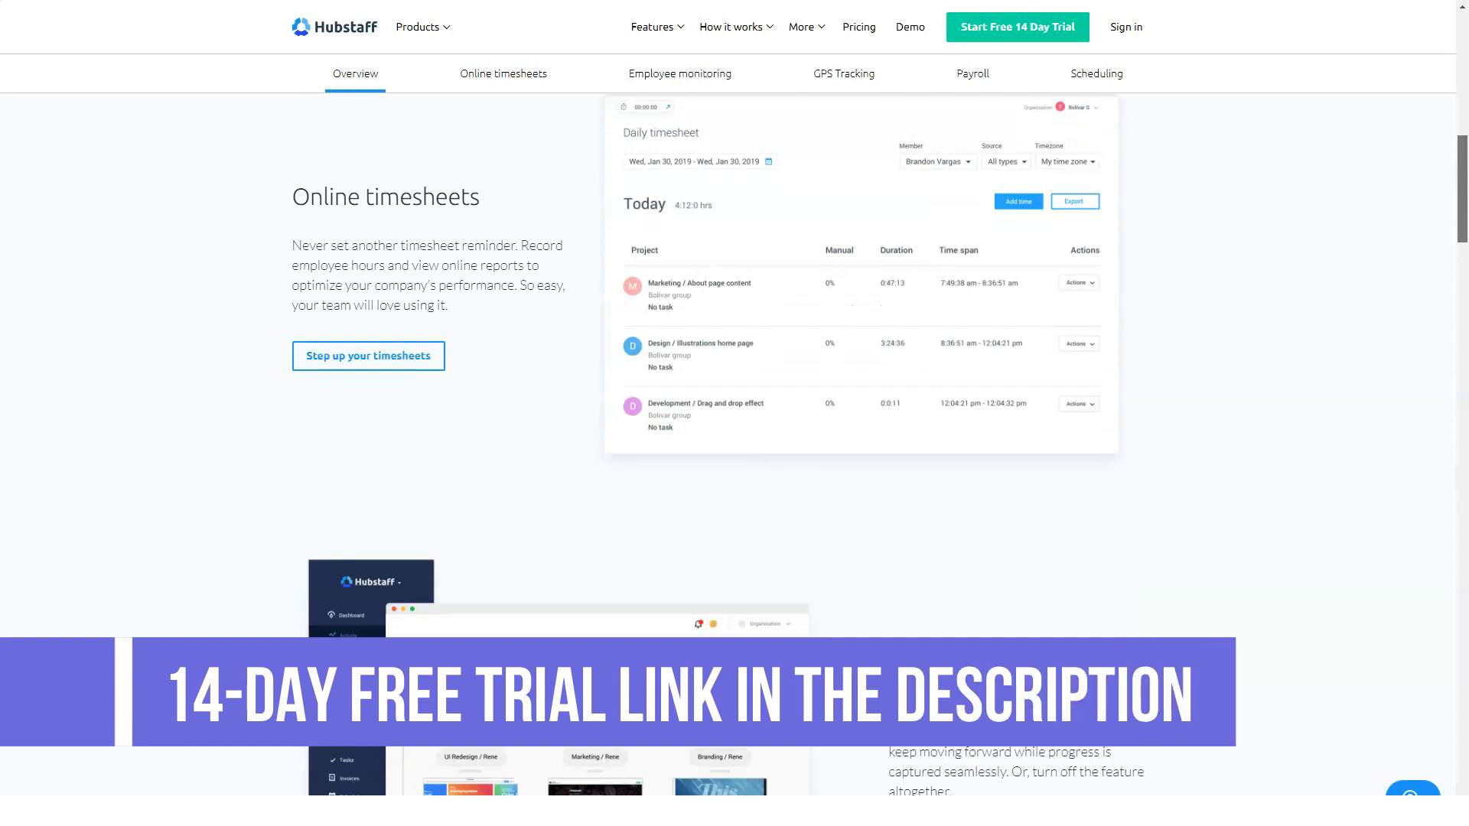
pyautogui.scroll(-3)
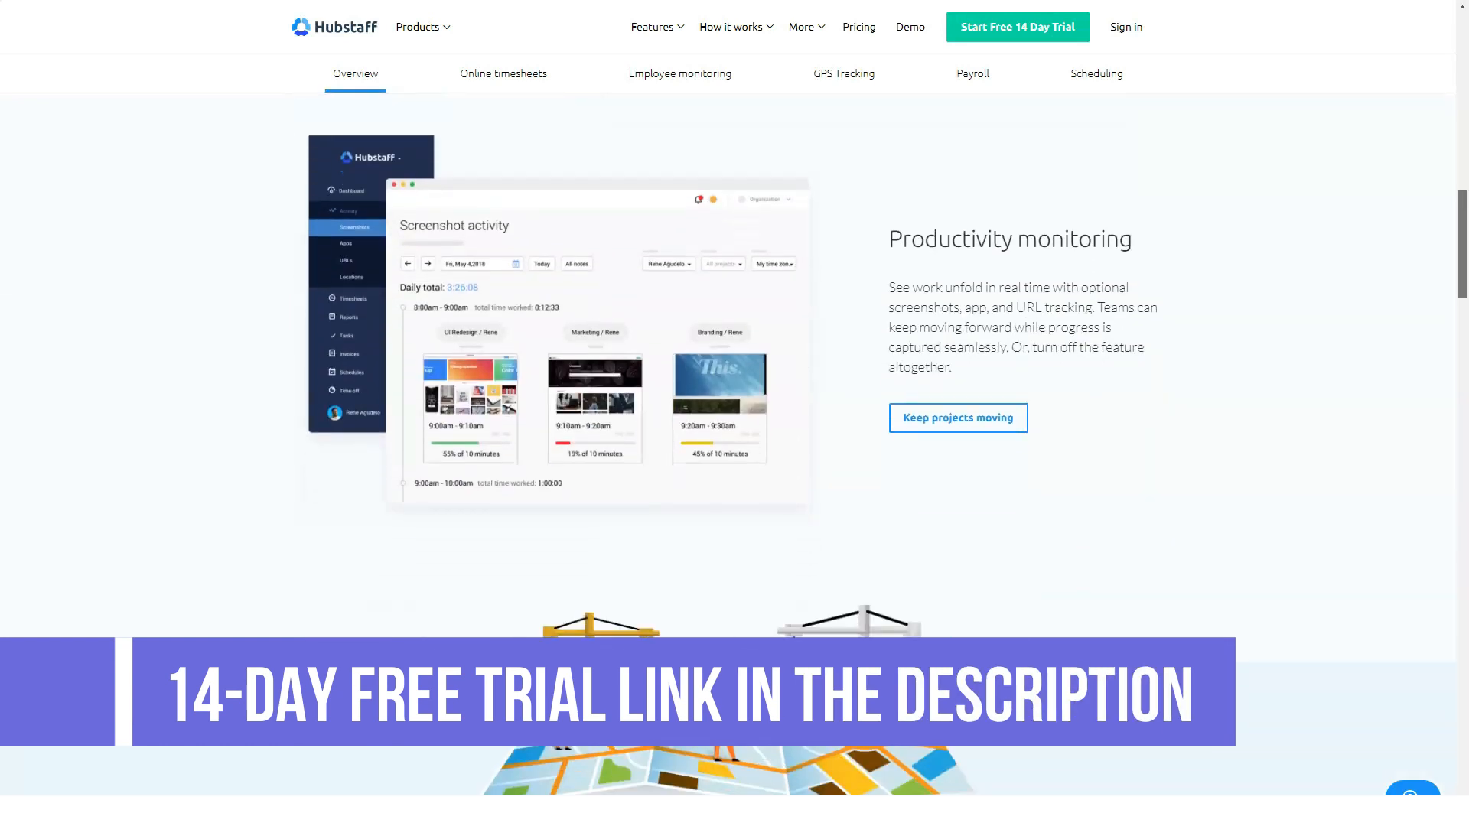
pyautogui.scroll(-3)
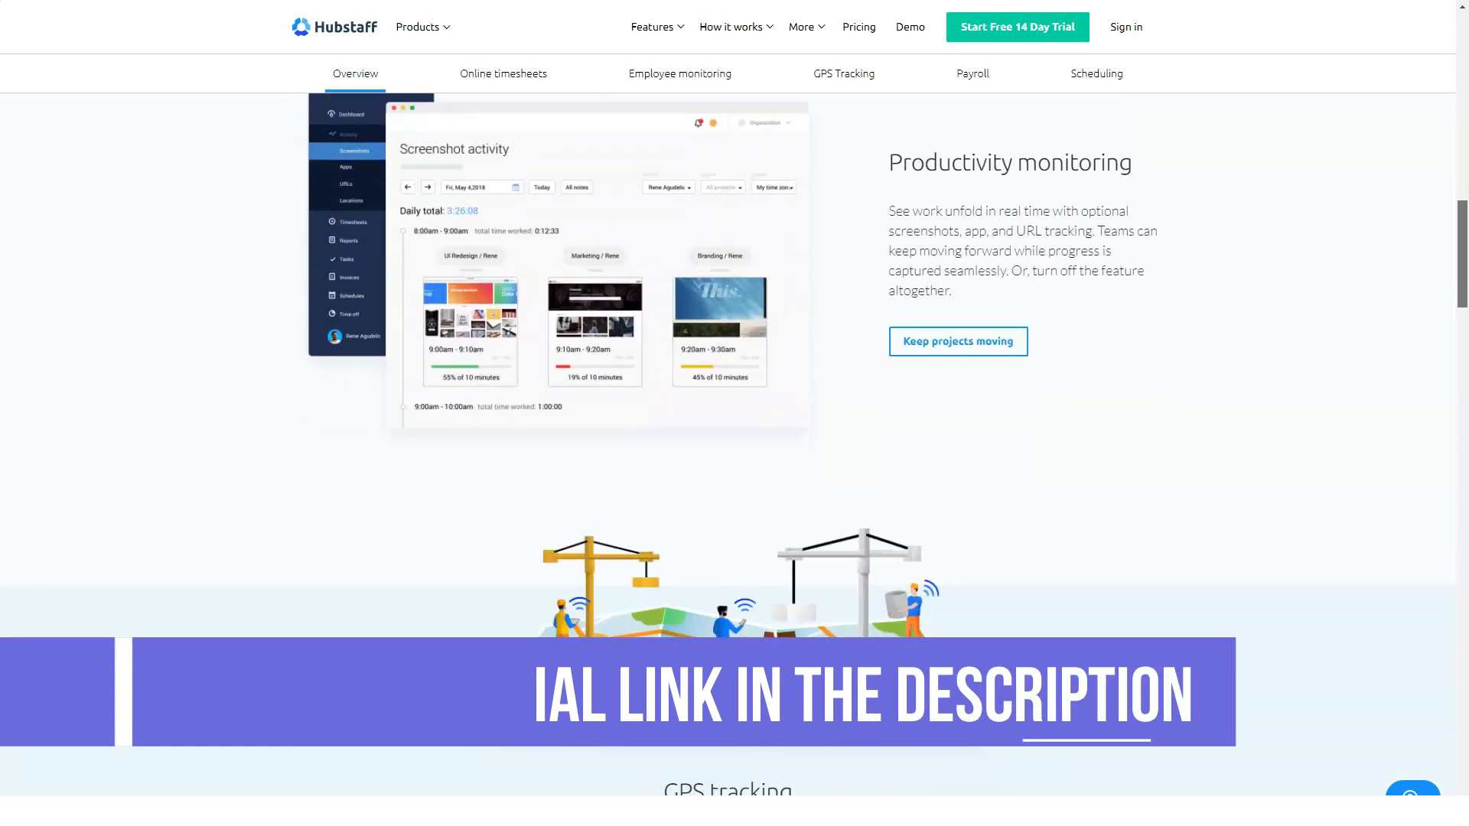
pyautogui.scroll(-3)
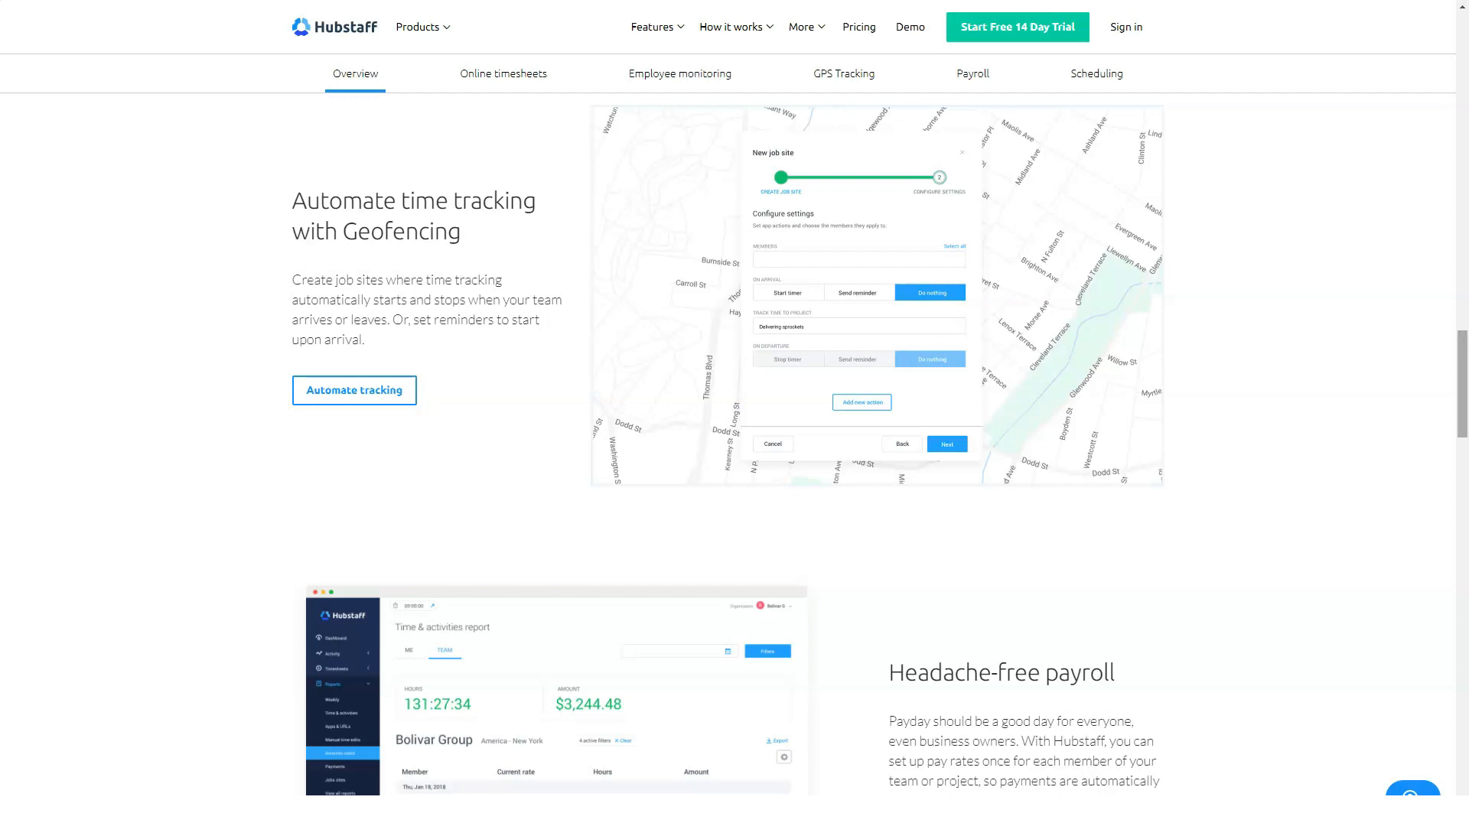
pyautogui.scroll(-3)
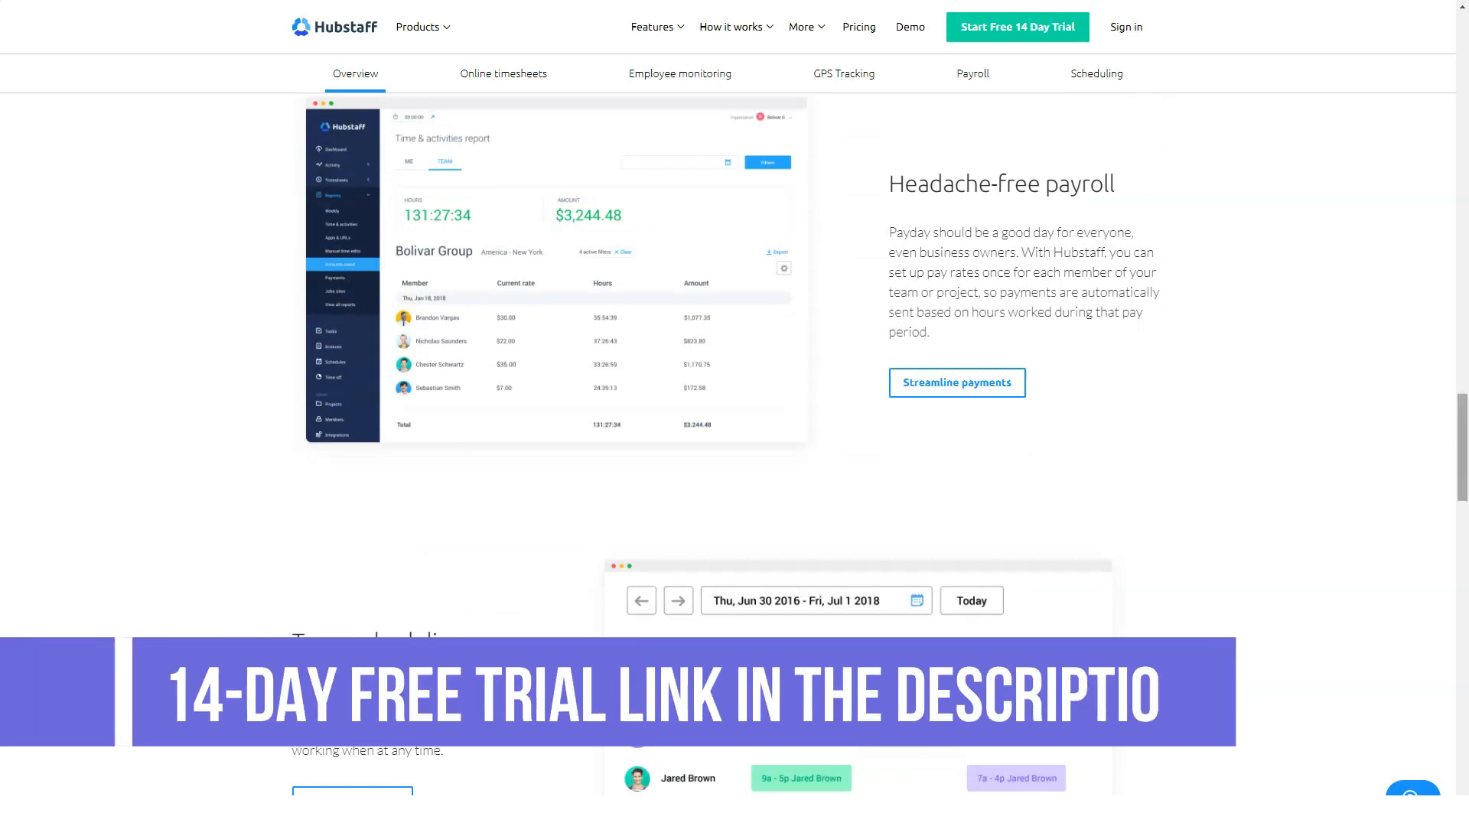
# Step: Finish the overview to the footer, then go to the Online timesheets page from the sub-navigation
pyautogui.scroll(-3)
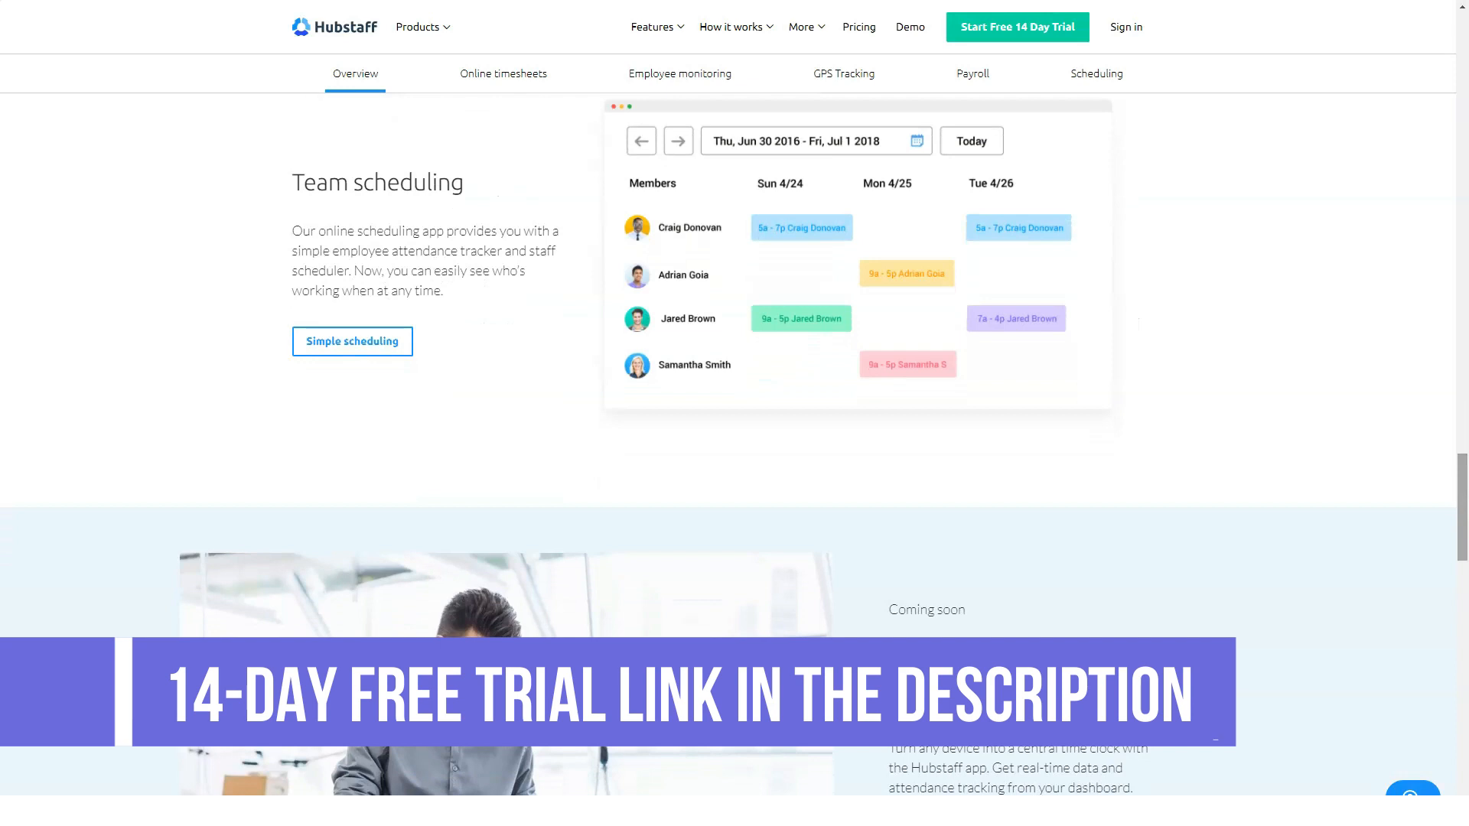
pyautogui.scroll(-3)
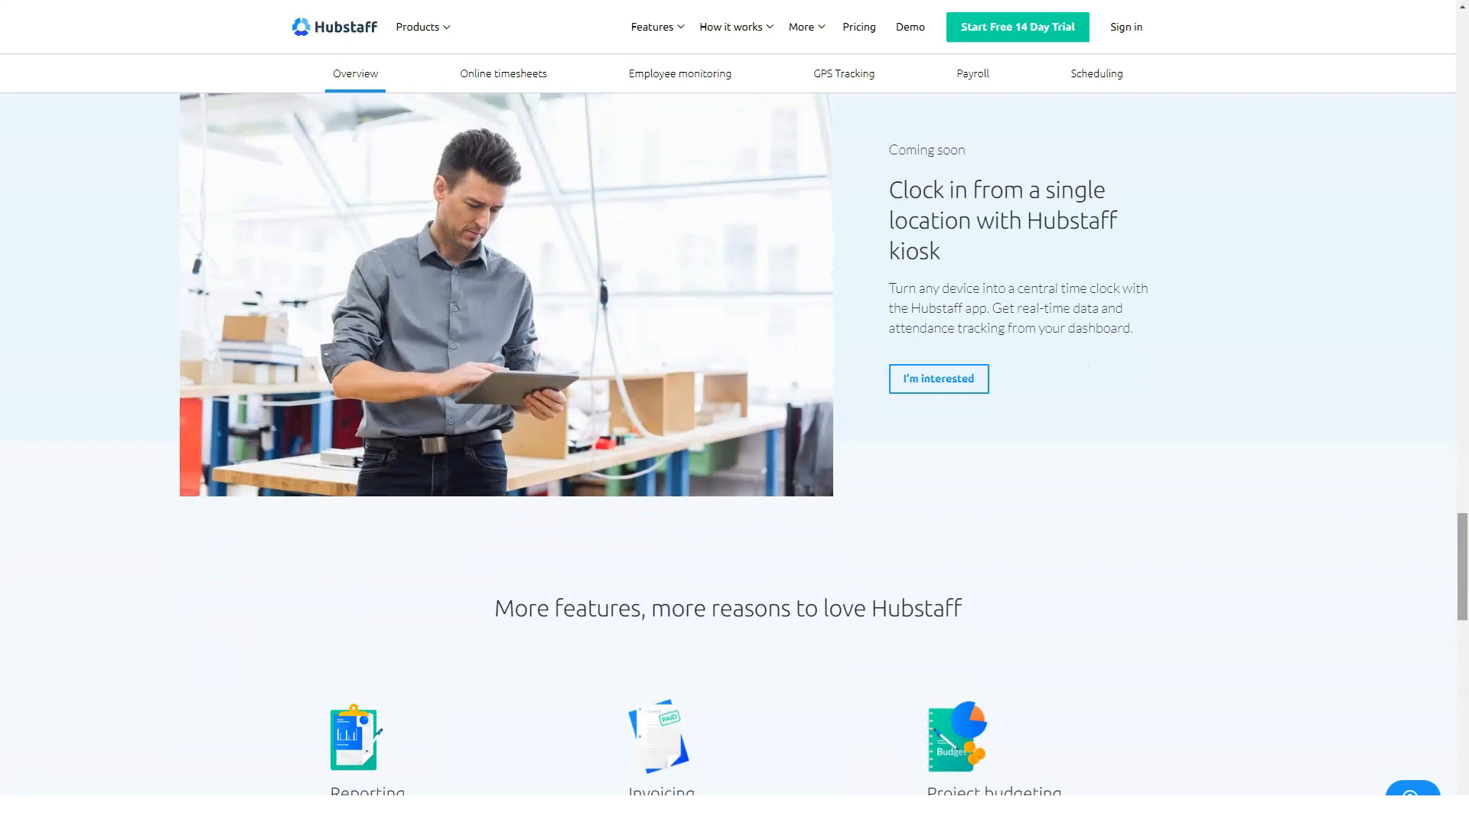
pyautogui.scroll(-3)
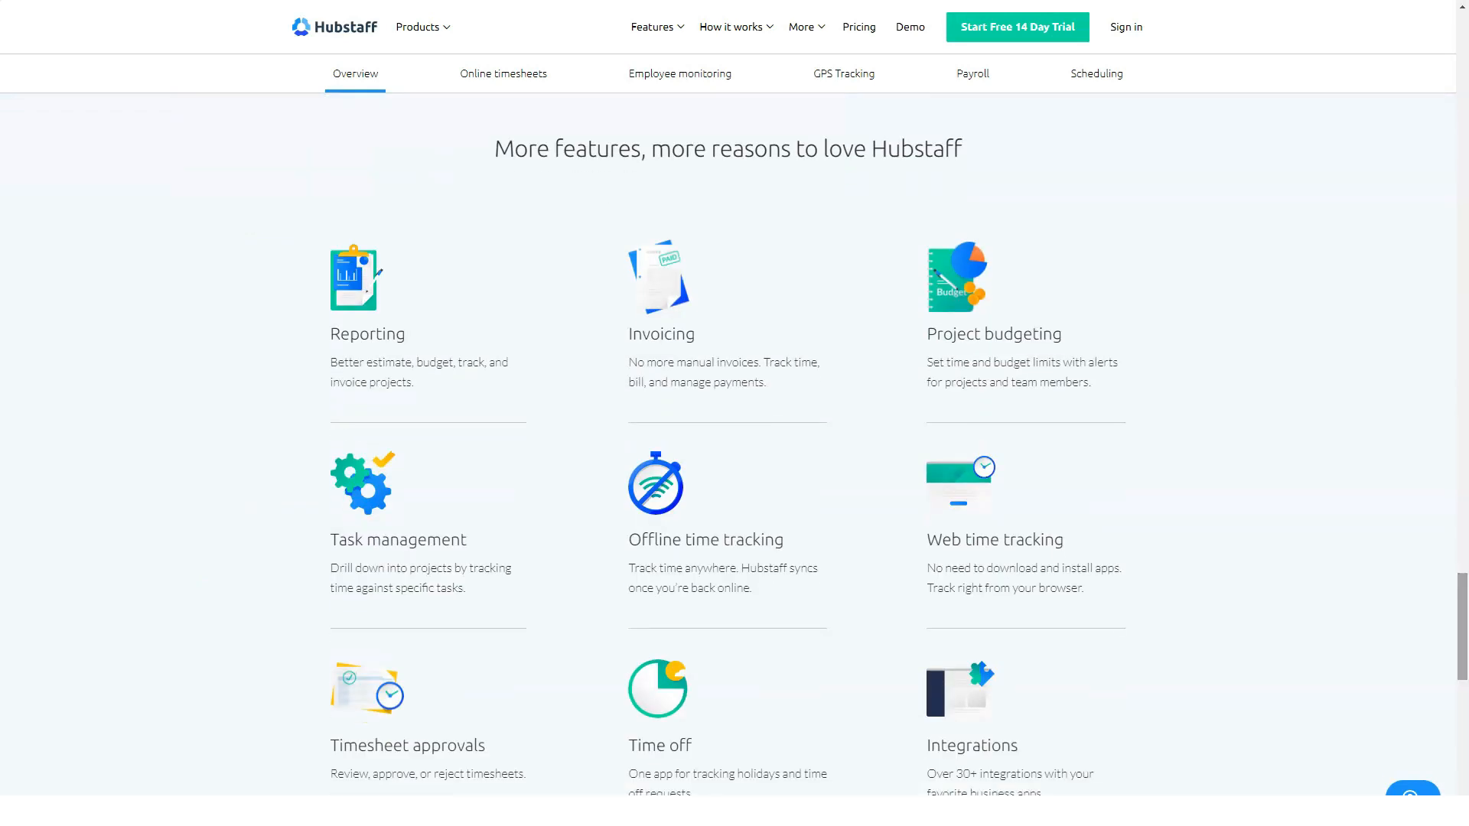
pyautogui.scroll(-3)
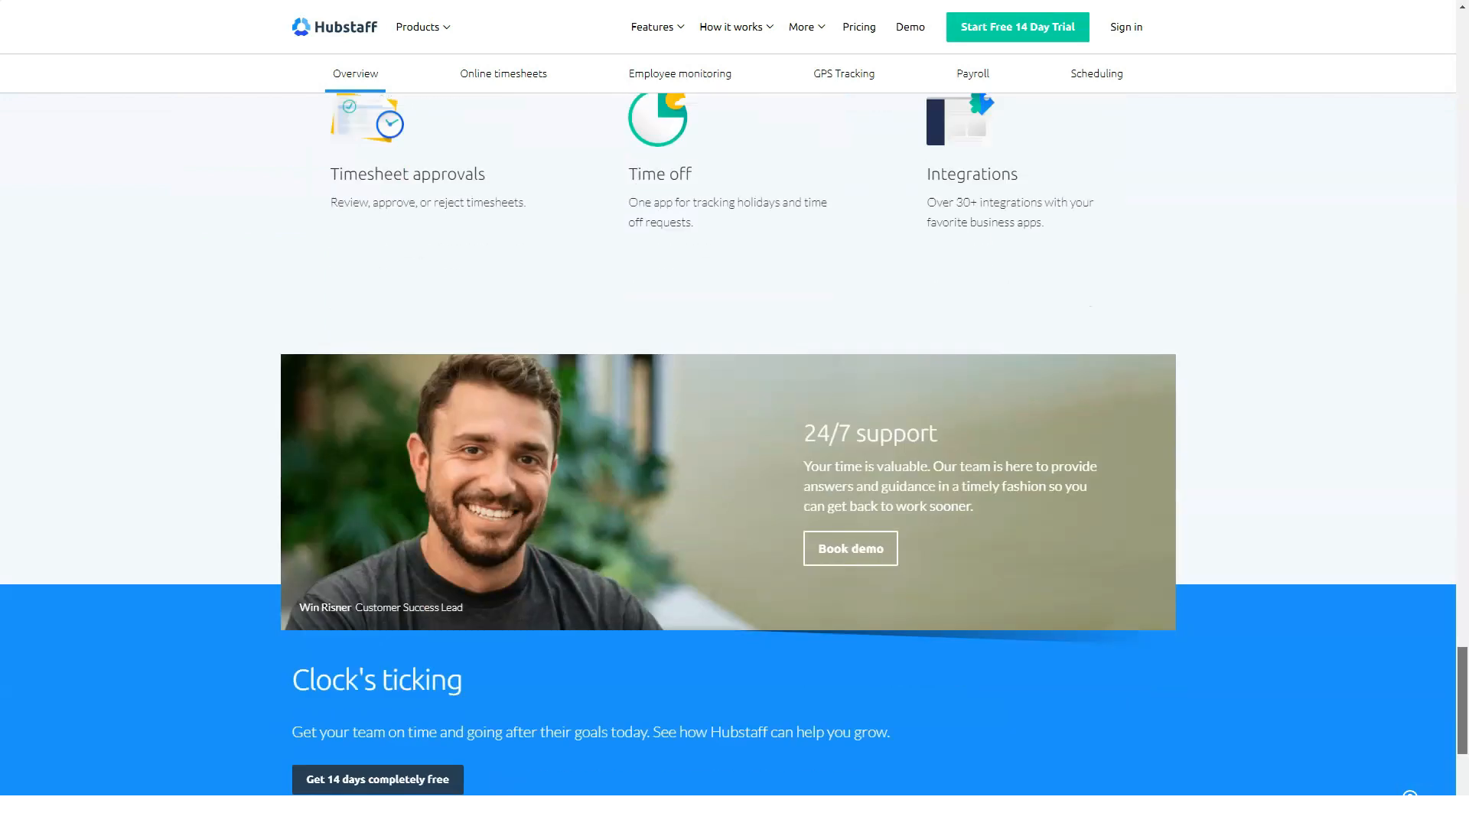
pyautogui.scroll(-3)
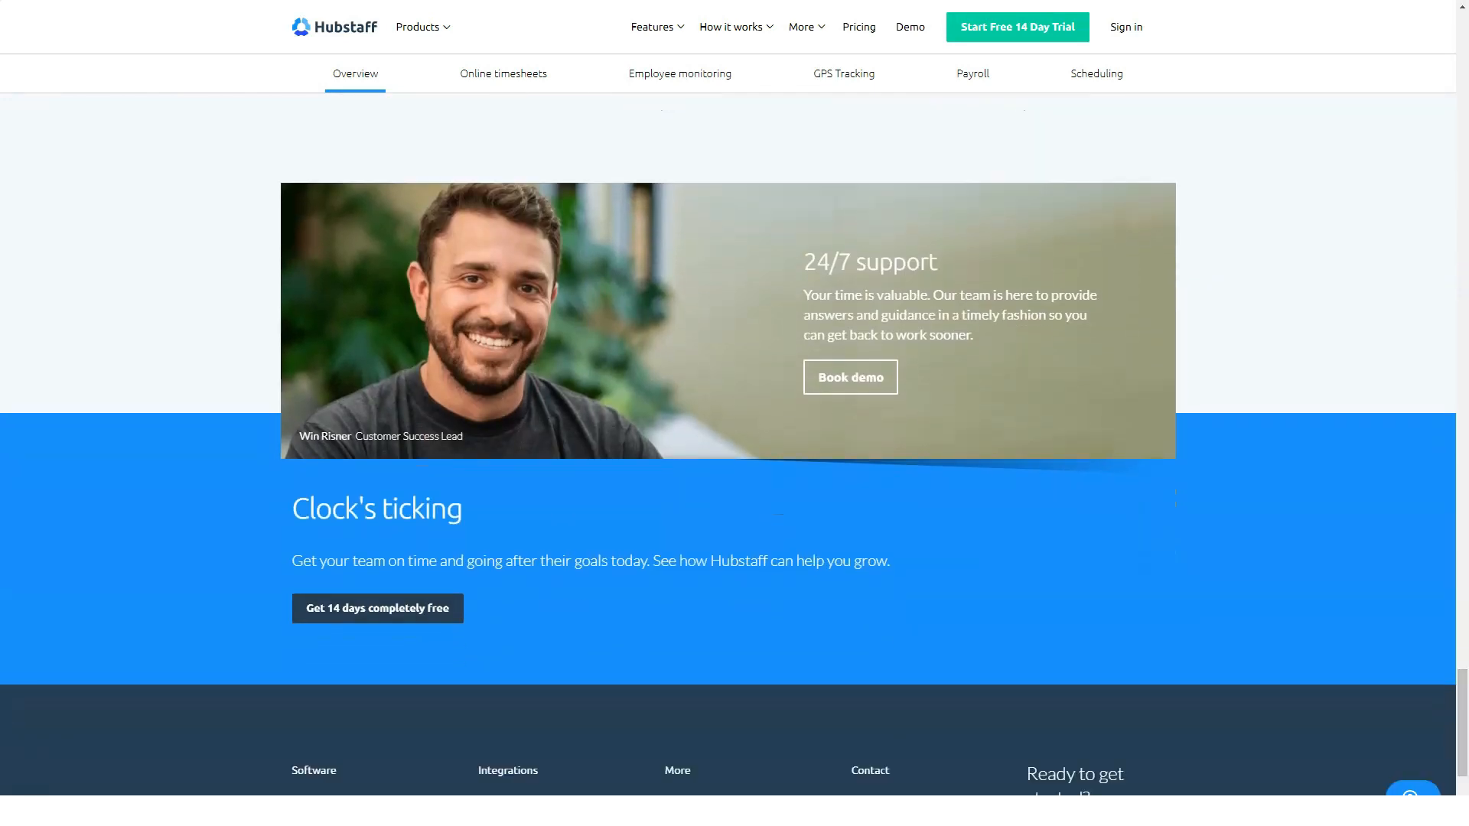
pyautogui.click(502, 73)
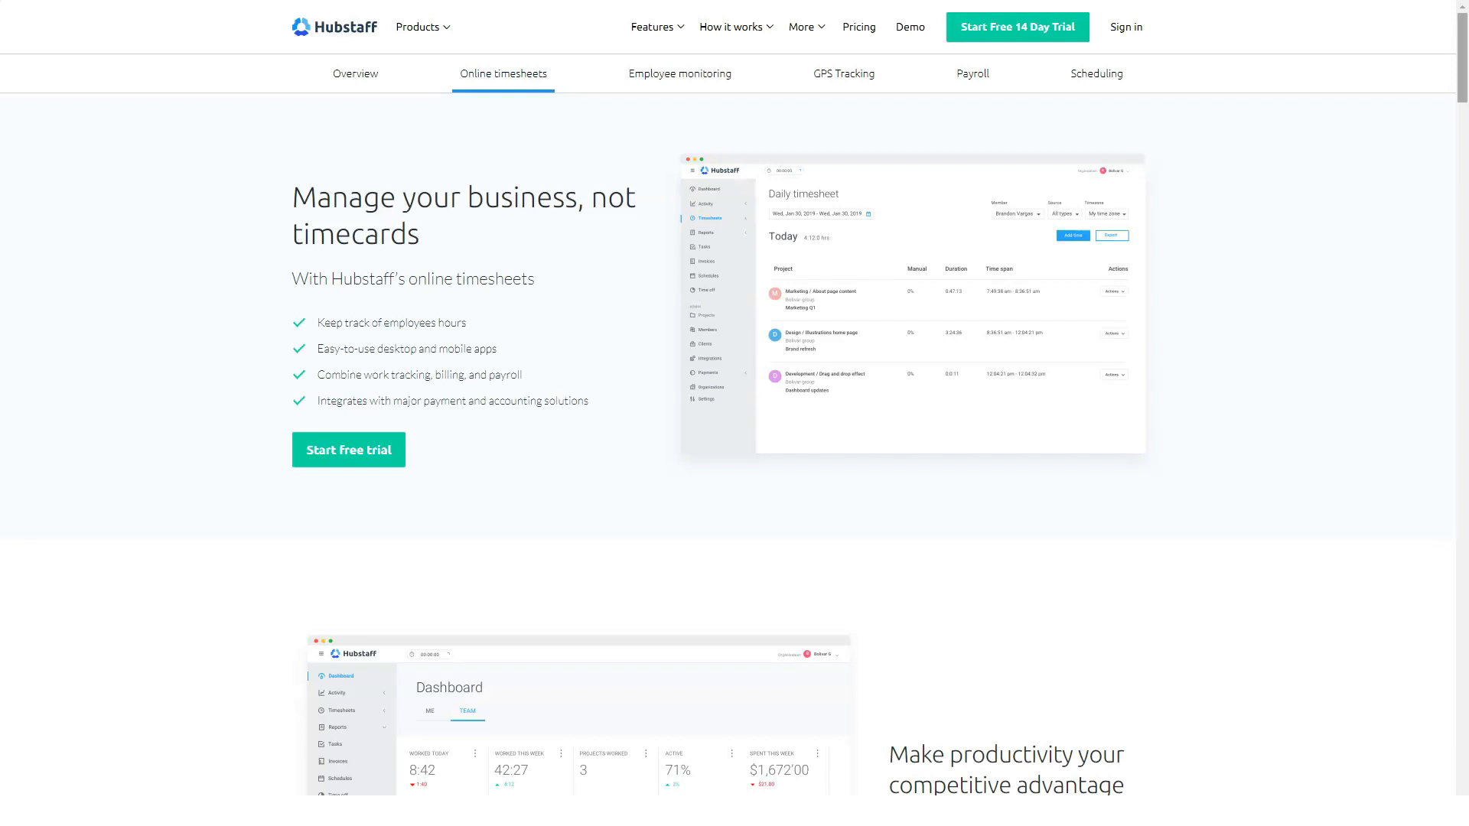
# Step: Read the timesheets intro and view the Easy time tracking and Seamless payments details
pyautogui.scroll(-3)
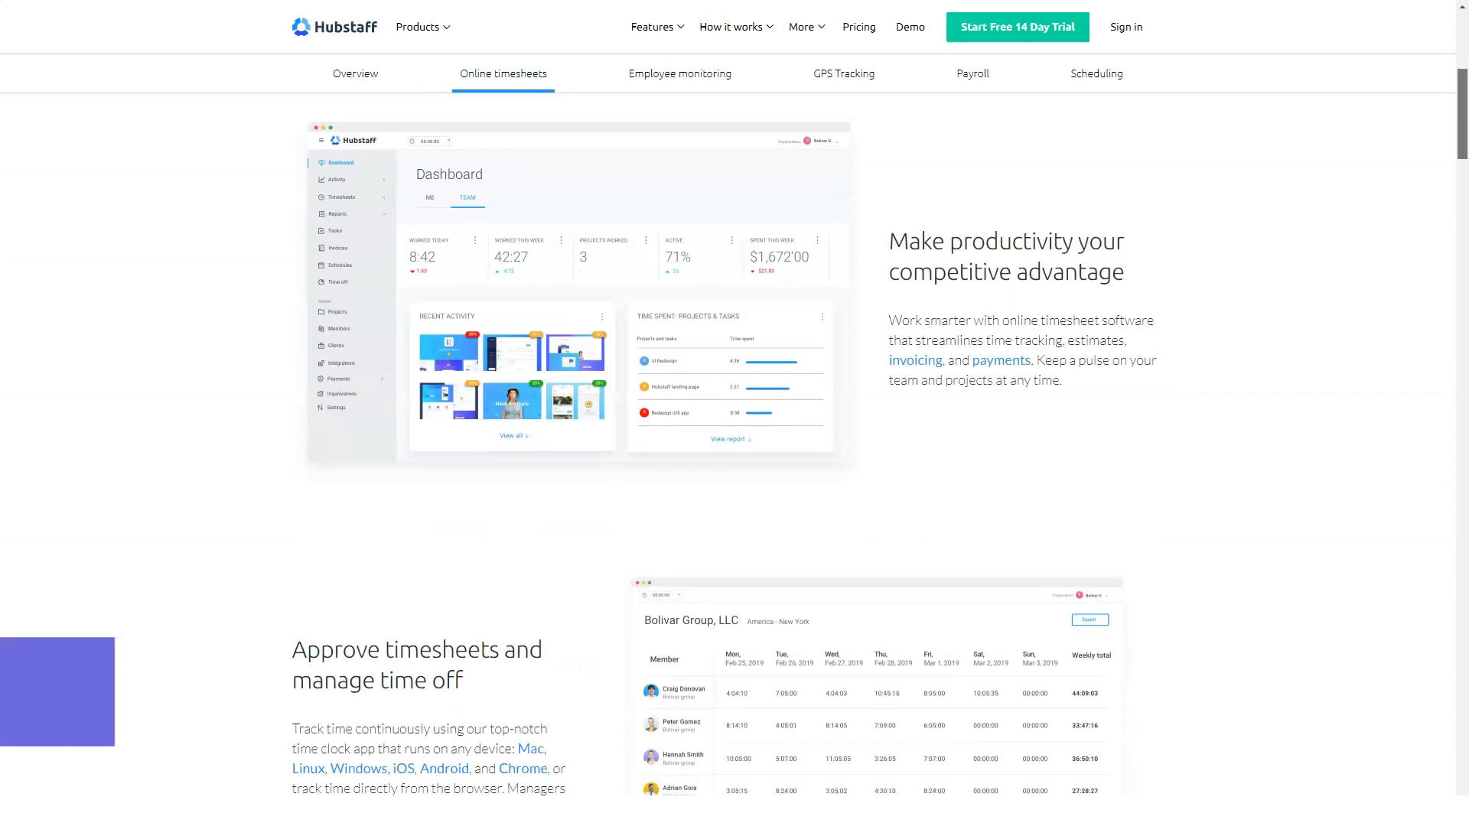
pyautogui.scroll(-3)
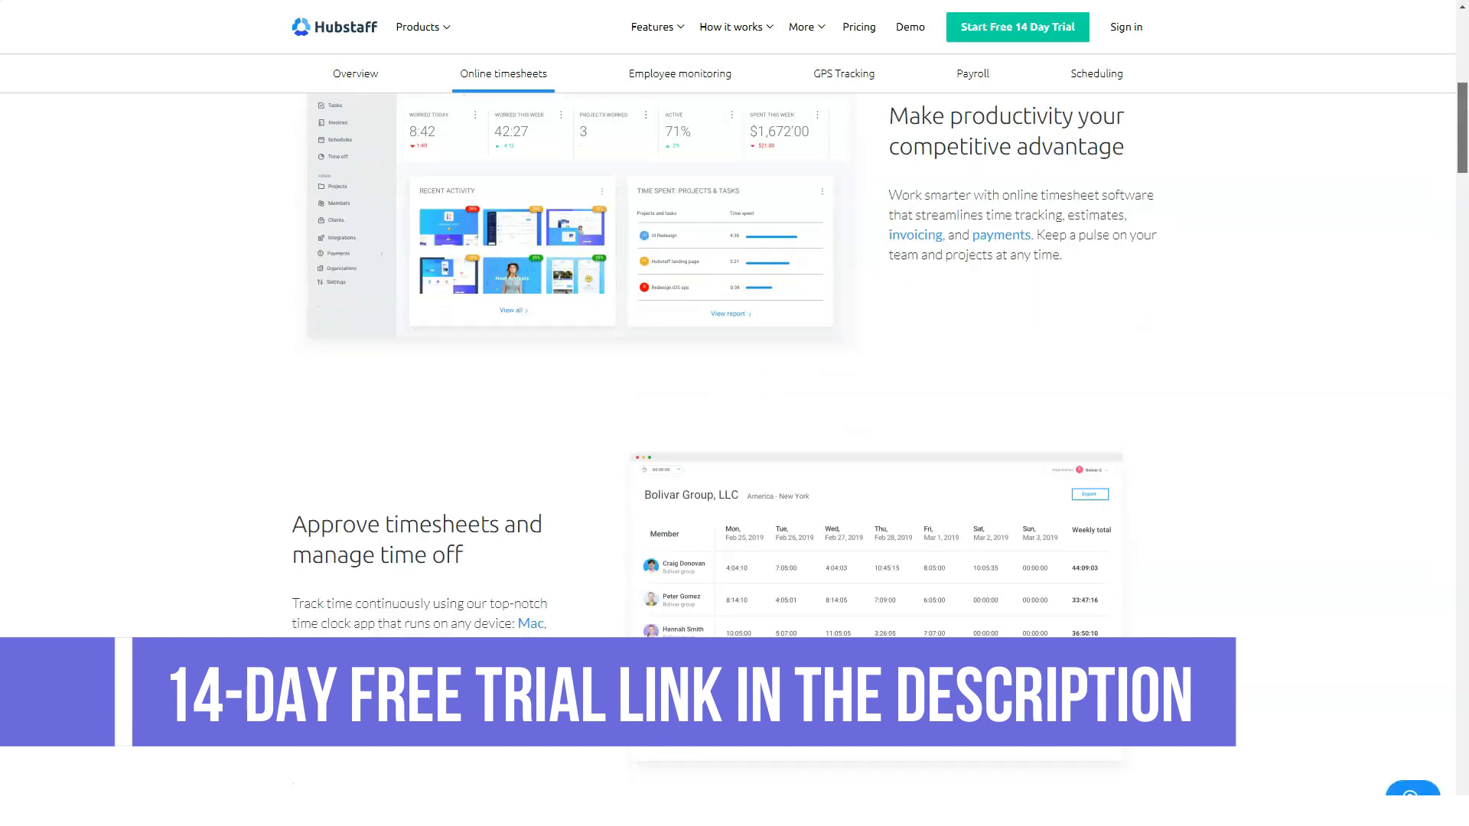
pyautogui.scroll(-3)
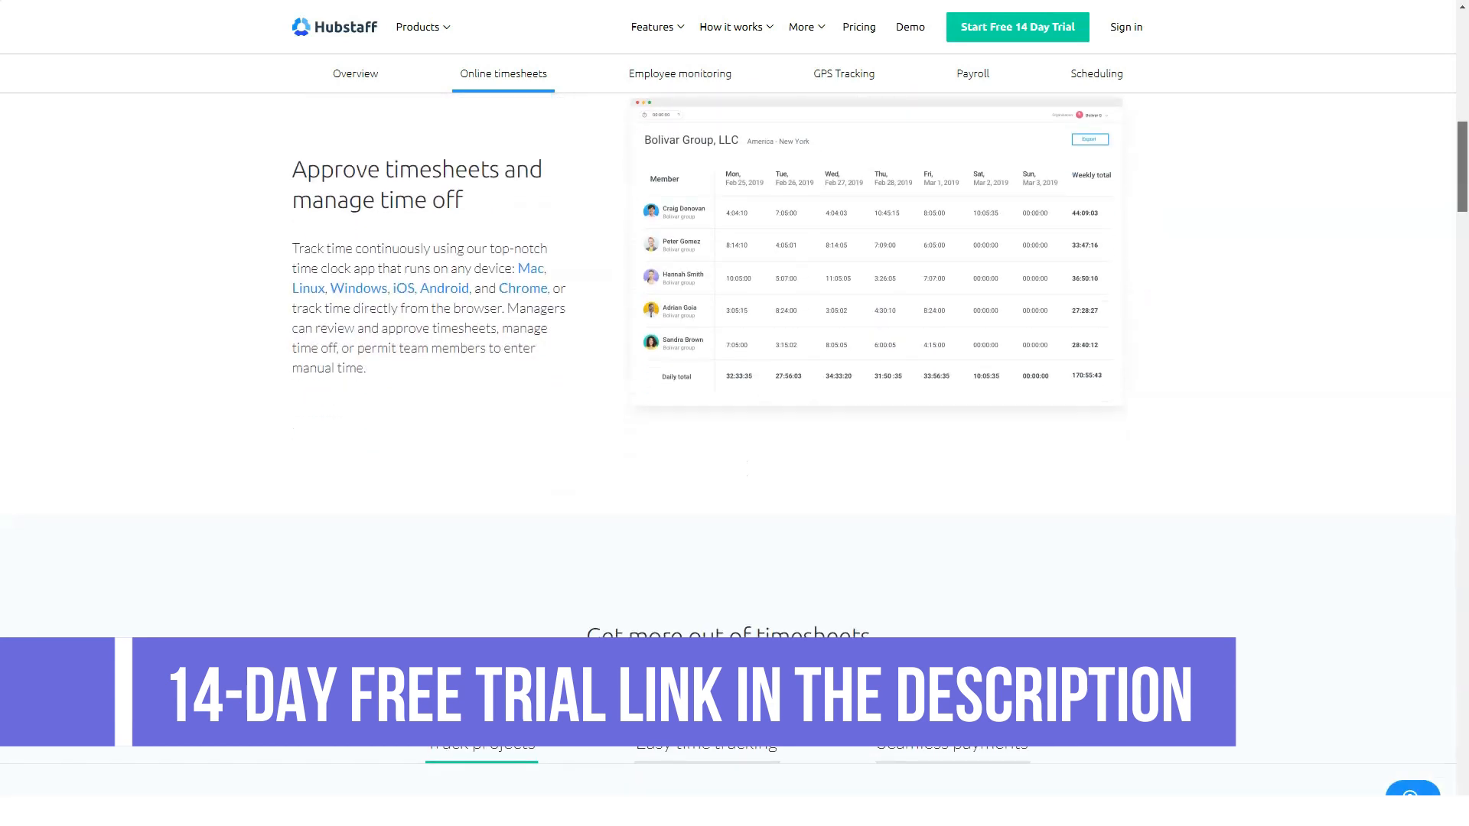
pyautogui.scroll(-3)
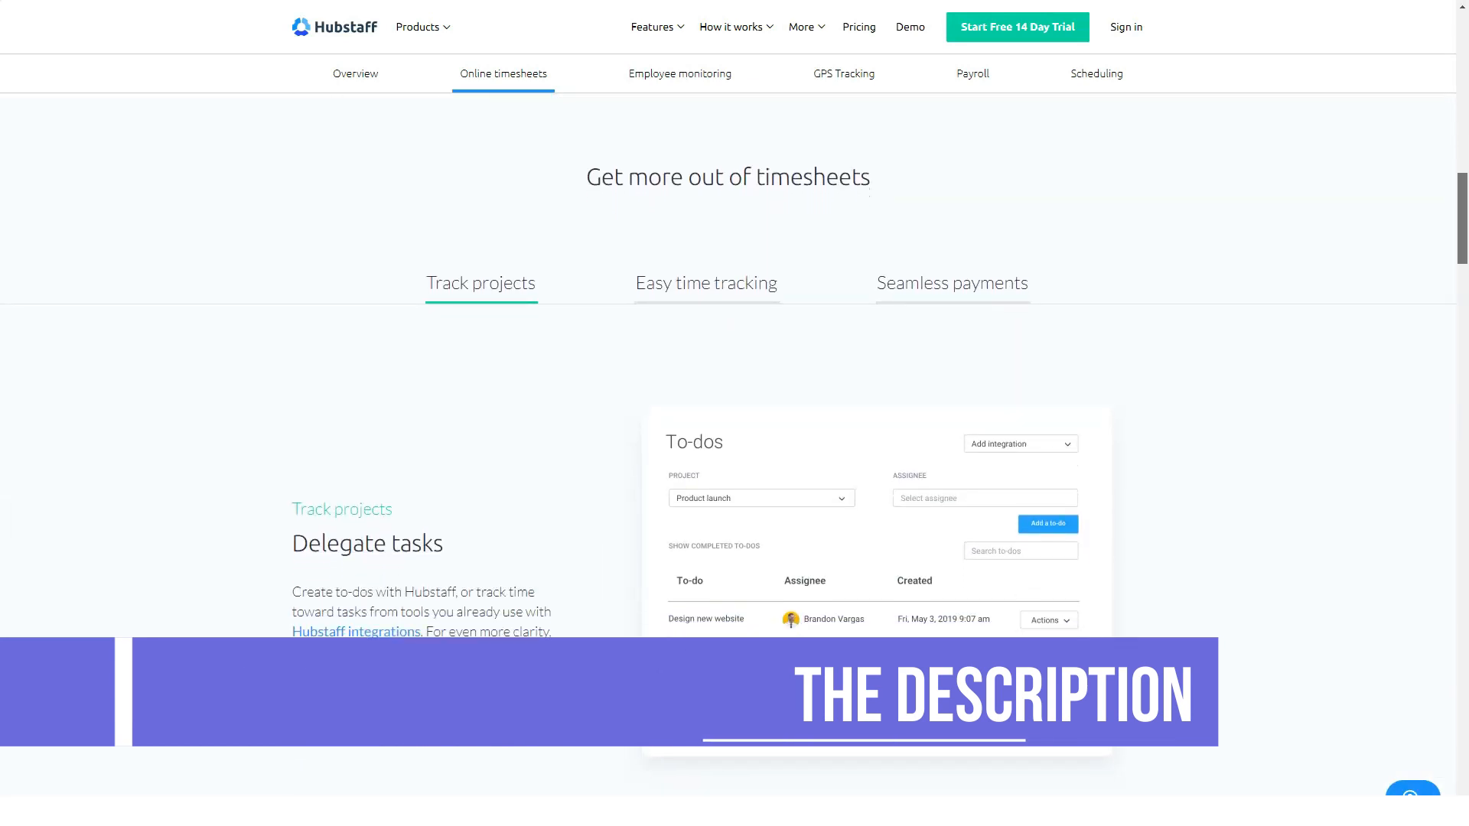
pyautogui.click(706, 283)
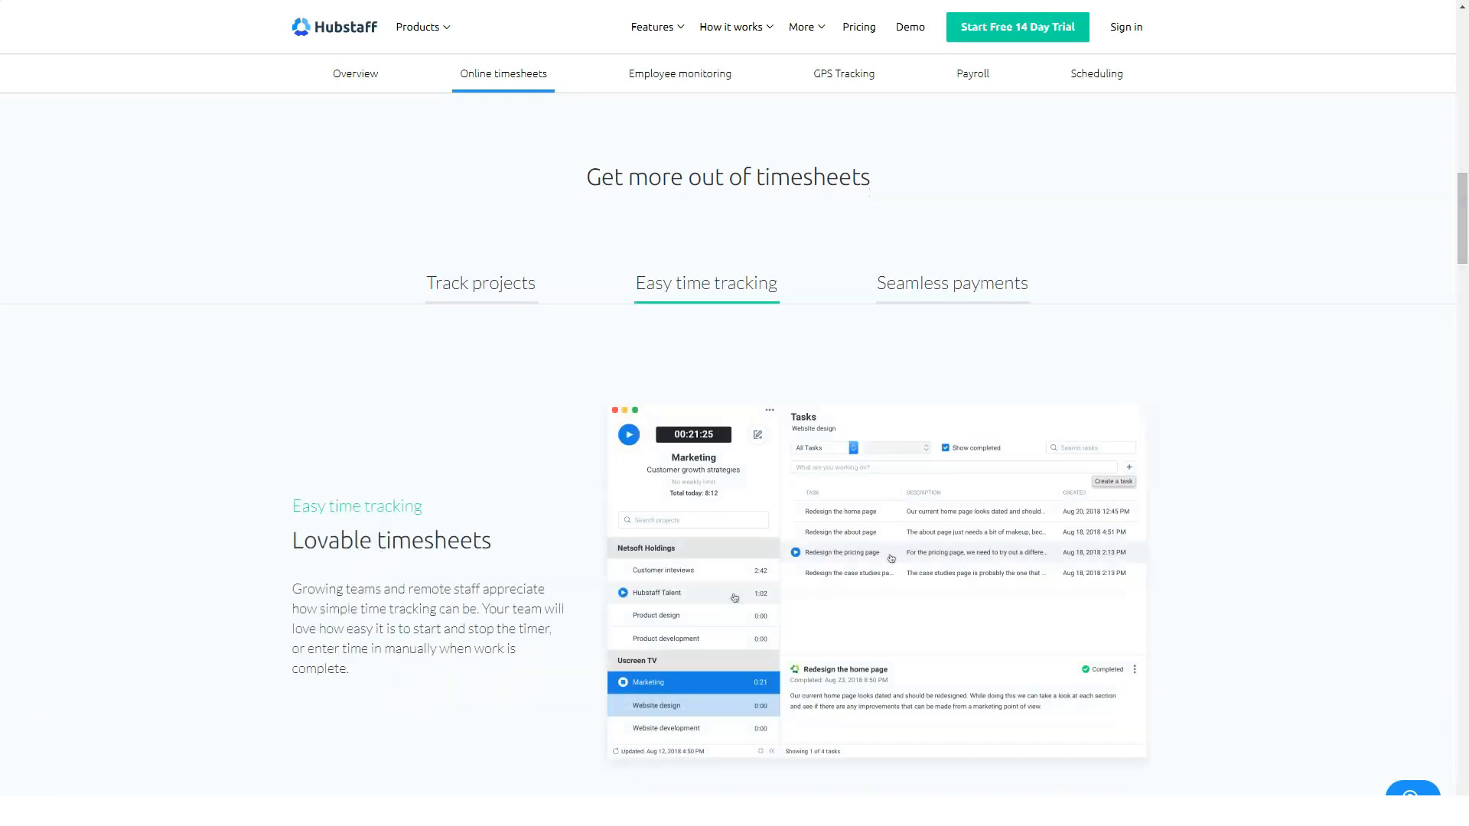
pyautogui.click(950, 283)
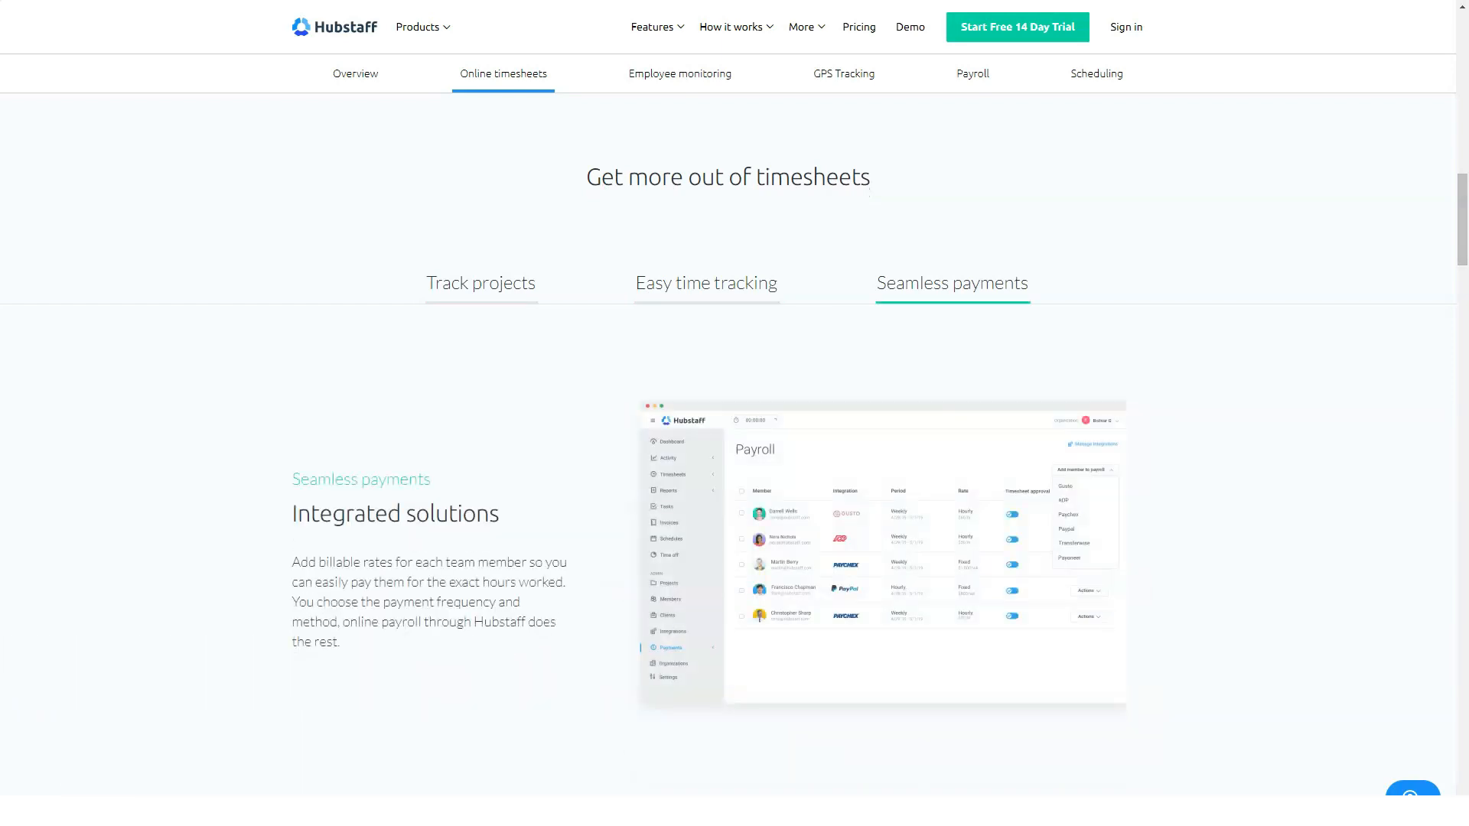
# Step: Continue down past the feature grid and testimonials
pyautogui.scroll(-3)
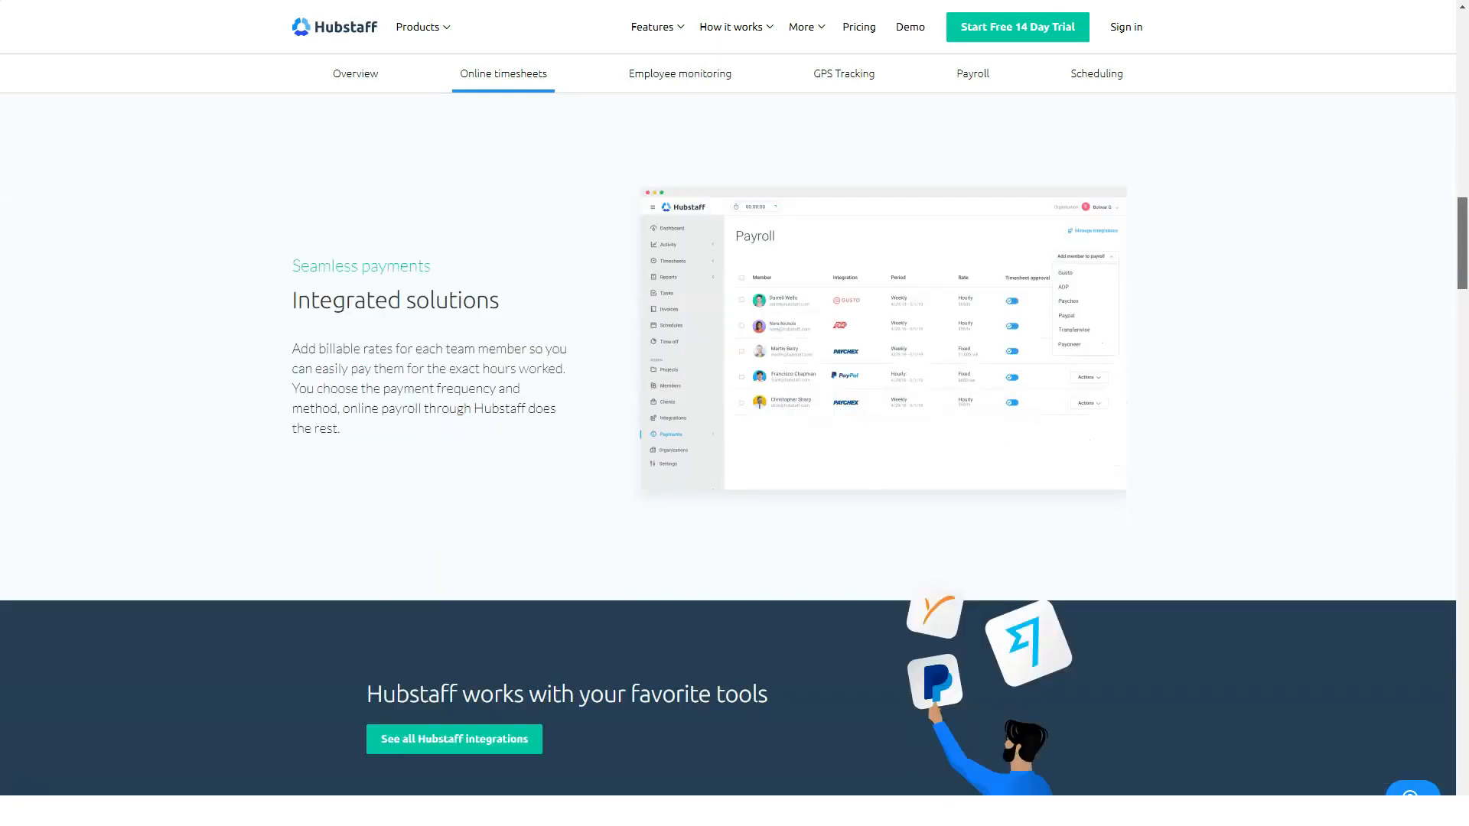
pyautogui.scroll(-3)
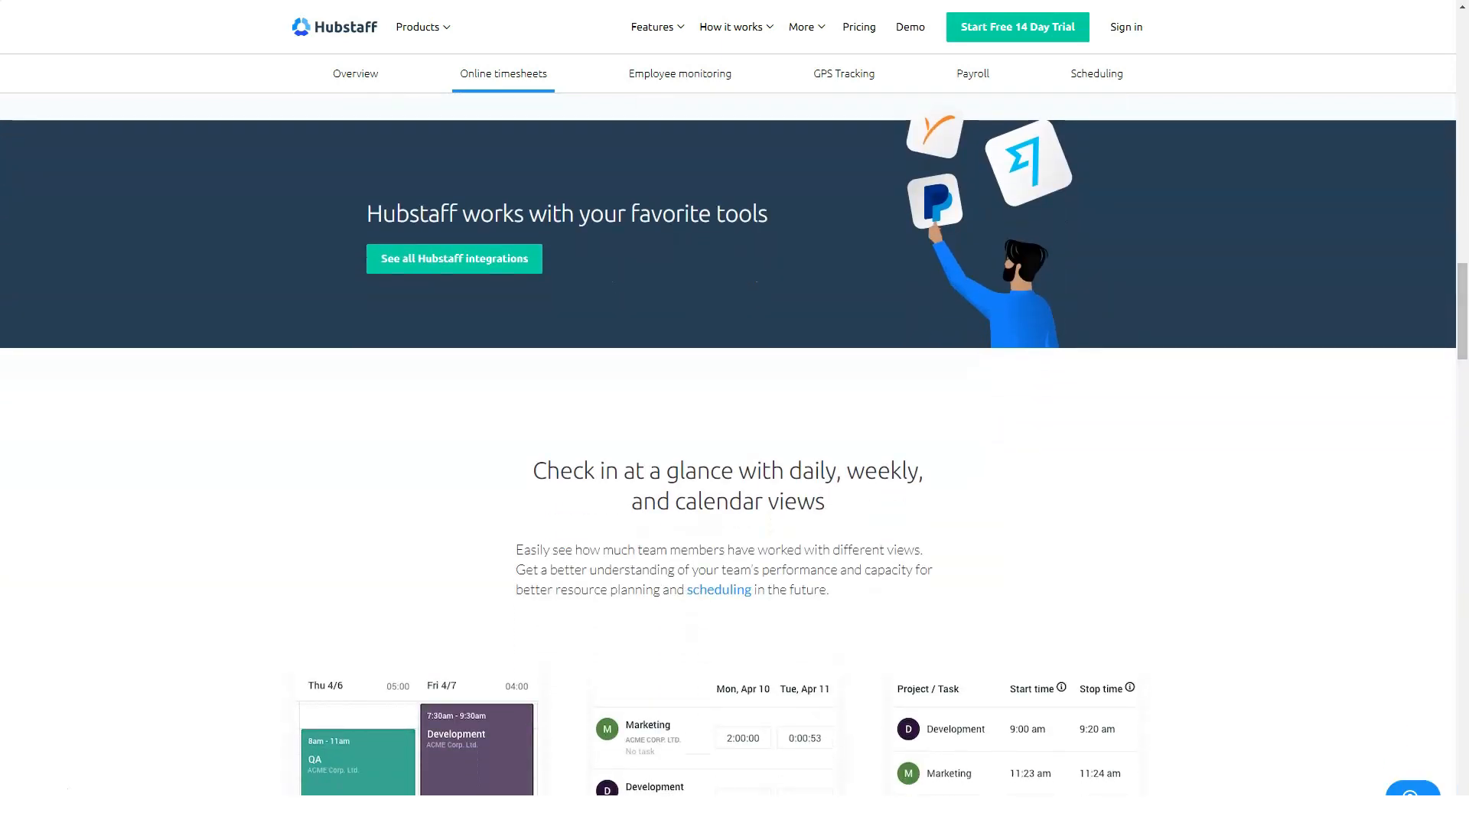
pyautogui.scroll(-3)
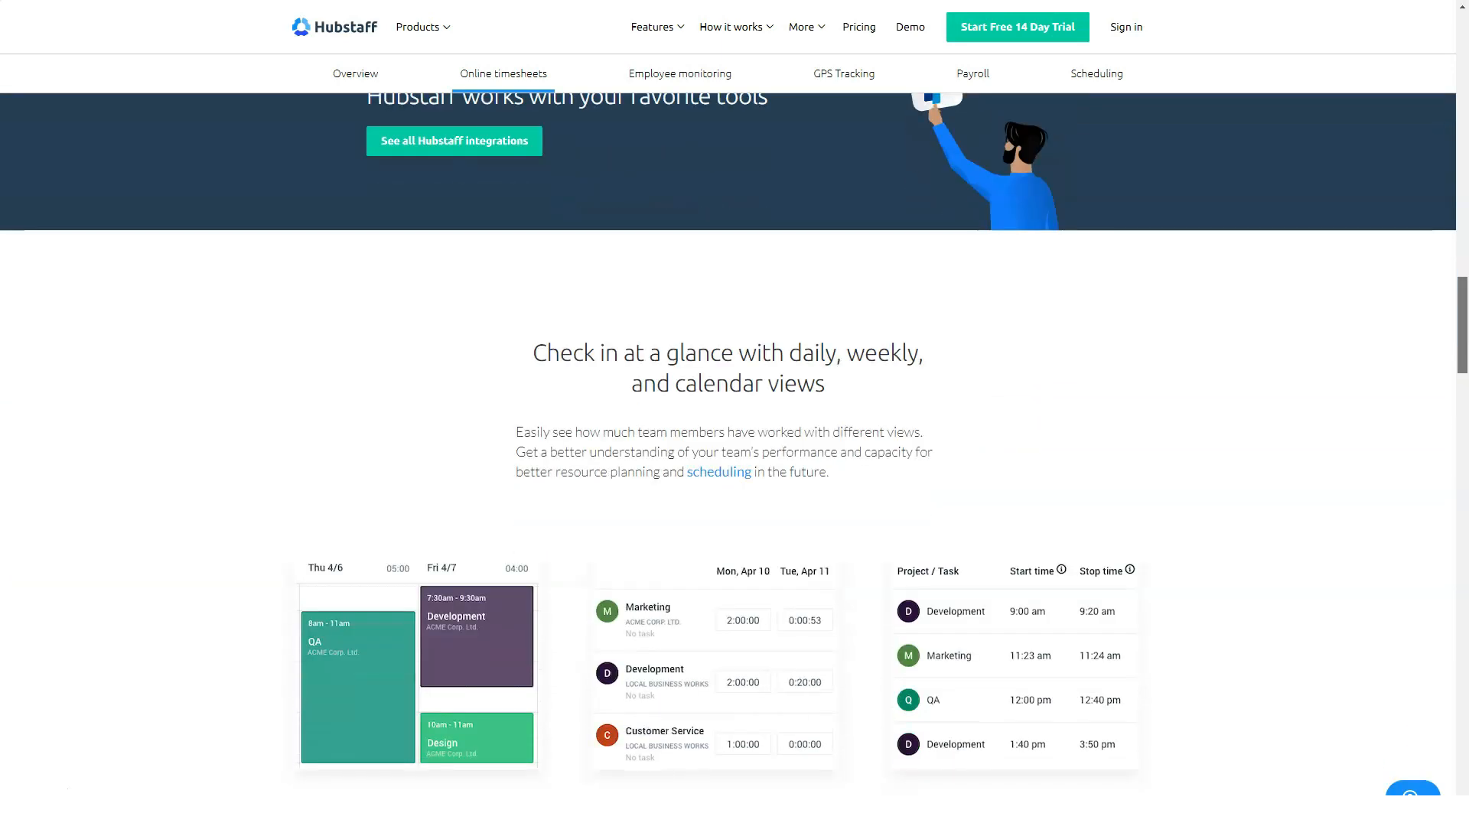
pyautogui.scroll(-3)
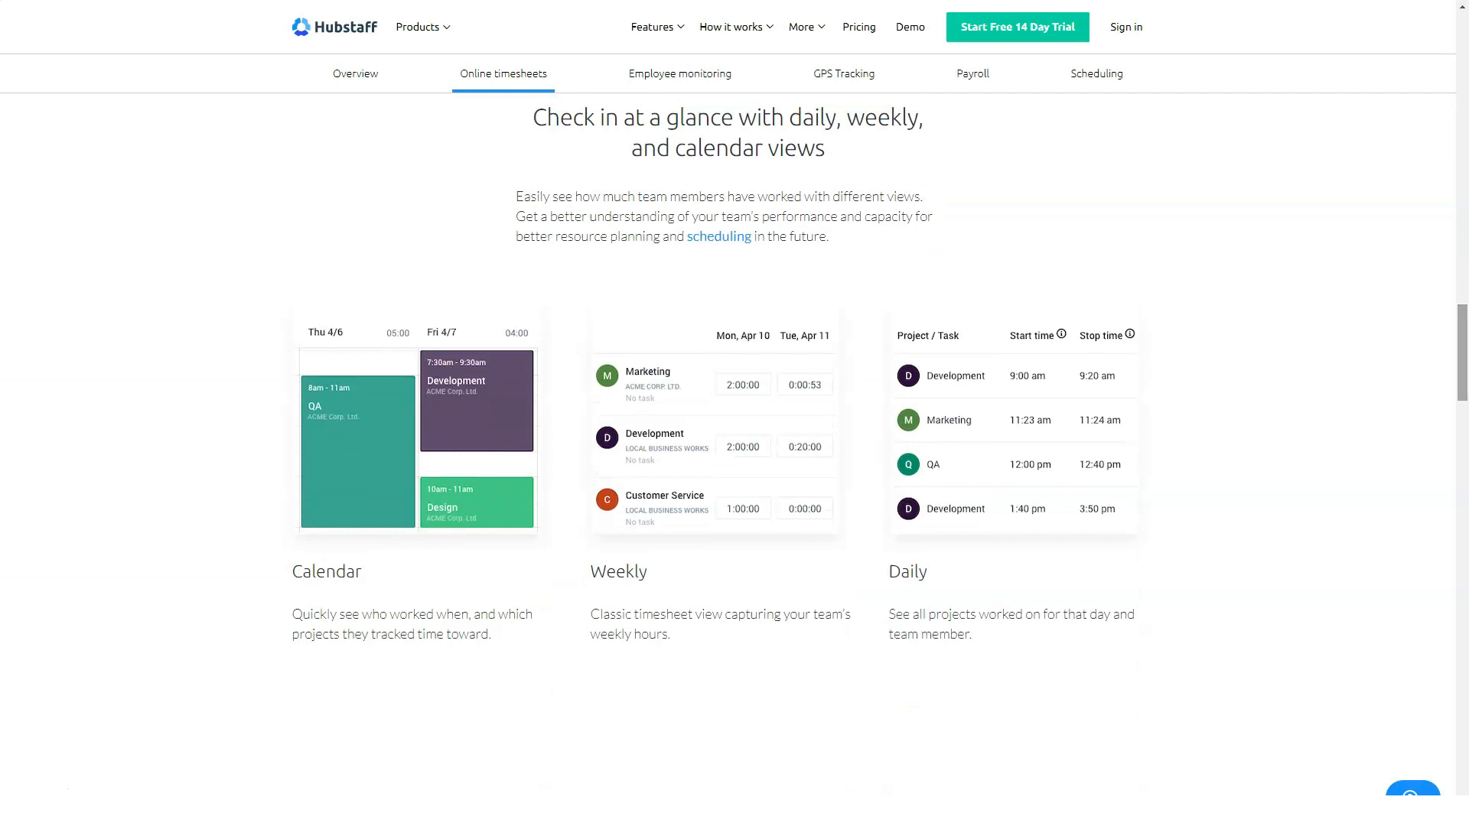
pyautogui.scroll(-3)
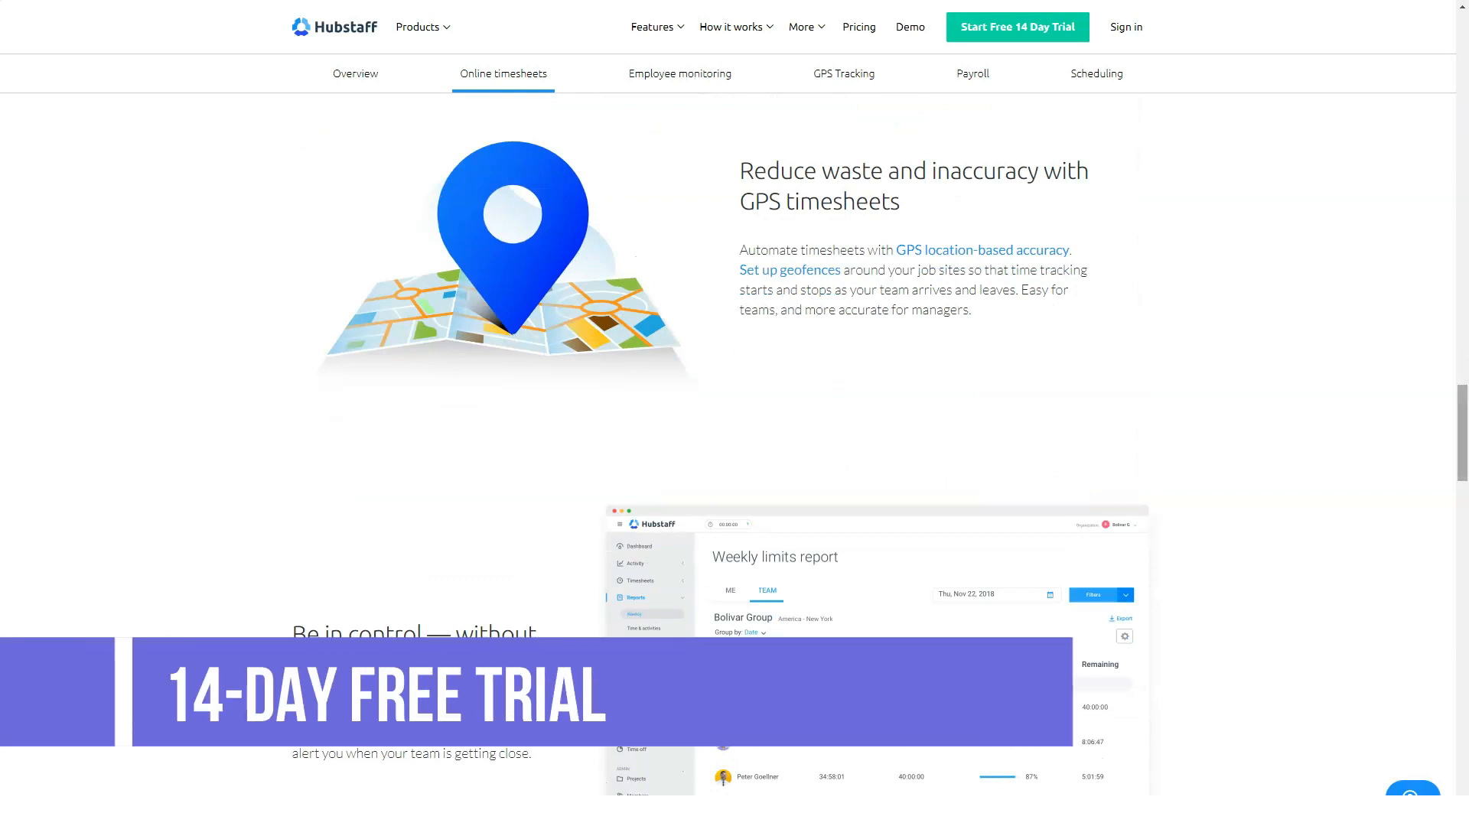
pyautogui.scroll(-3)
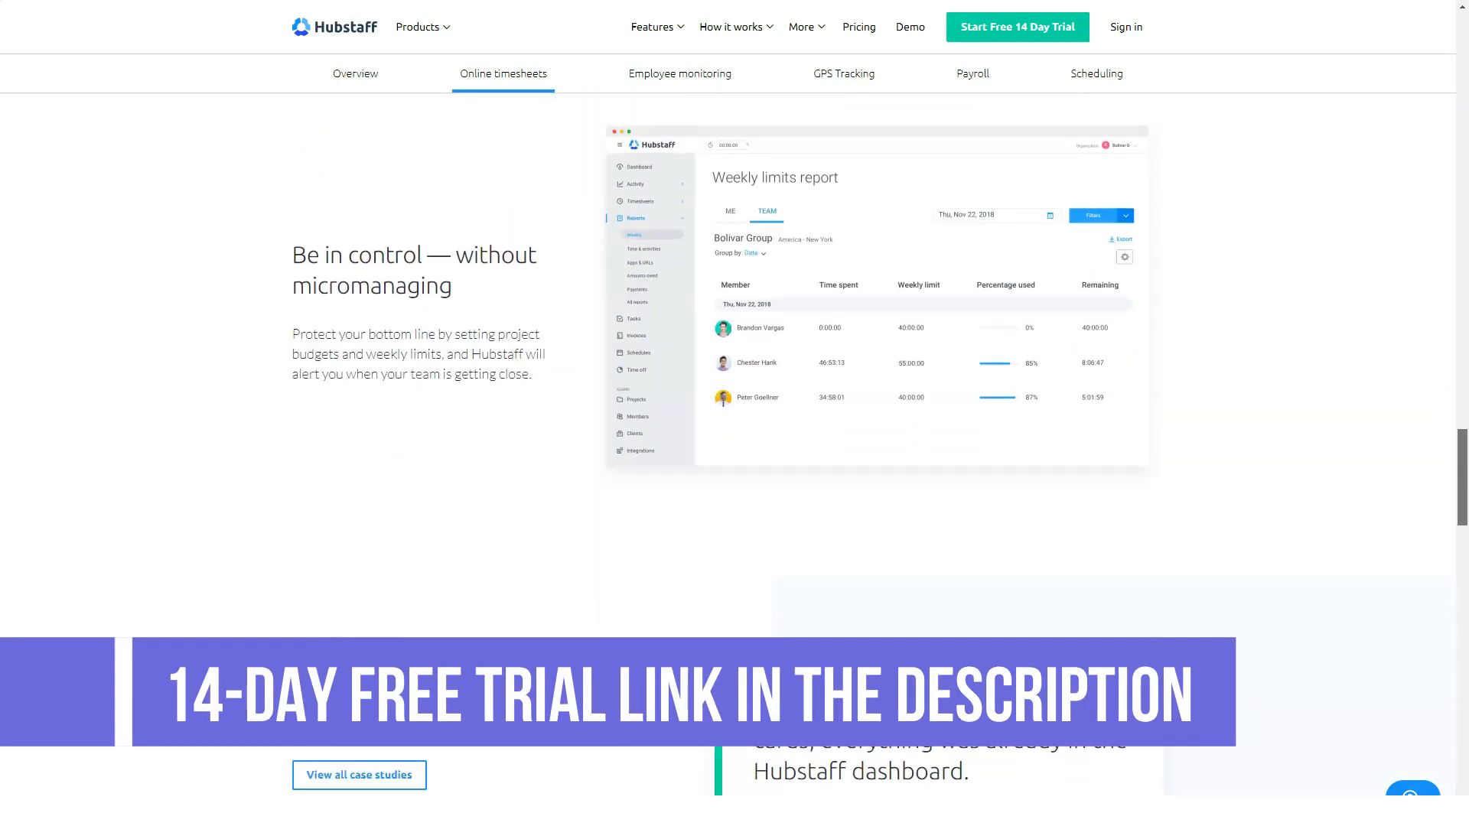
# Step: Reach the closing free-trial section and footer of the timesheets page
pyautogui.scroll(-3)
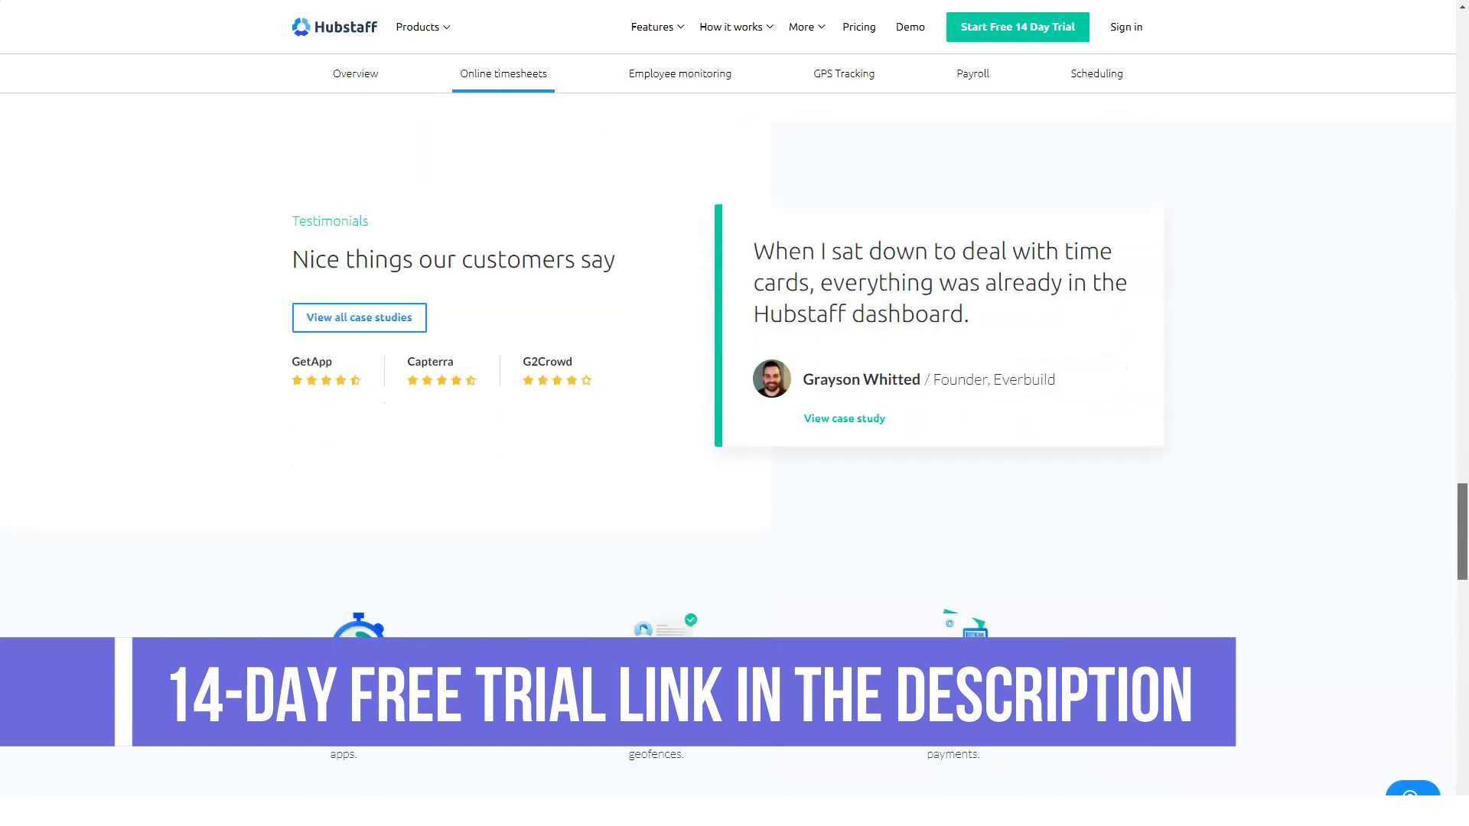
pyautogui.scroll(-3)
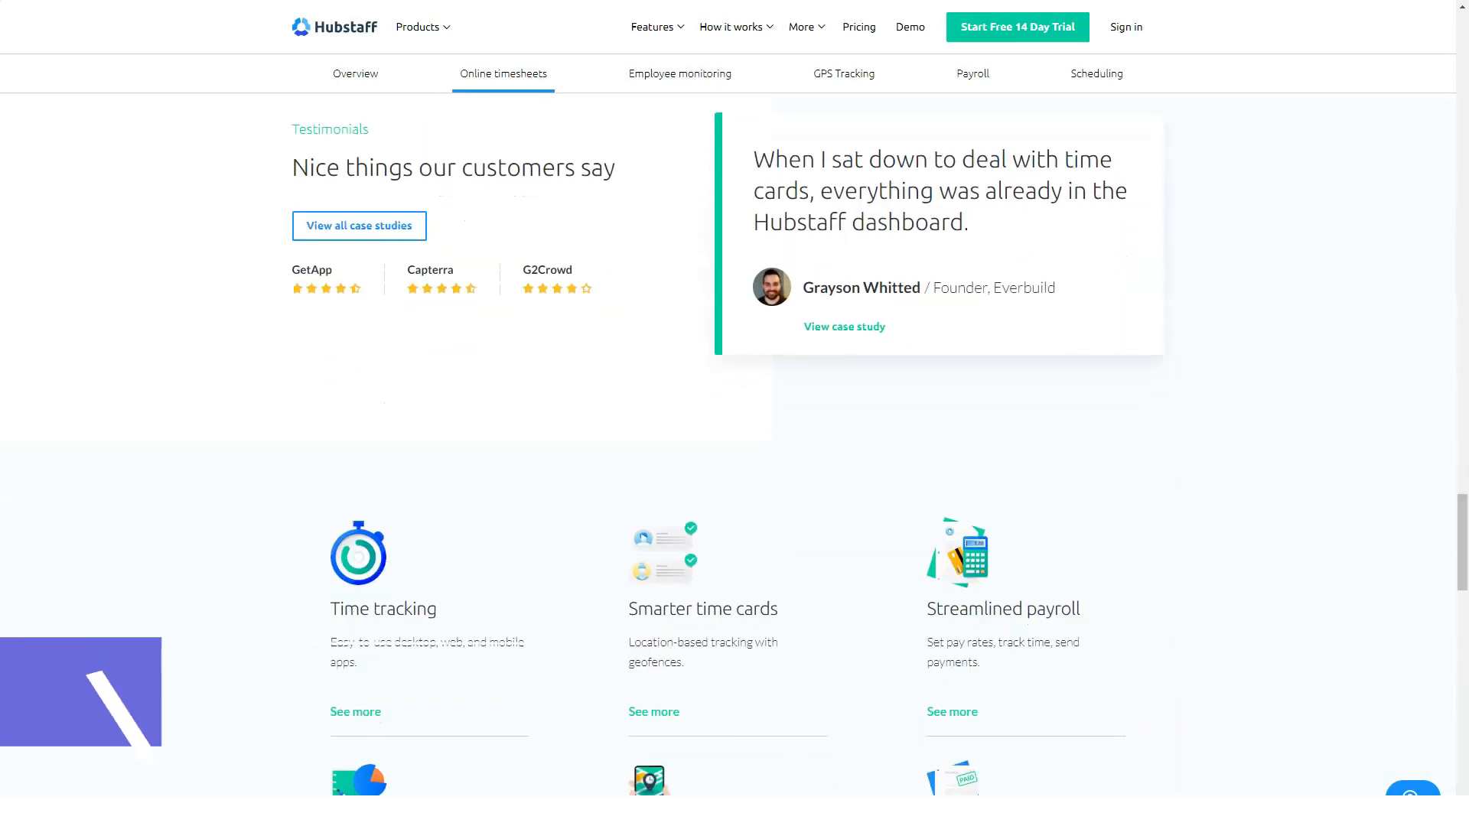
pyautogui.scroll(-3)
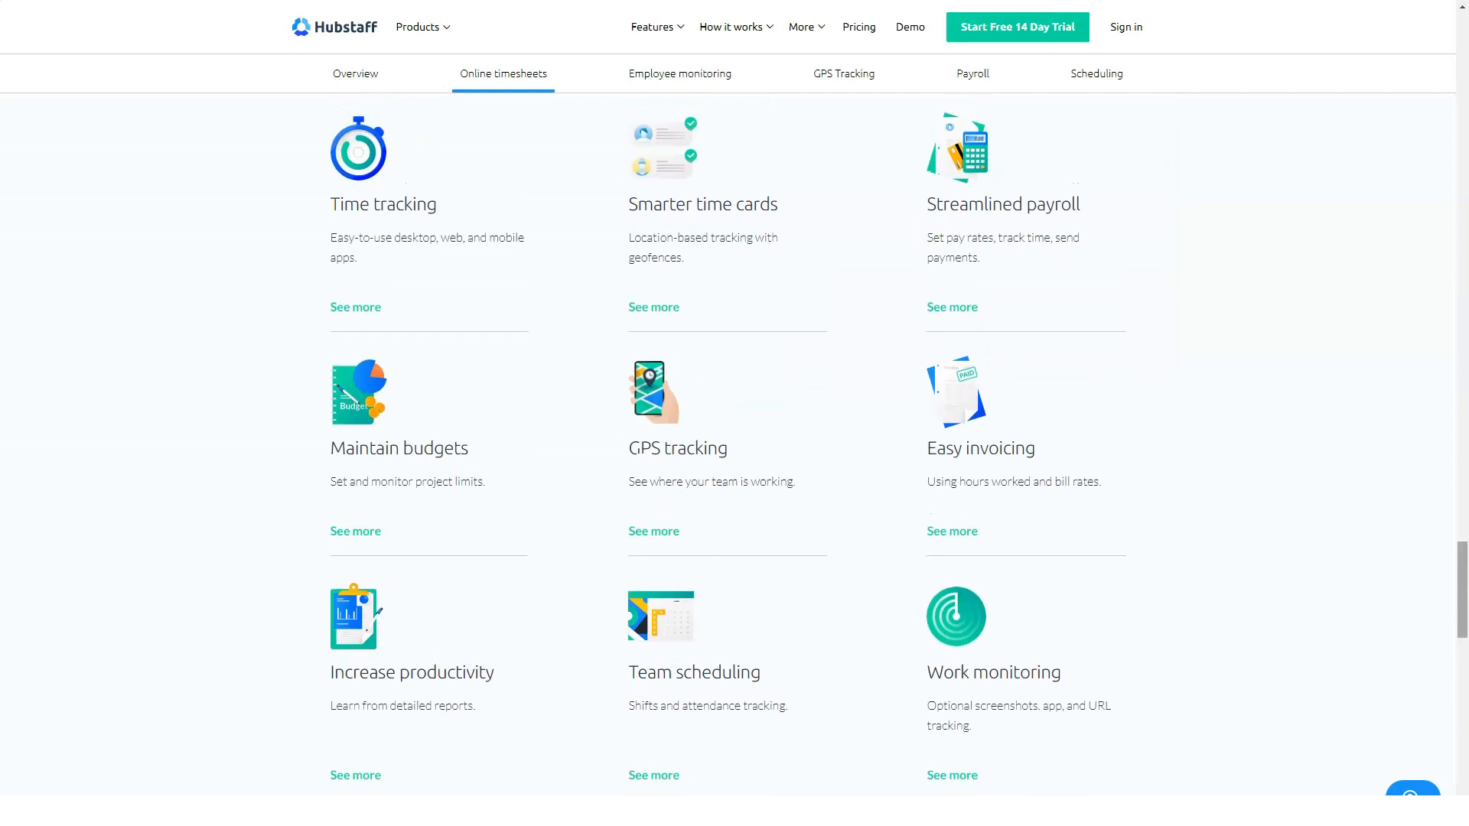
pyautogui.scroll(-3)
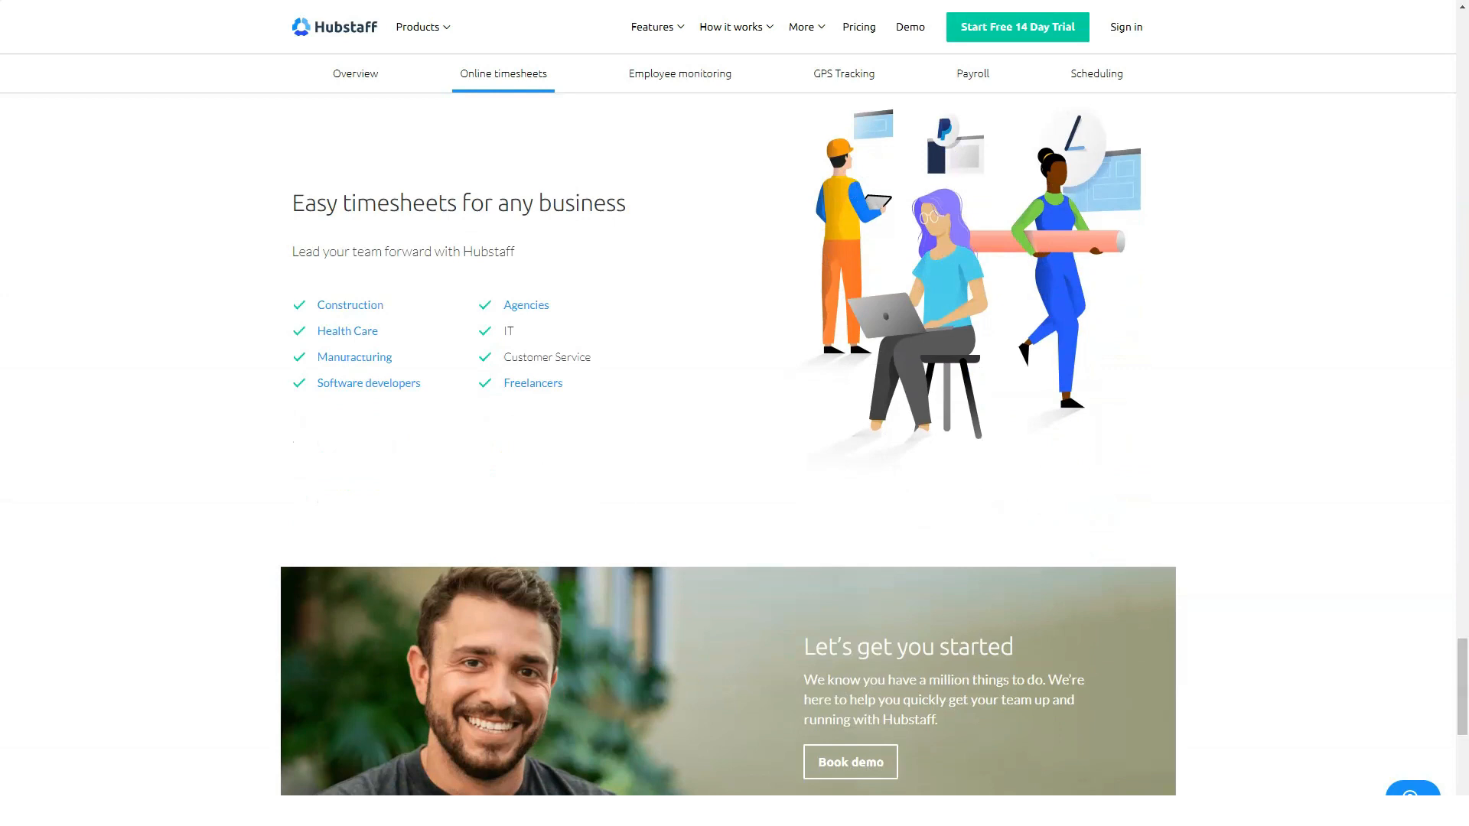
pyautogui.scroll(-3)
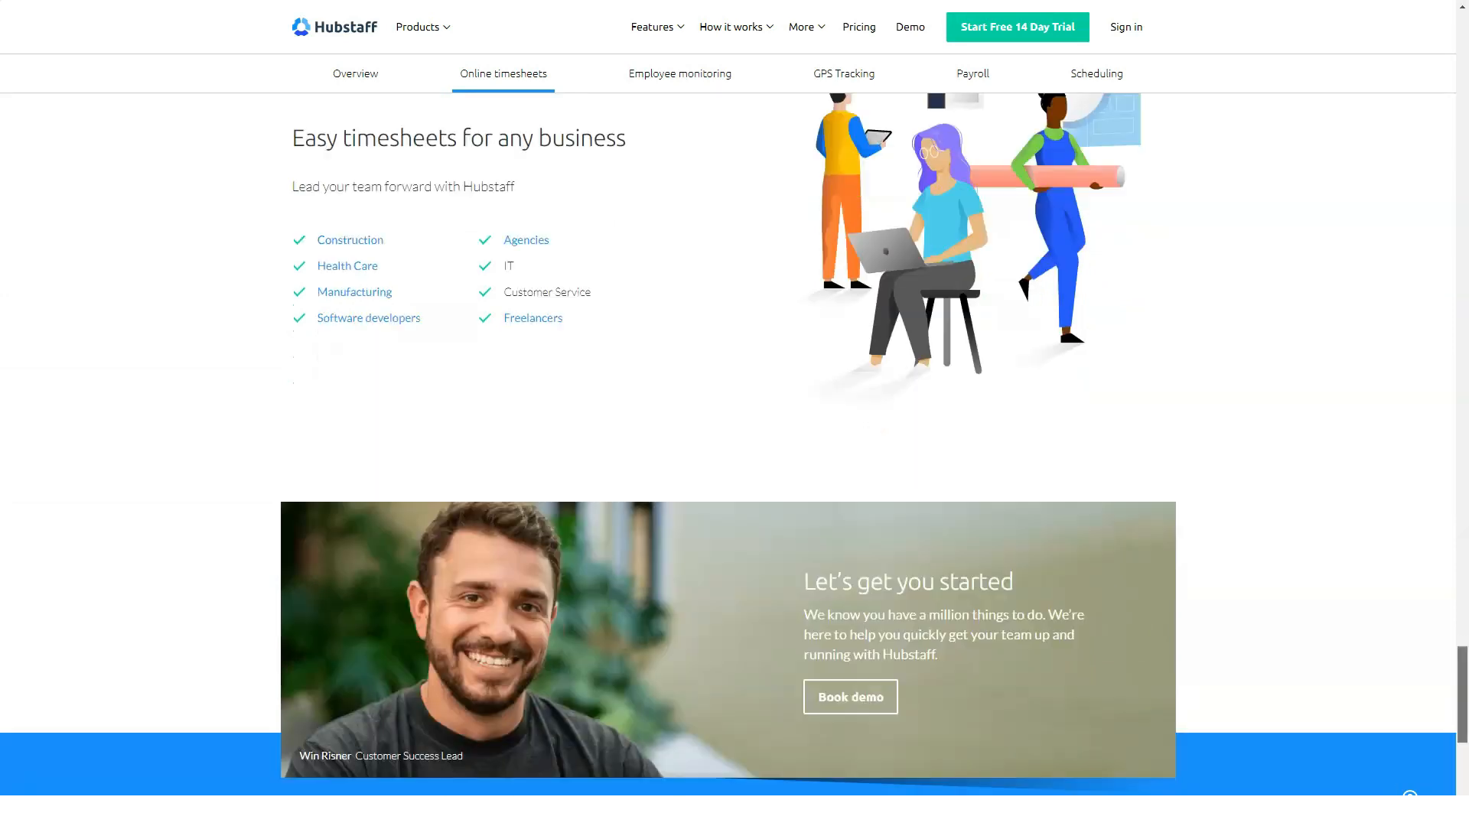
pyautogui.scroll(-3)
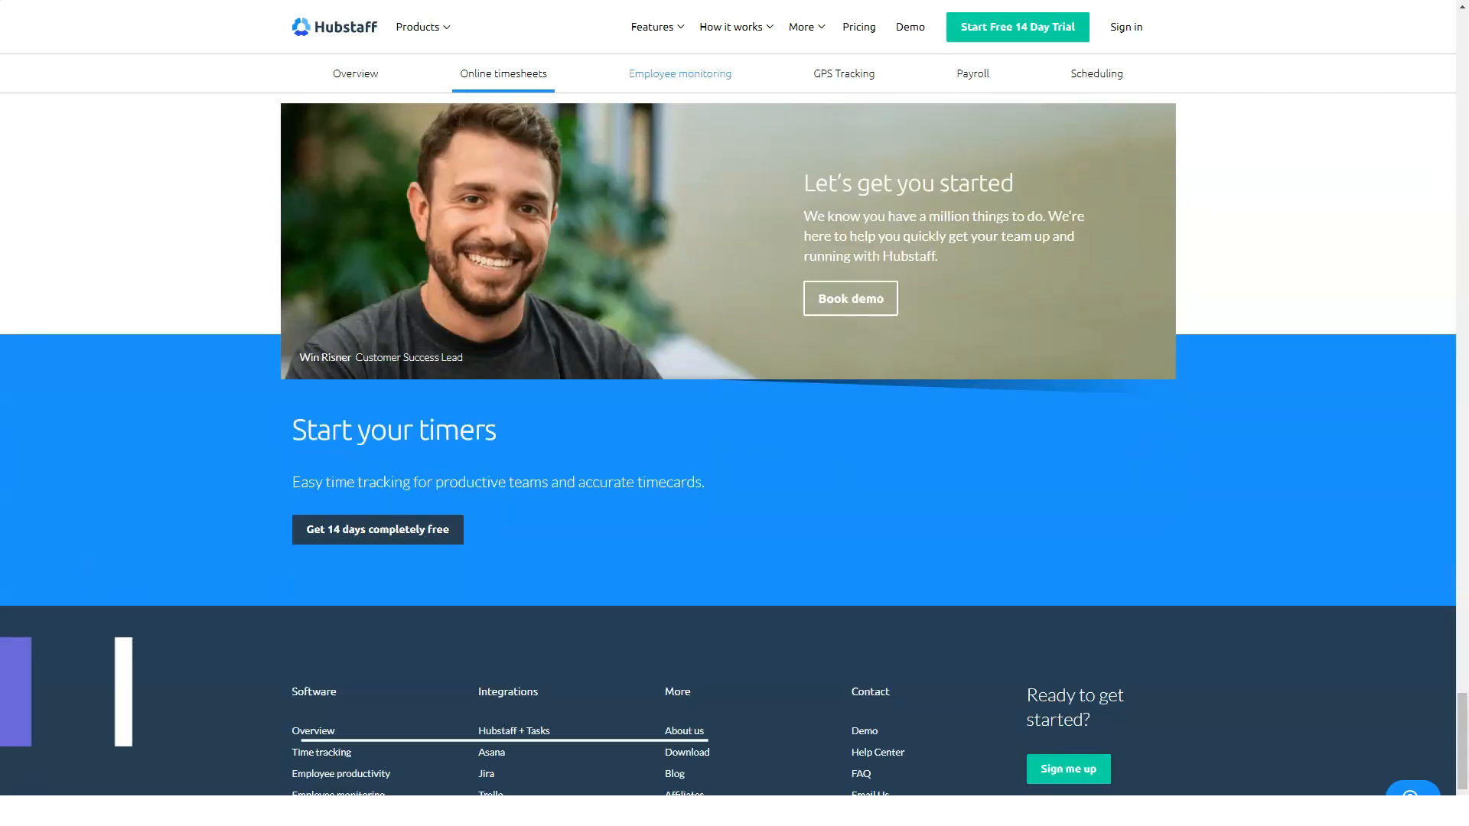
# Step: Go to the Employee monitoring page and read down to its feature tabs
pyautogui.click(679, 74)
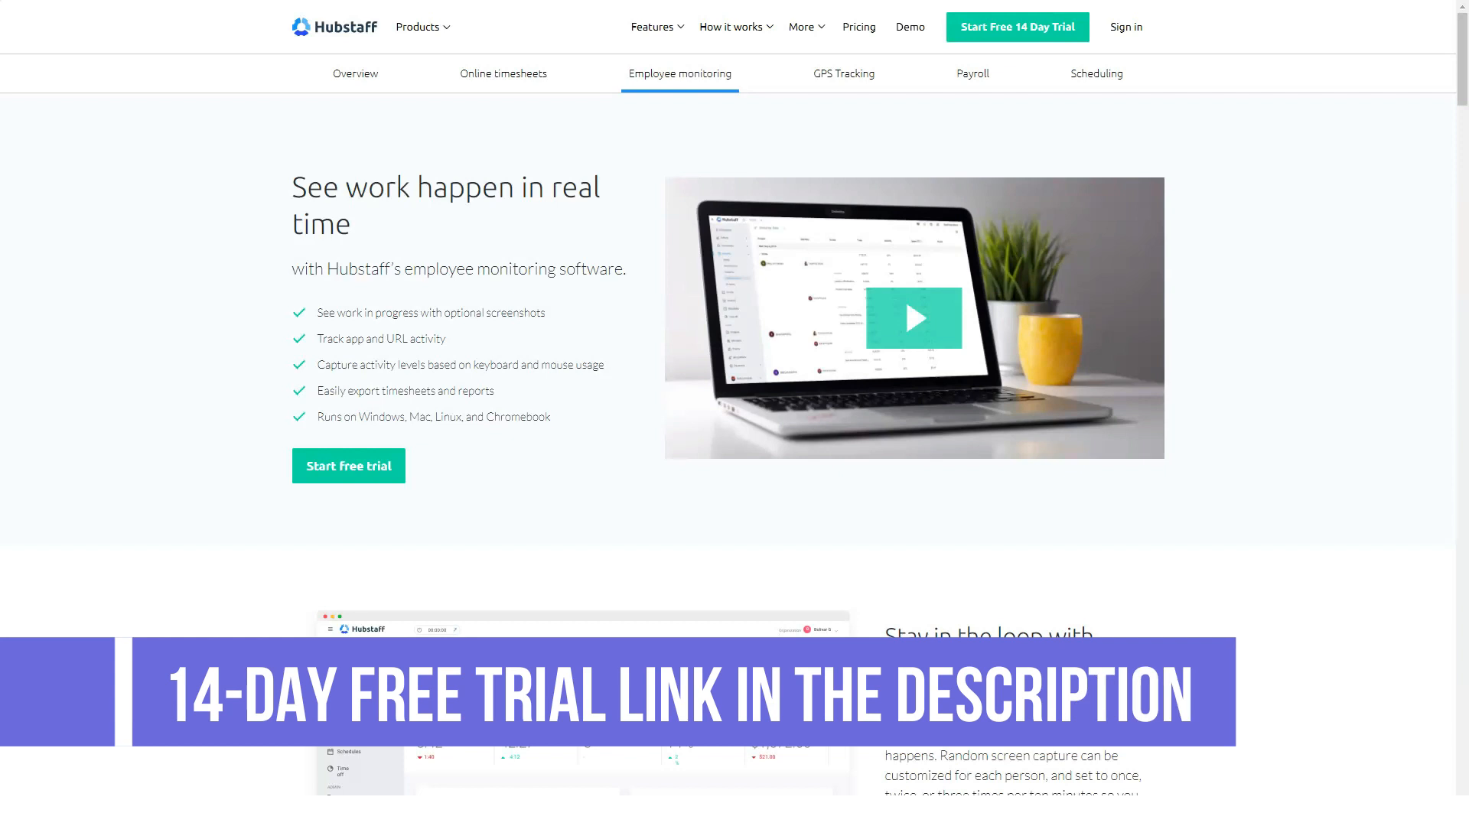
pyautogui.scroll(-3)
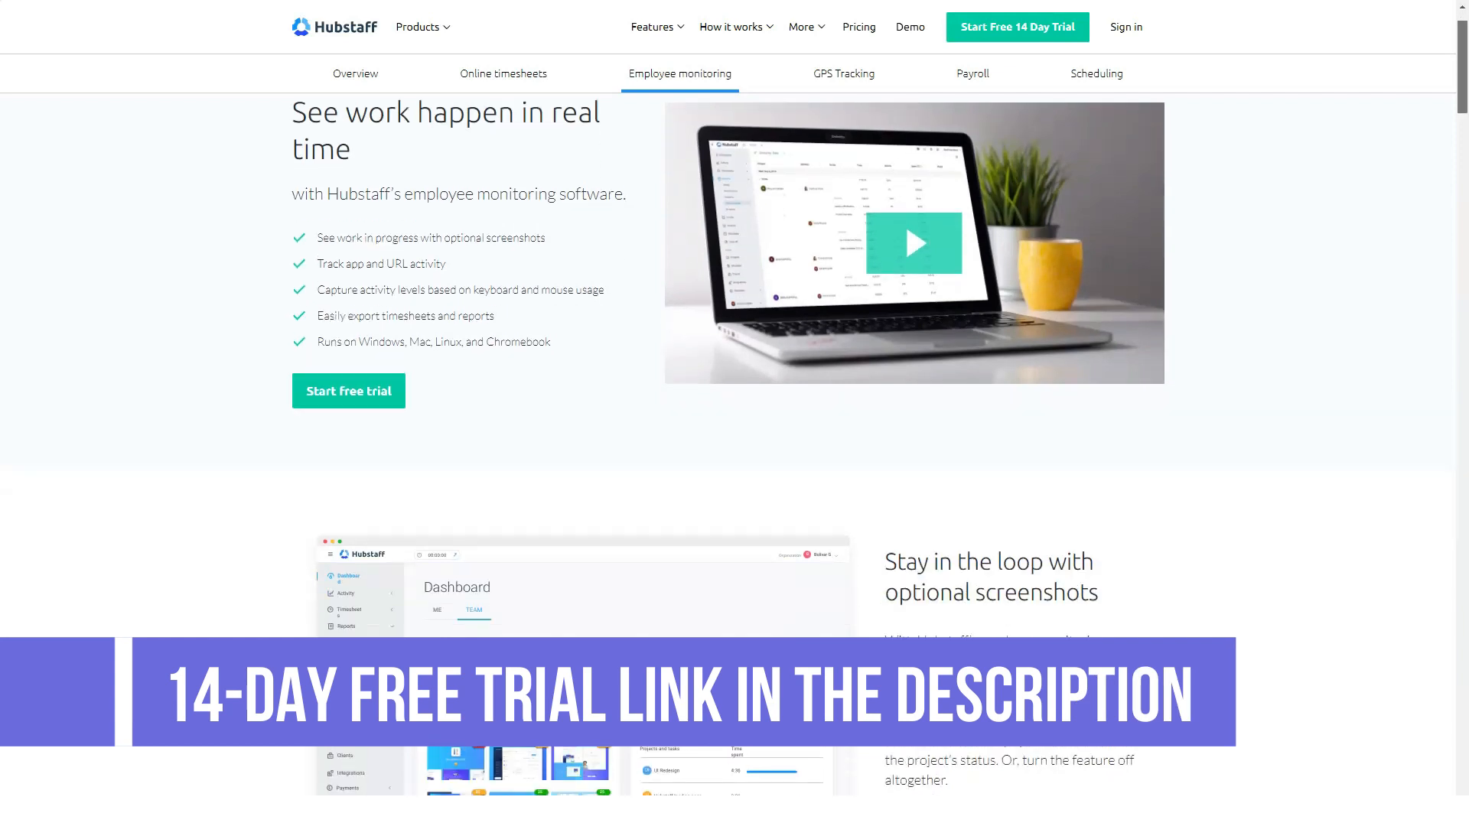
pyautogui.scroll(-3)
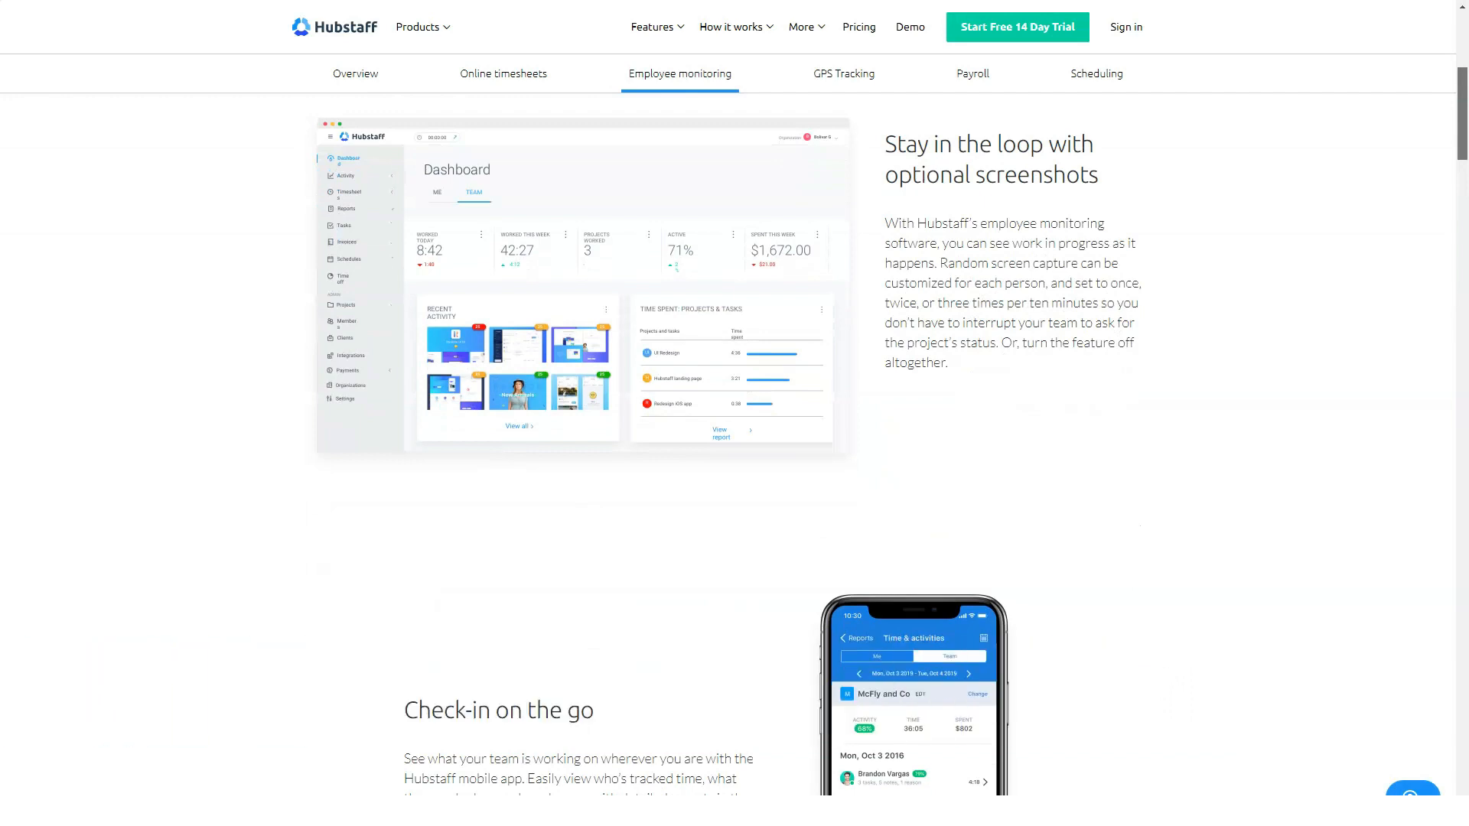
pyautogui.scroll(-3)
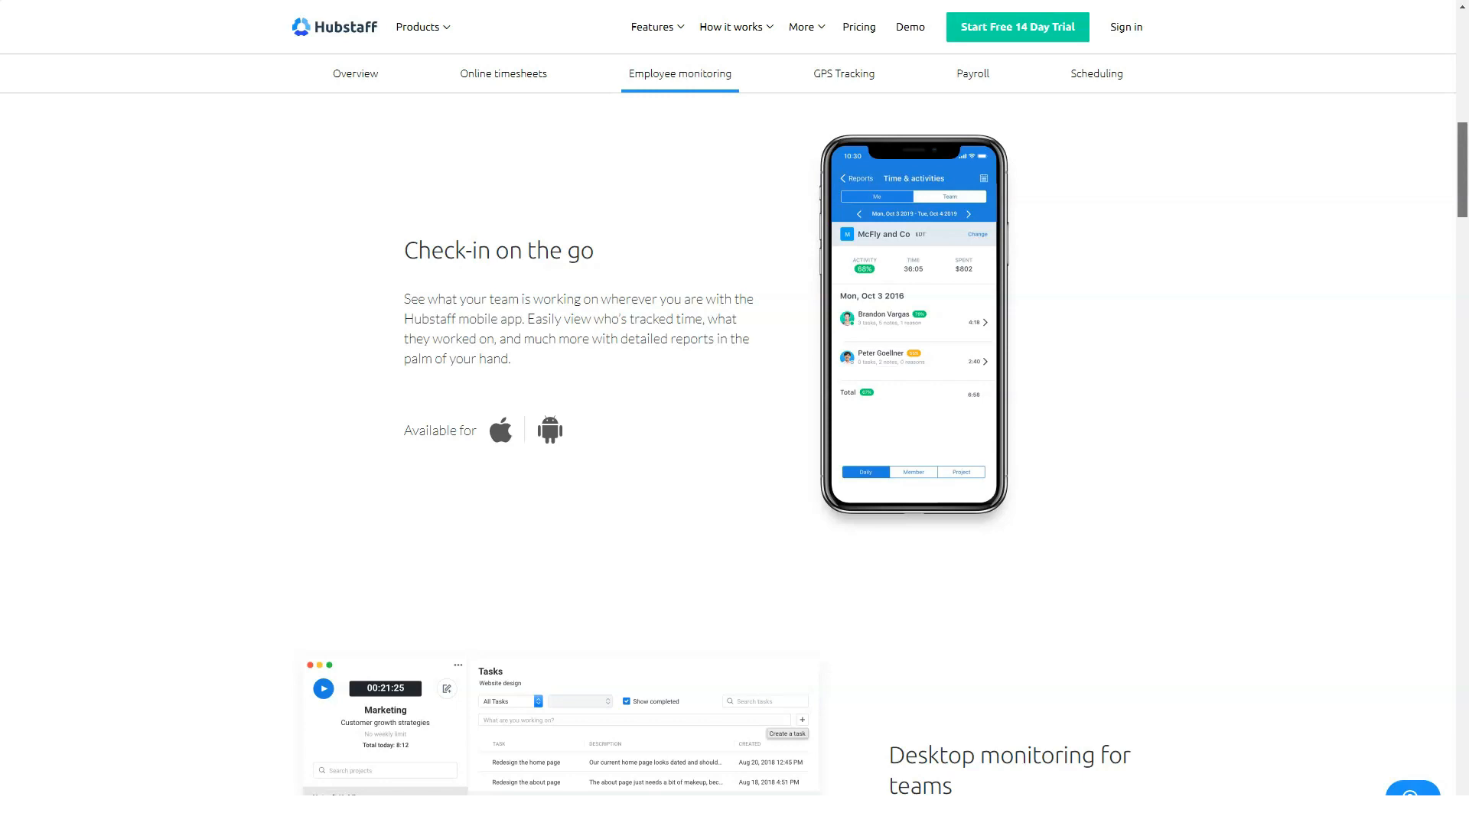
pyautogui.scroll(-3)
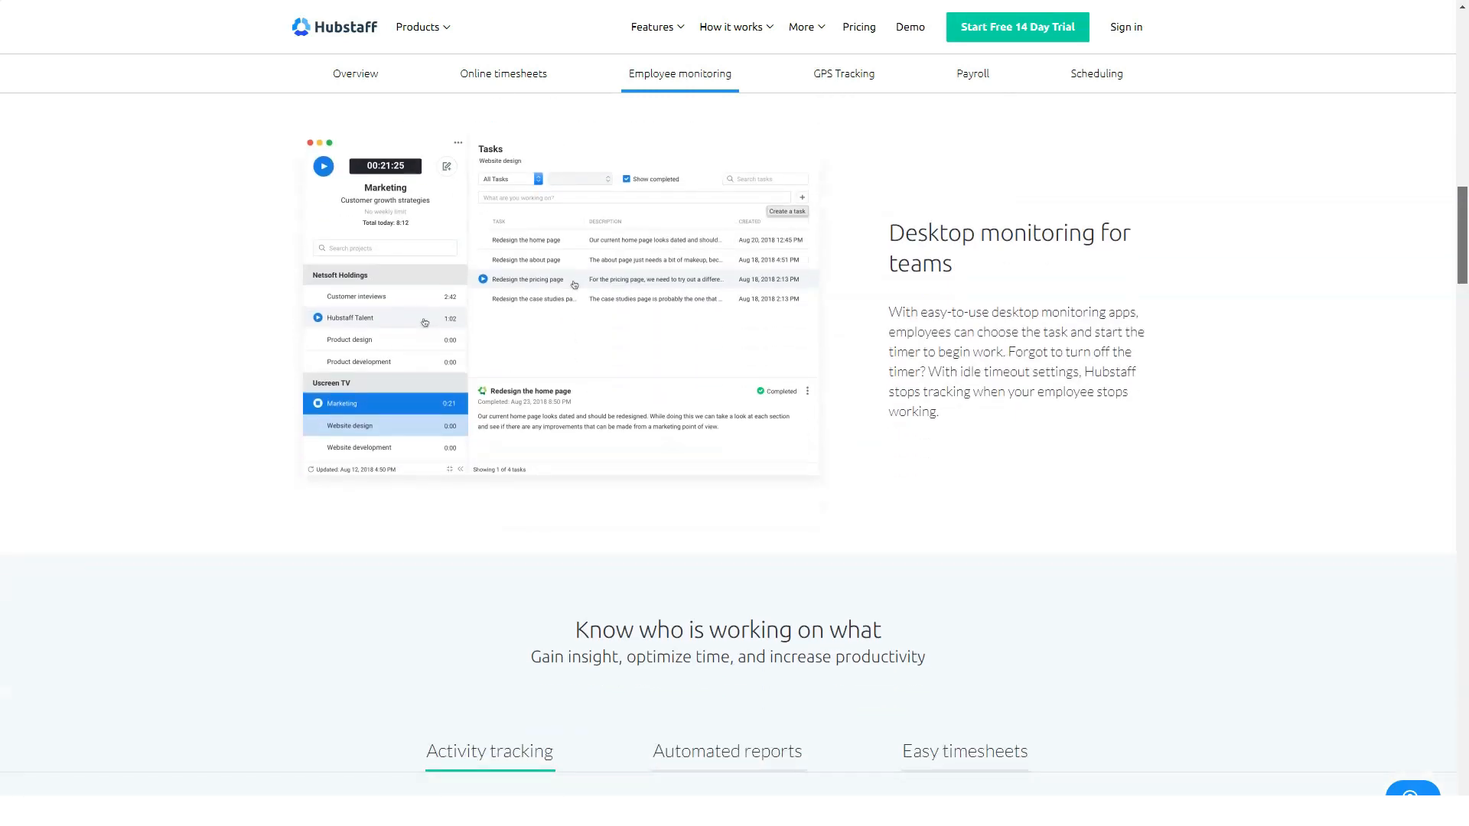
pyautogui.scroll(-3)
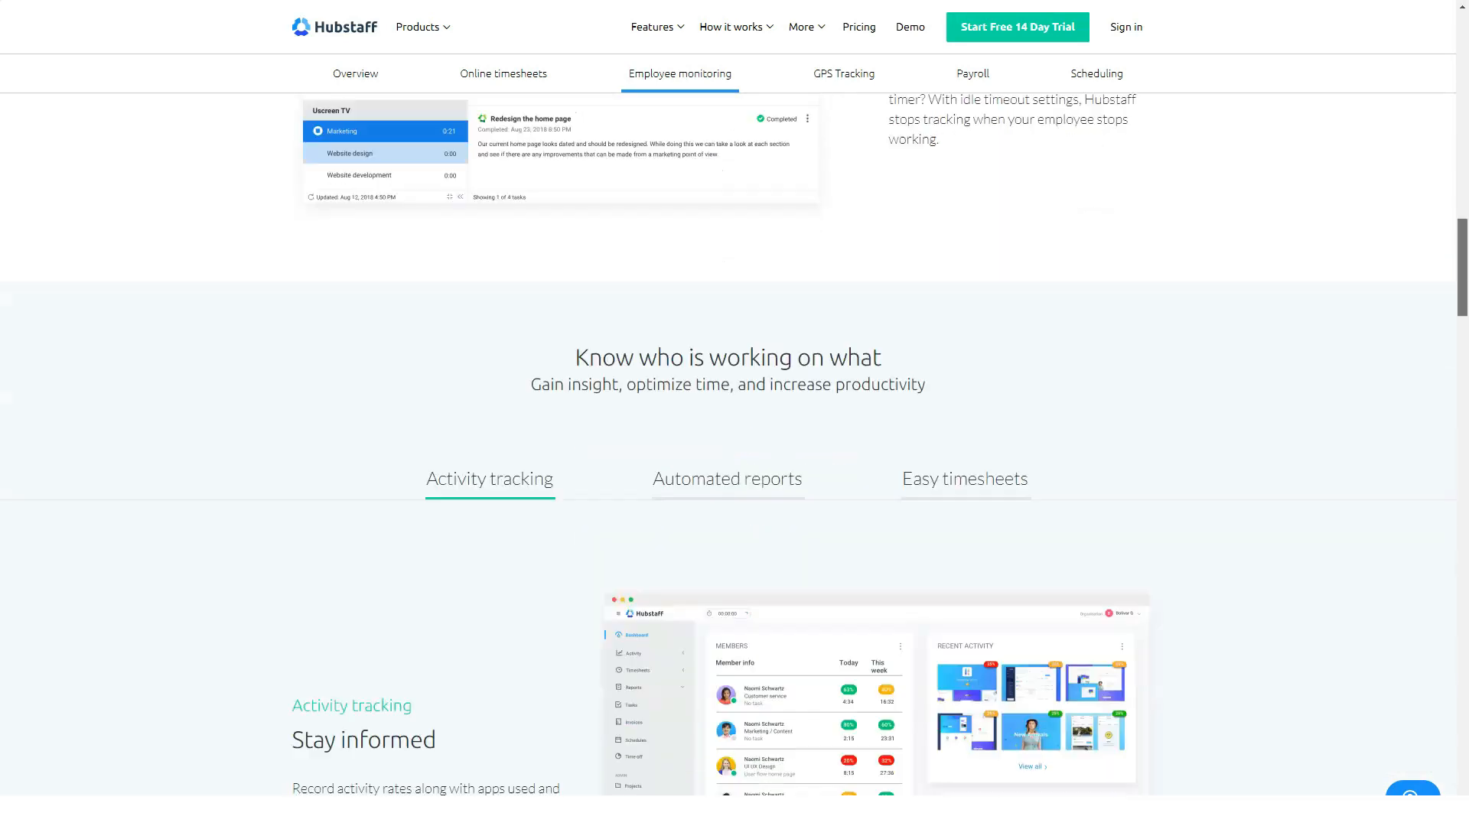
pyautogui.scroll(-3)
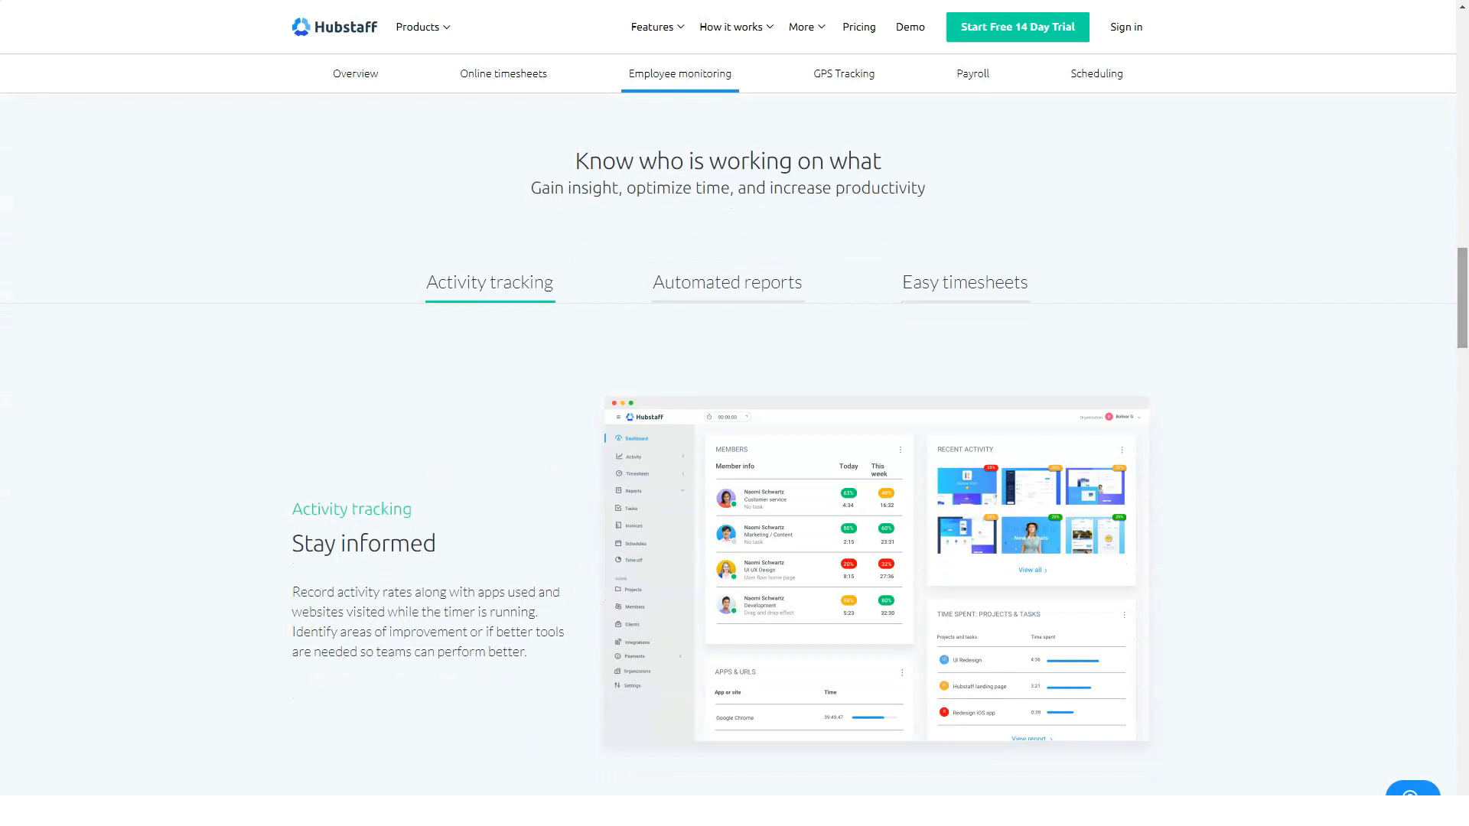
# Step: View the Automated reports and Easy timesheets details and read further down
pyautogui.click(726, 282)
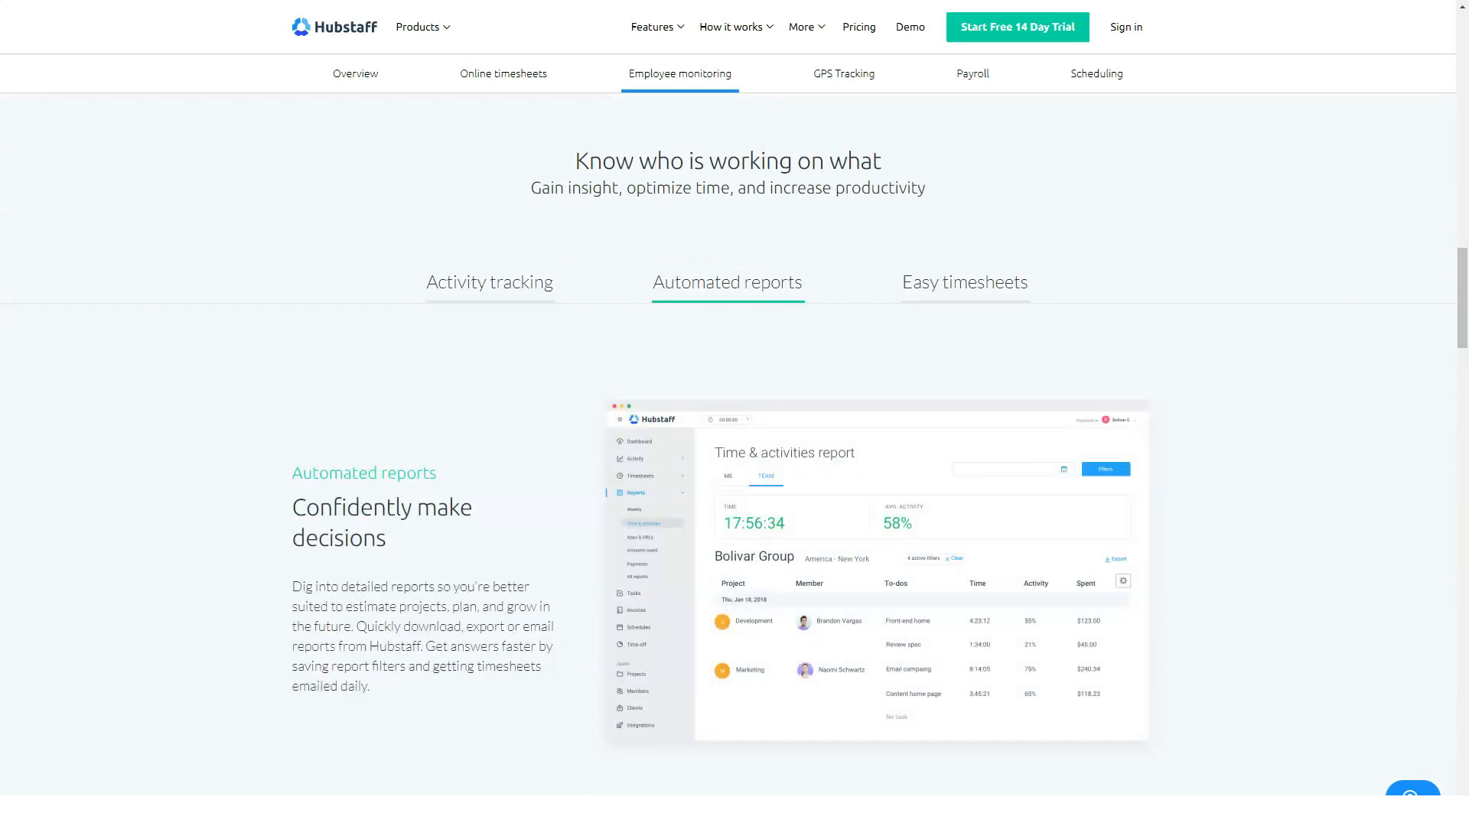
pyautogui.click(964, 281)
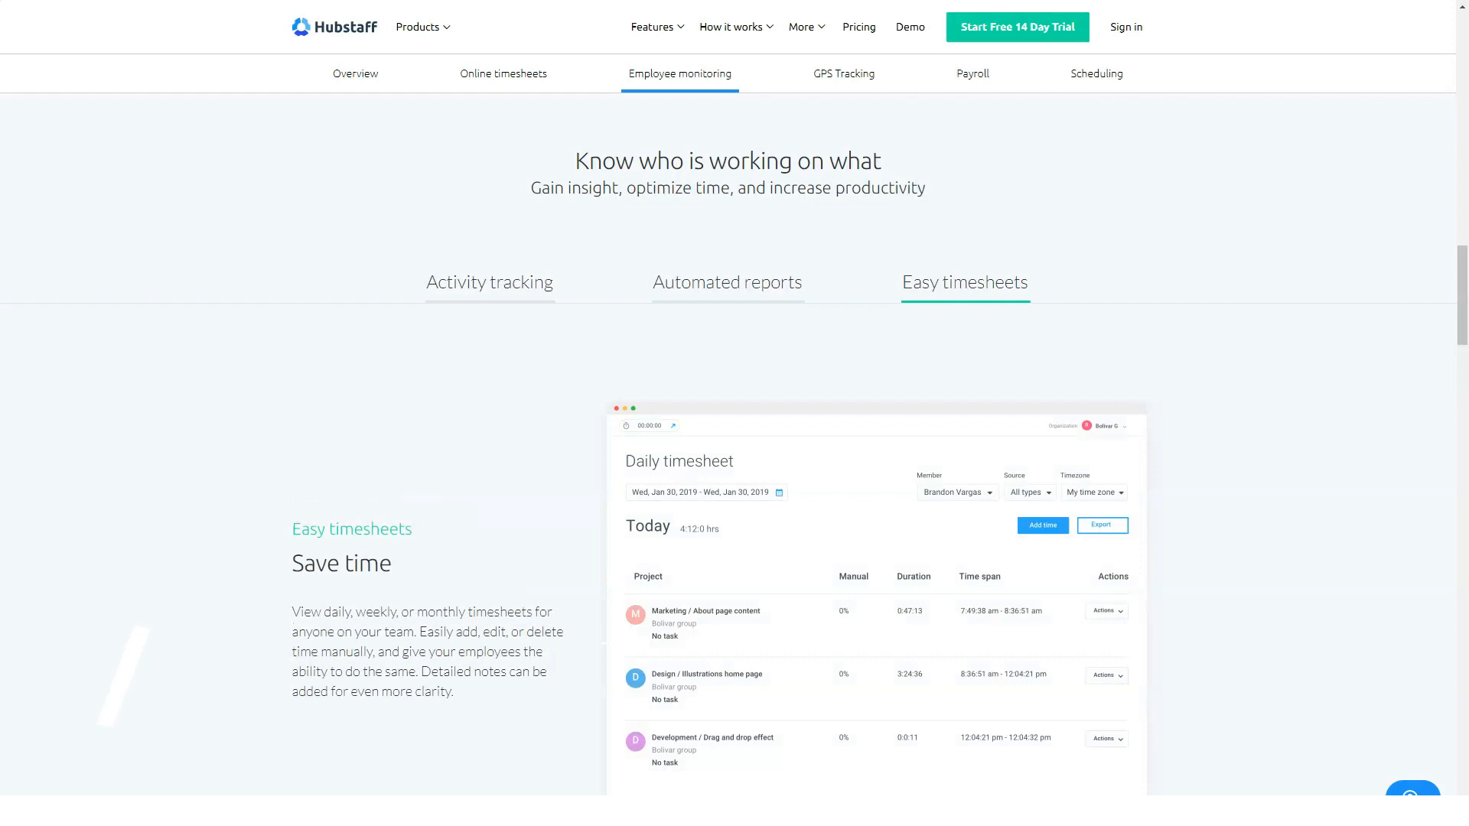
pyautogui.scroll(-3)
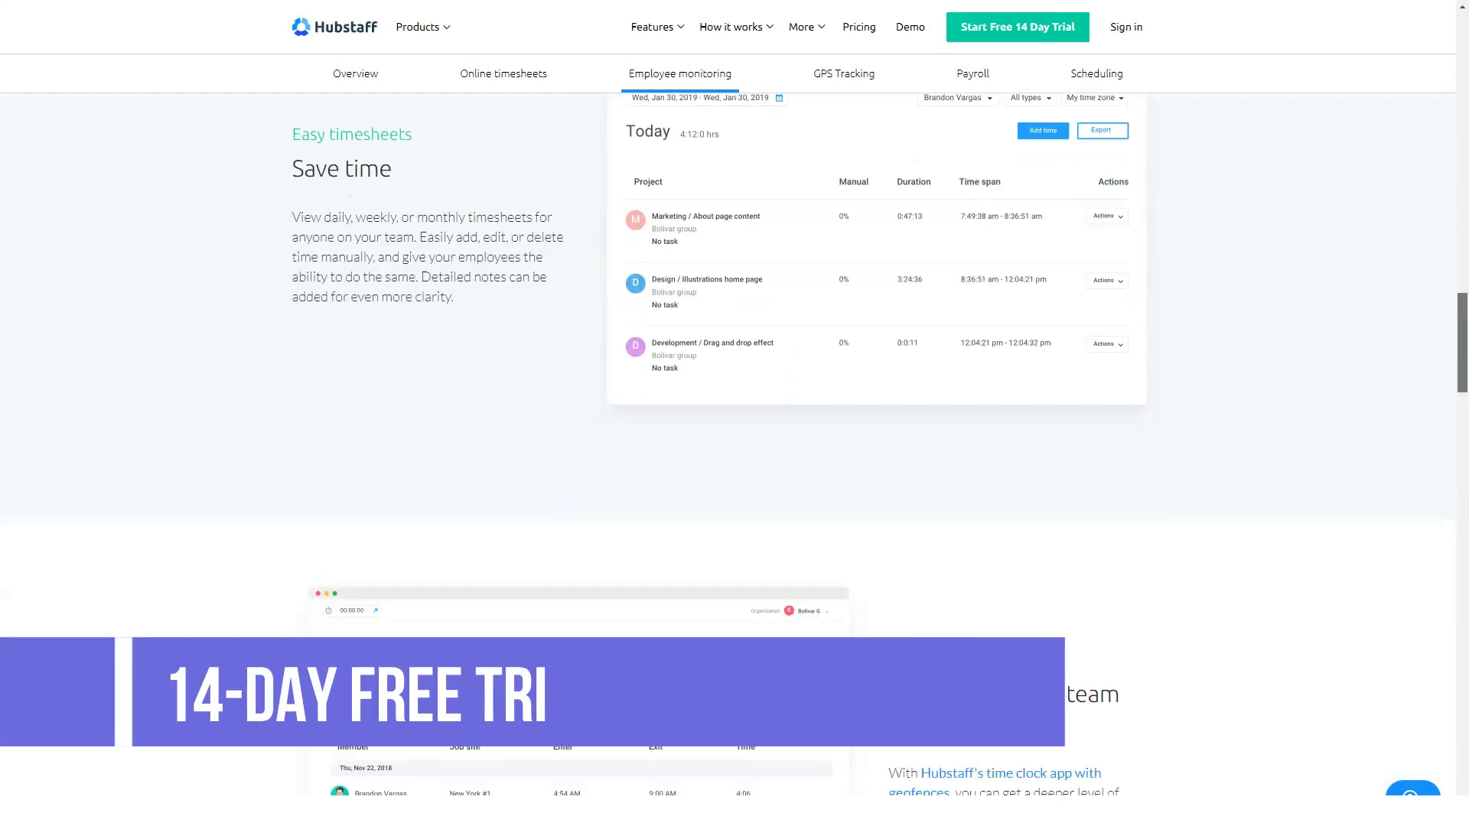
pyautogui.scroll(-3)
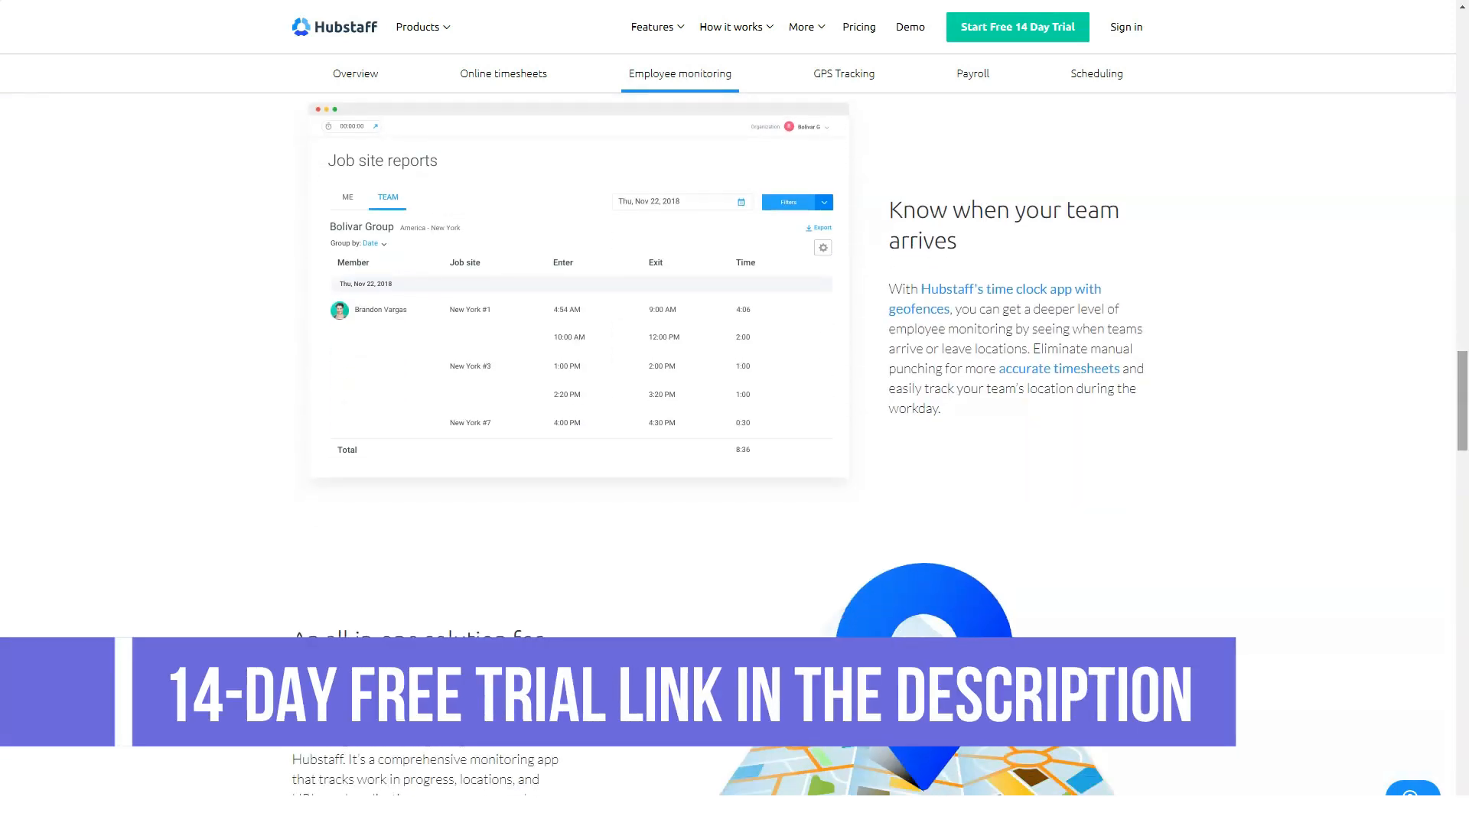
pyautogui.scroll(-3)
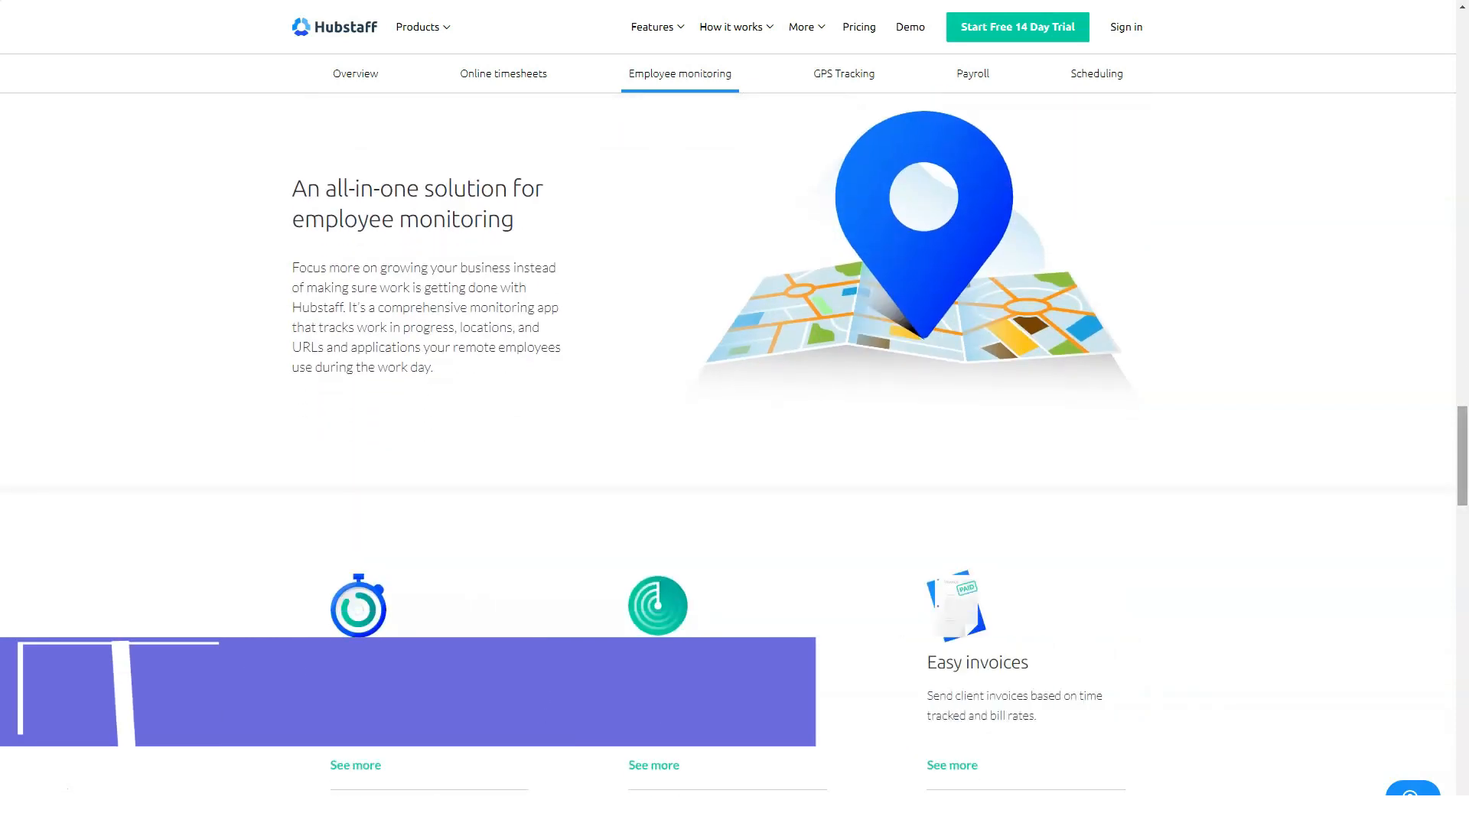
# Step: Read past the FAQs, demo offer and free-trial section to the footer
pyautogui.scroll(-3)
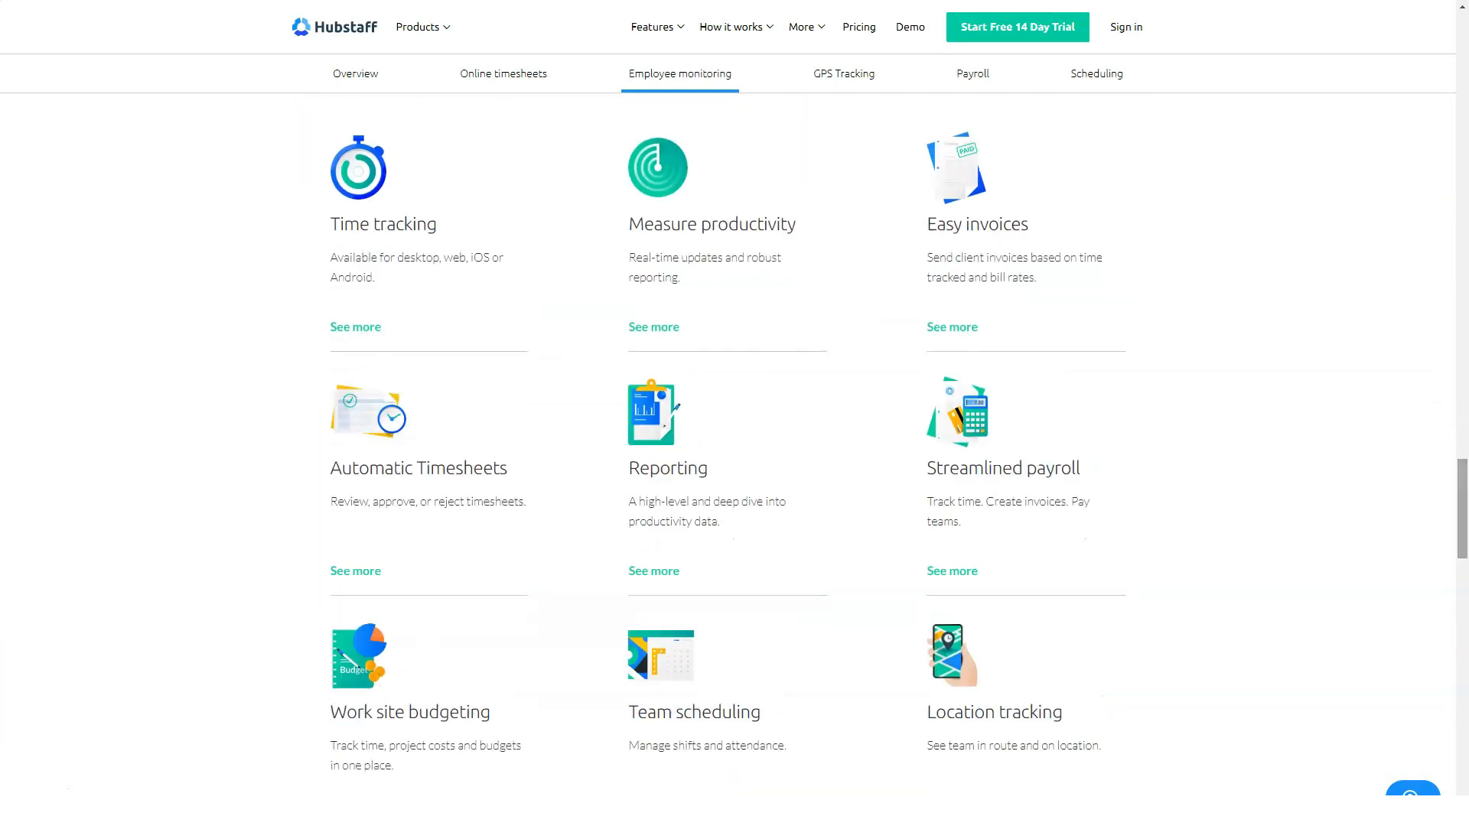
pyautogui.scroll(-3)
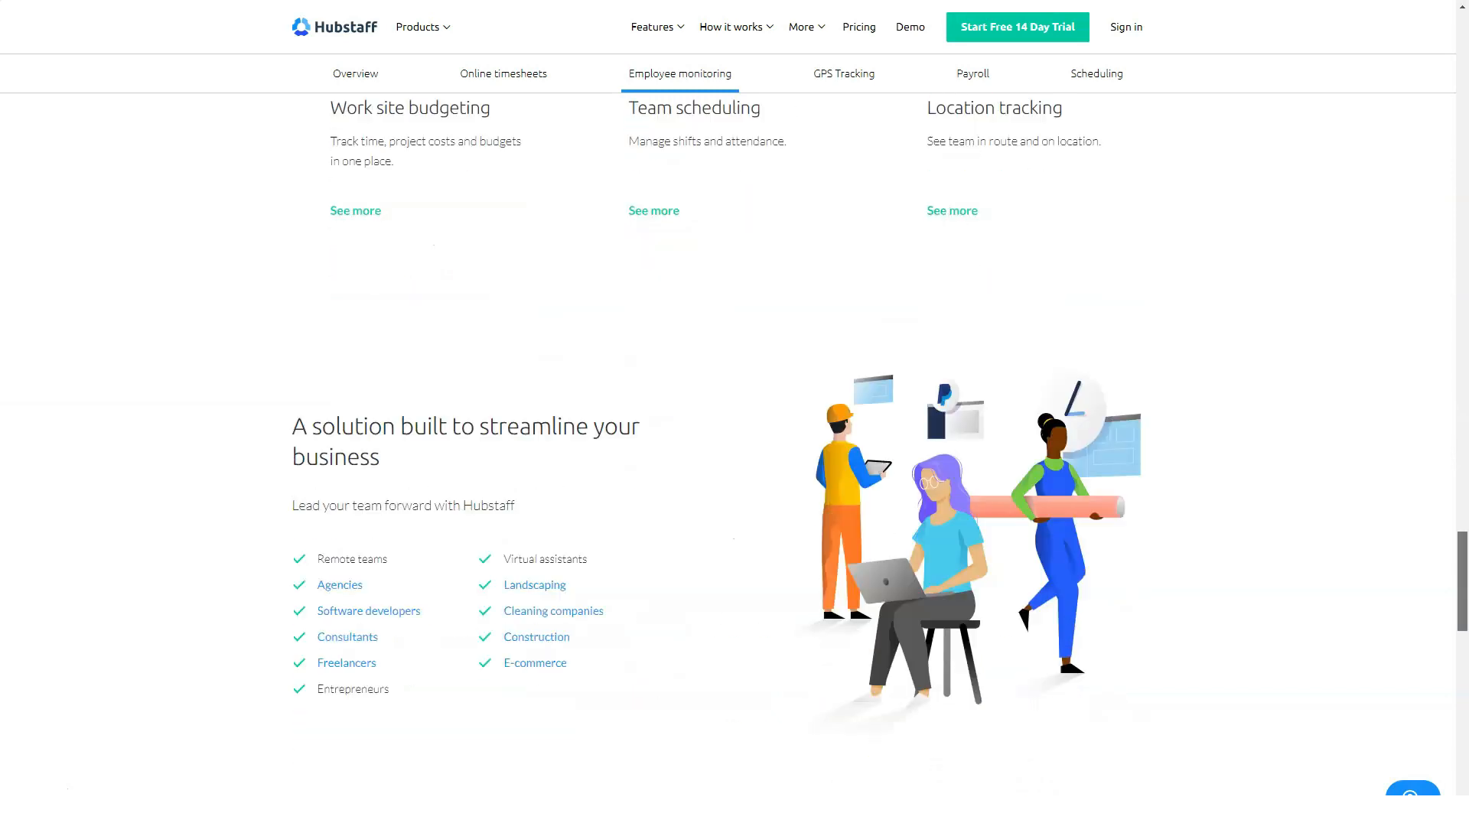
pyautogui.scroll(-3)
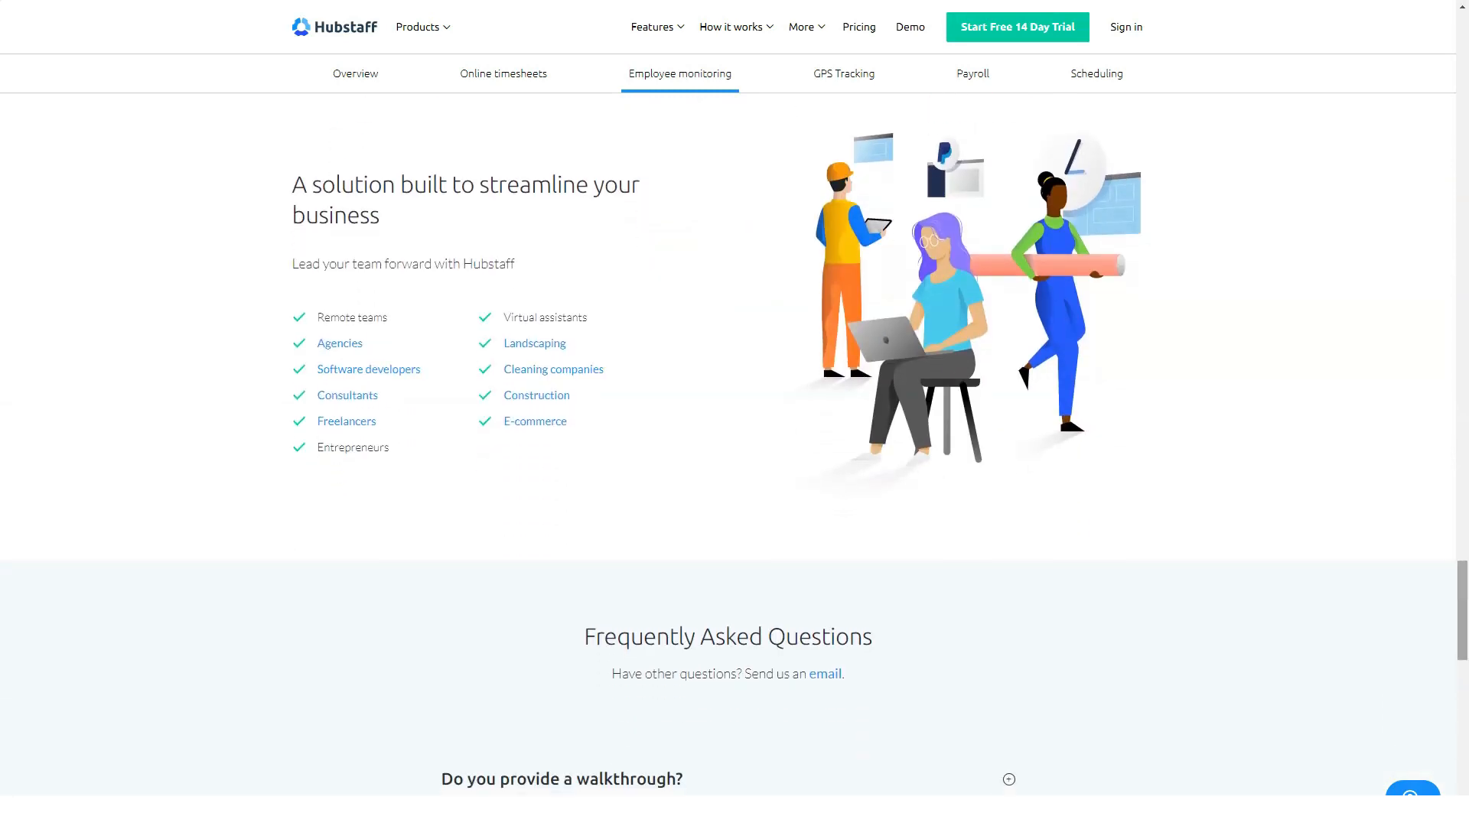
pyautogui.scroll(-3)
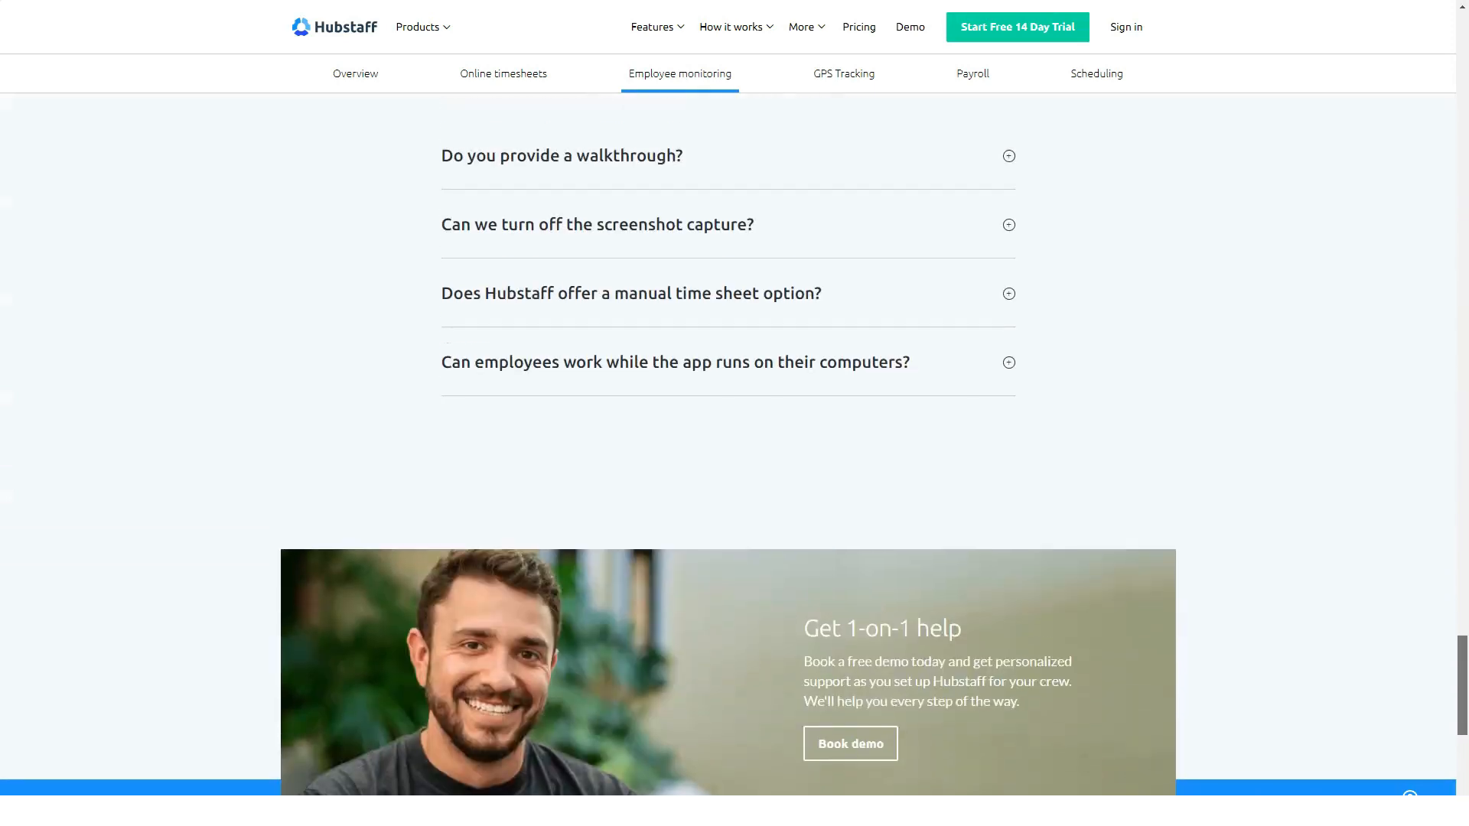
pyautogui.scroll(-3)
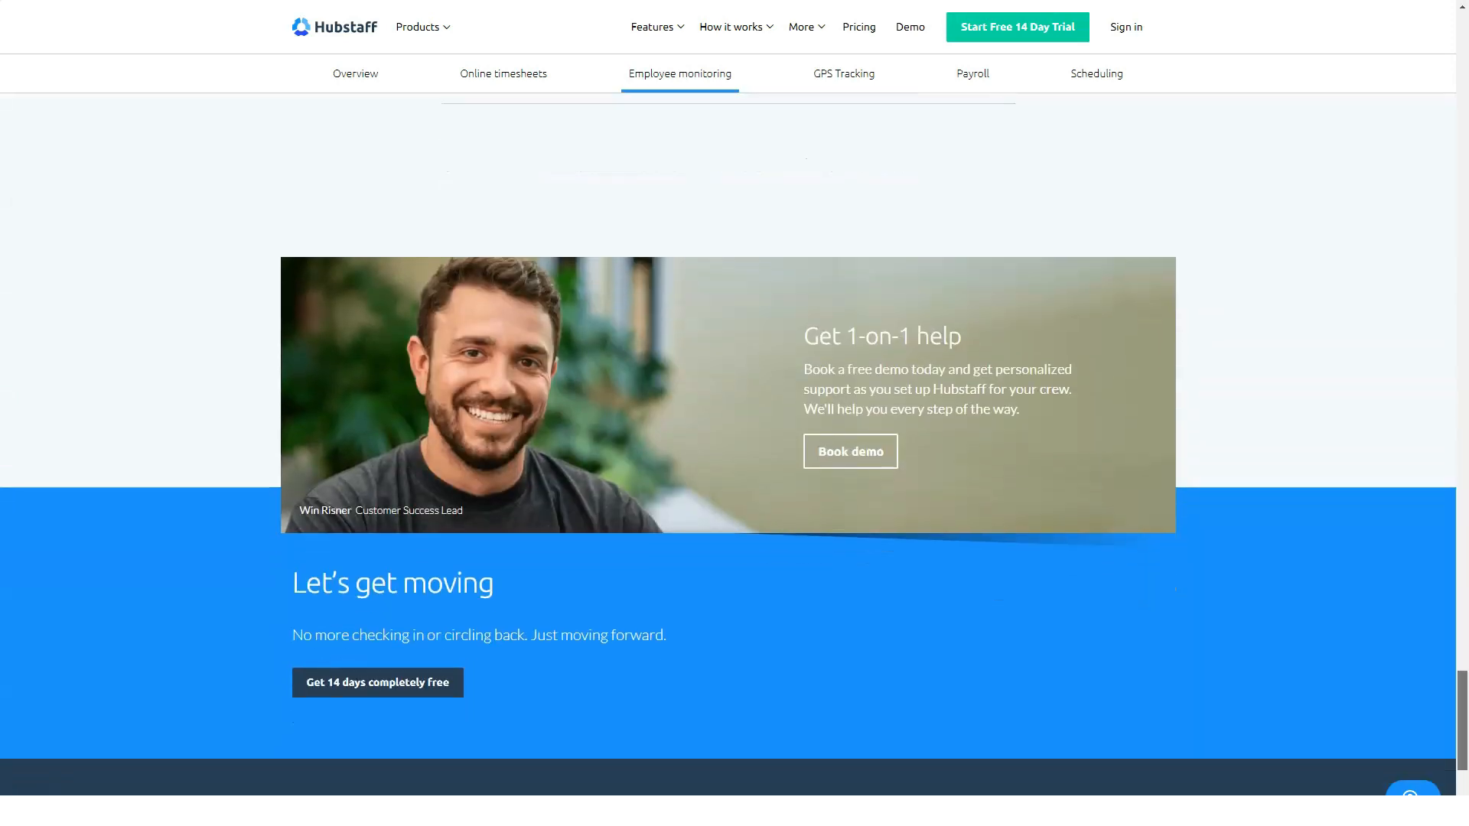
pyautogui.scroll(-3)
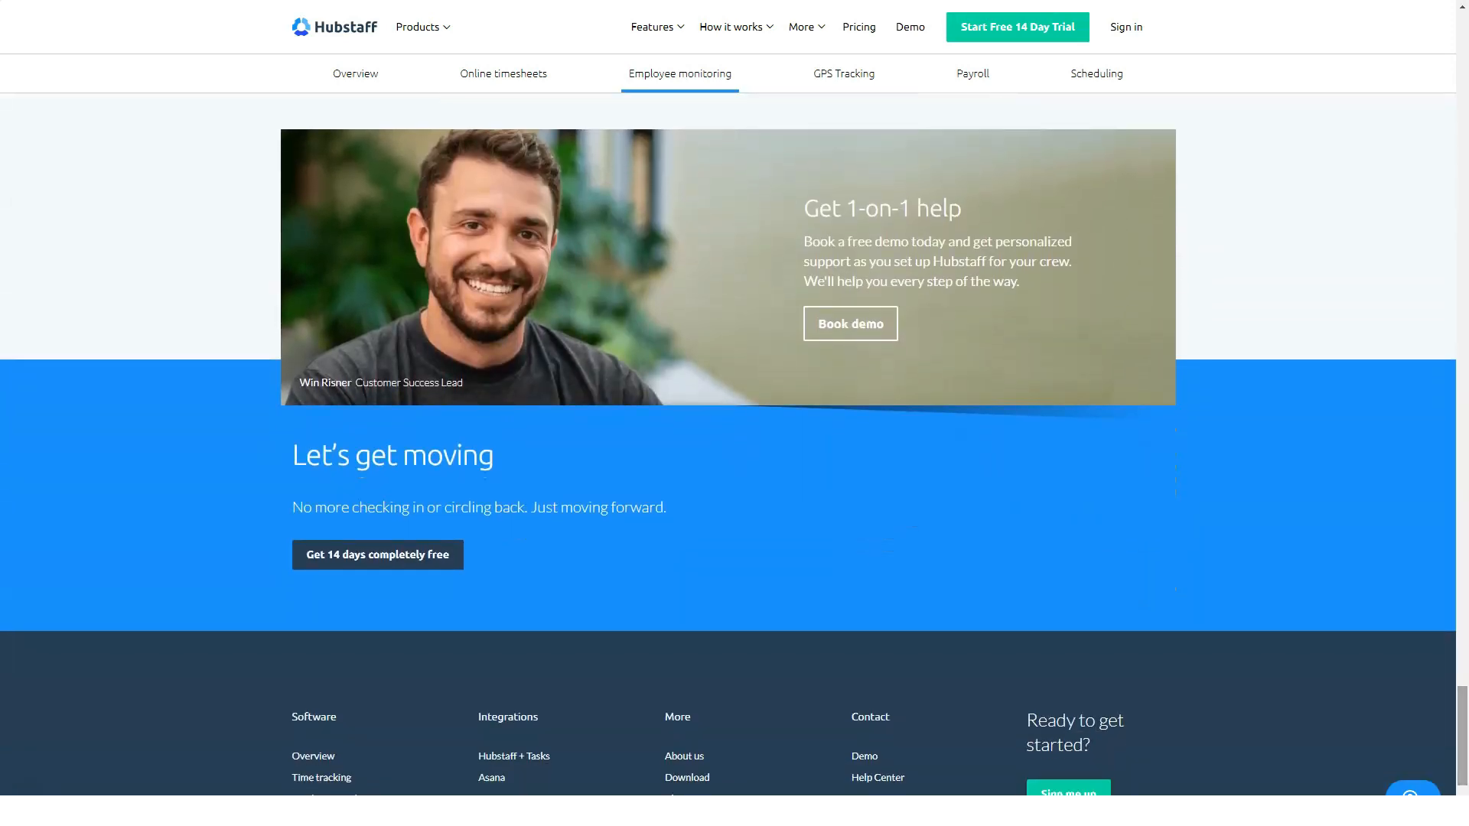
# Step: Go to the GPS Tracking page and read through job costing and mobile teams sections
pyautogui.click(841, 73)
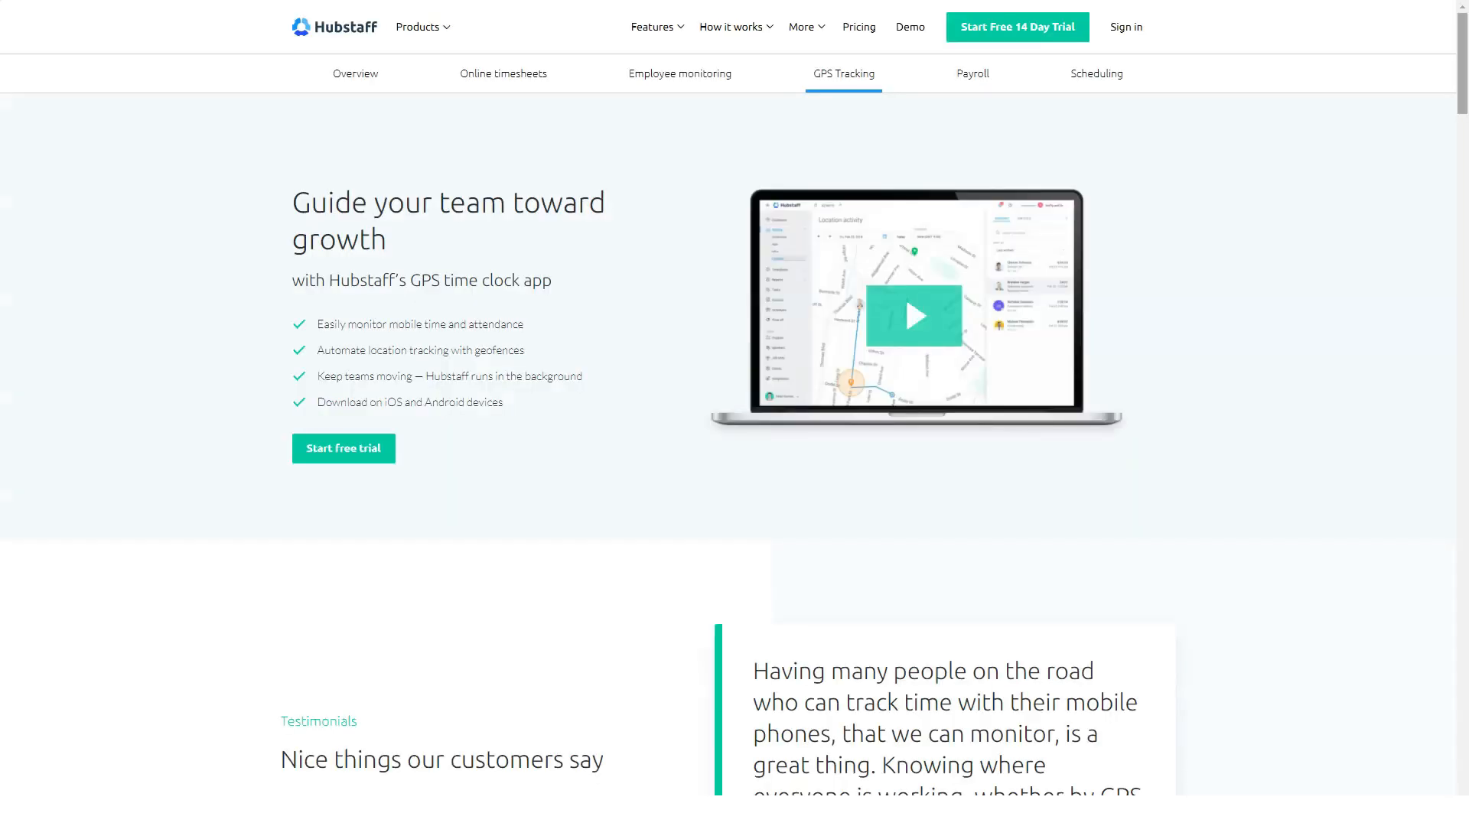
pyautogui.scroll(-3)
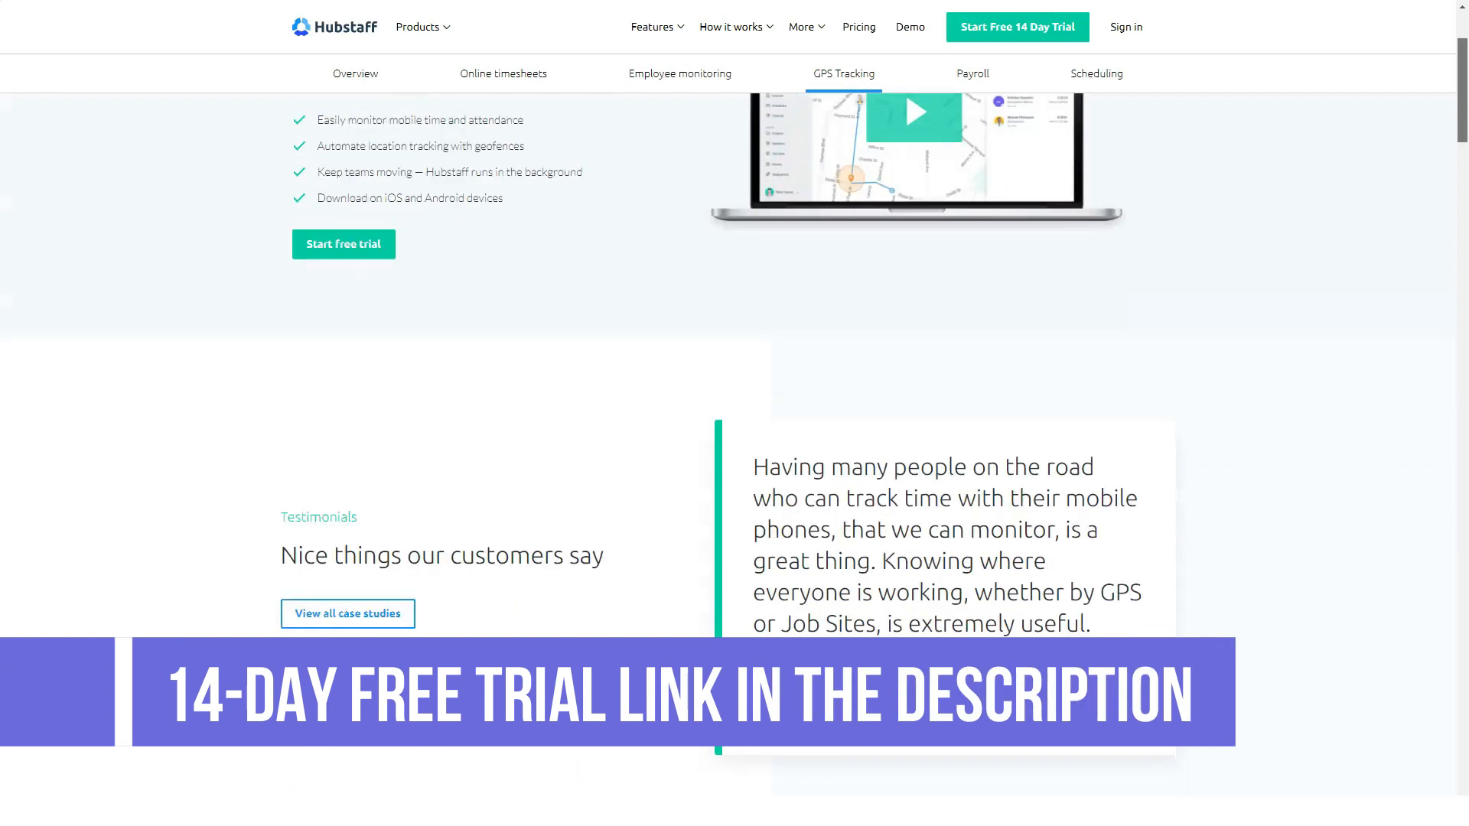
pyautogui.scroll(-3)
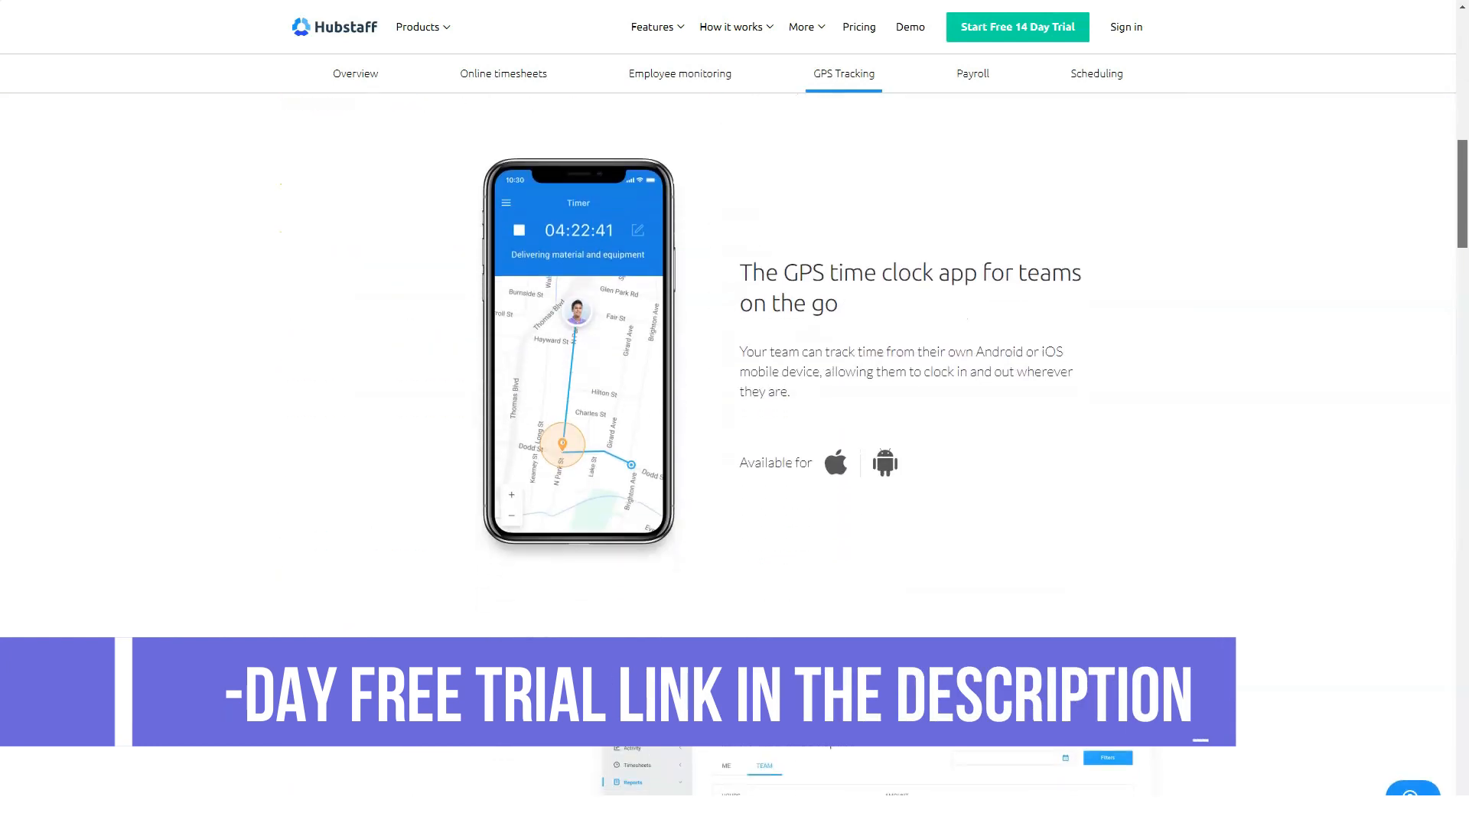
pyautogui.scroll(-3)
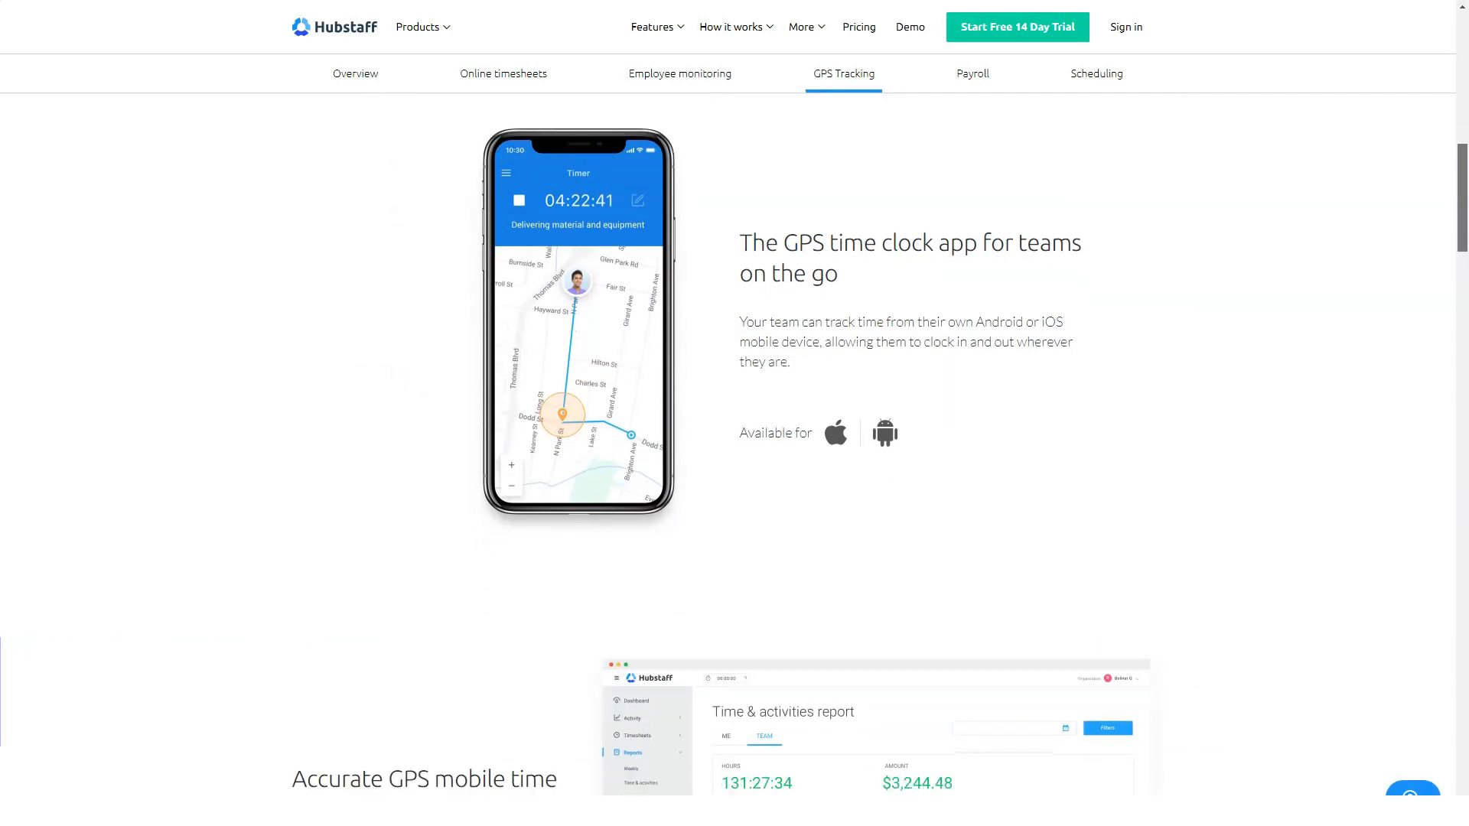
pyautogui.scroll(-3)
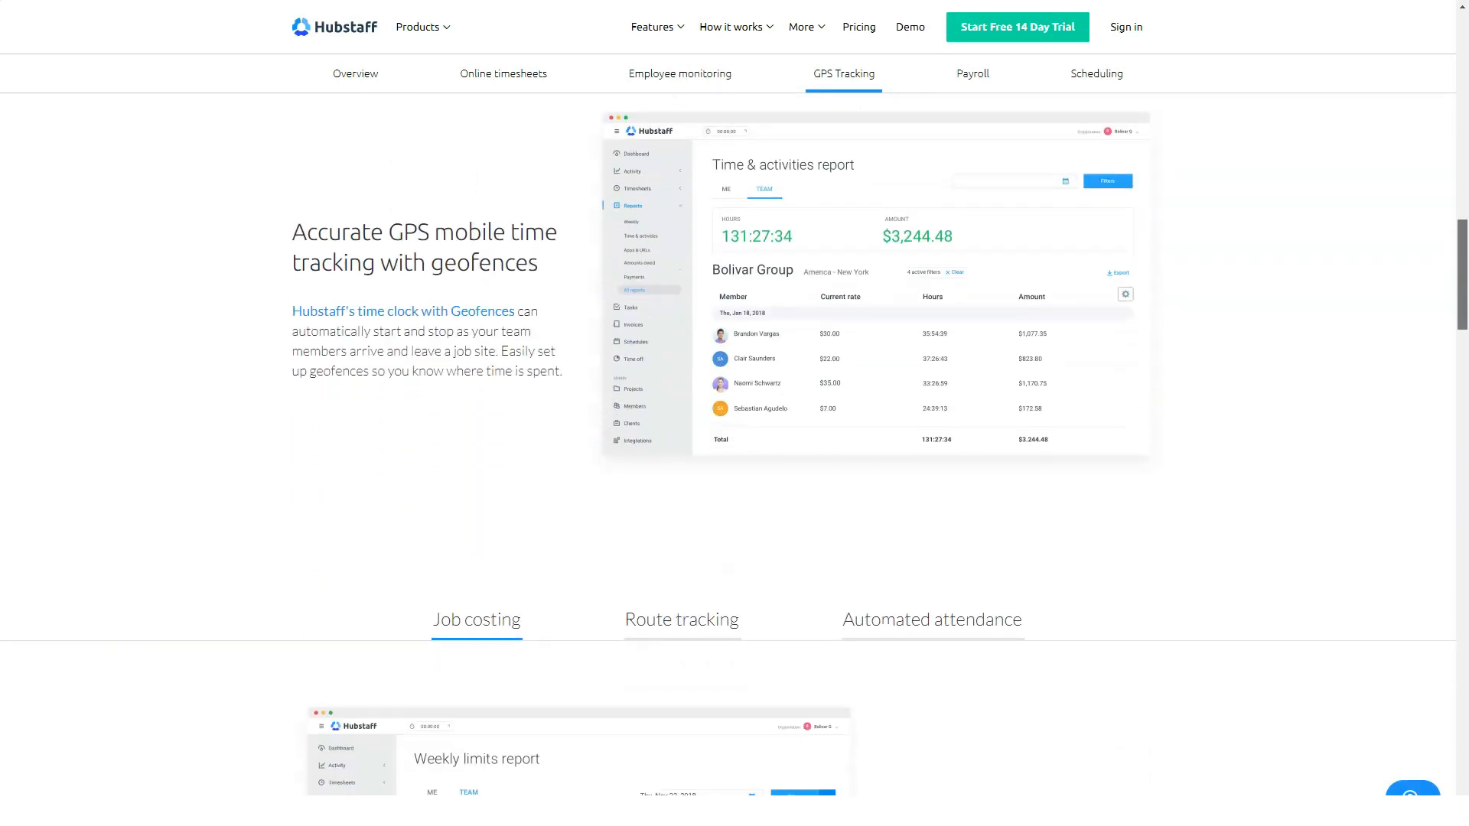
pyautogui.scroll(-3)
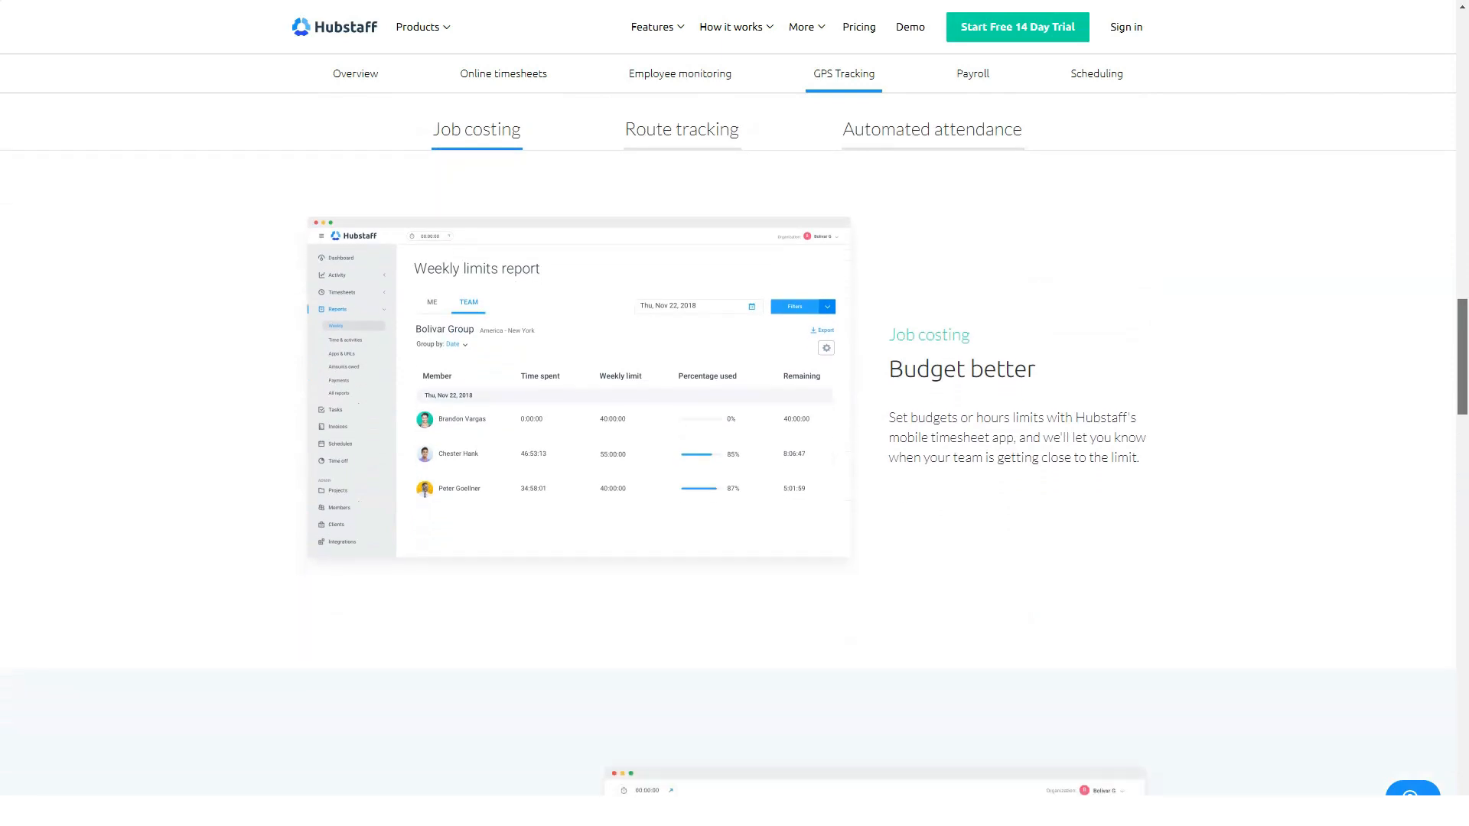
# Step: View the Route tracking and next feature details, then read past industries to the footer
pyautogui.click(681, 128)
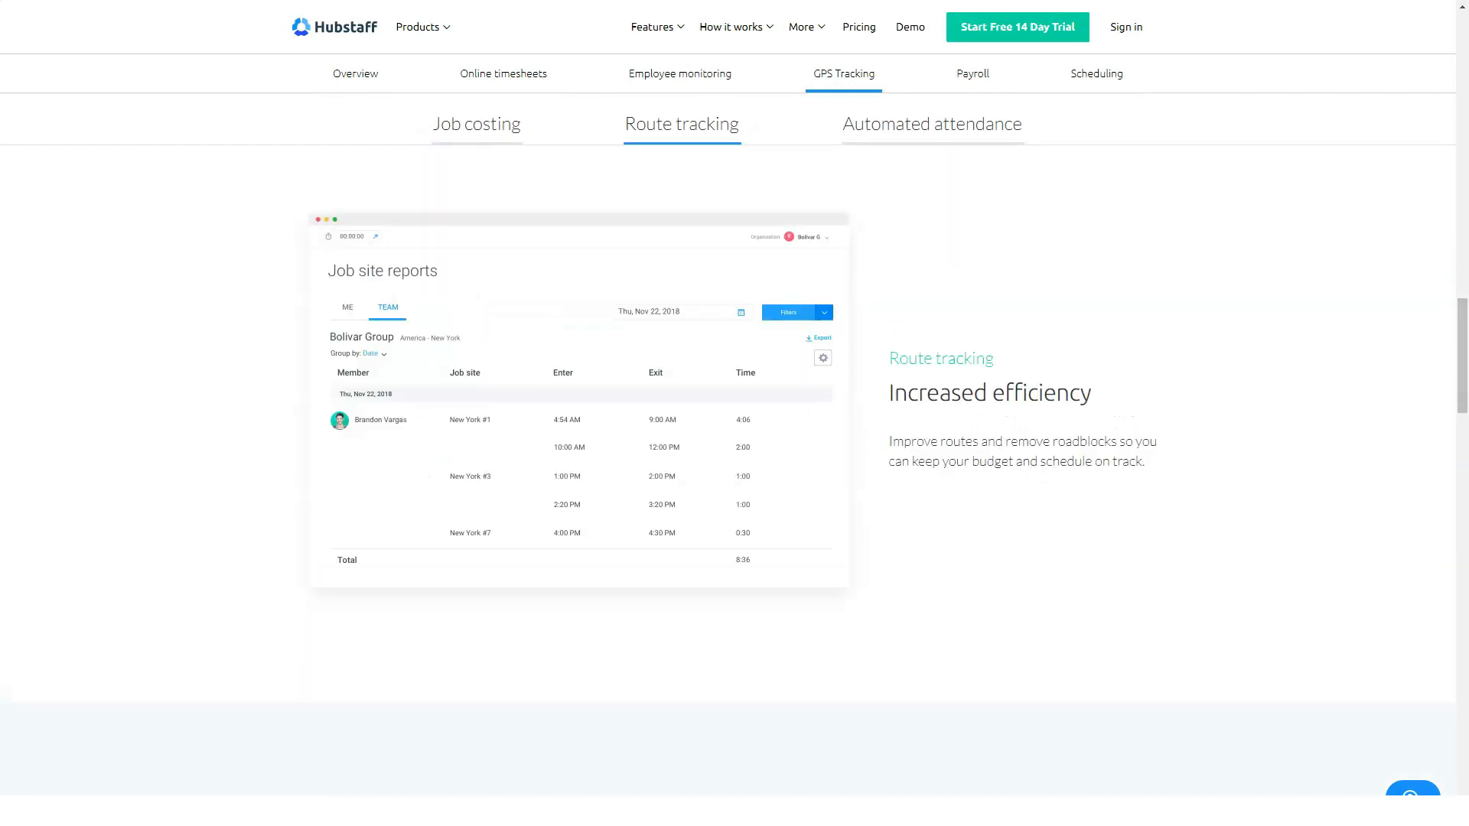
pyautogui.click(932, 124)
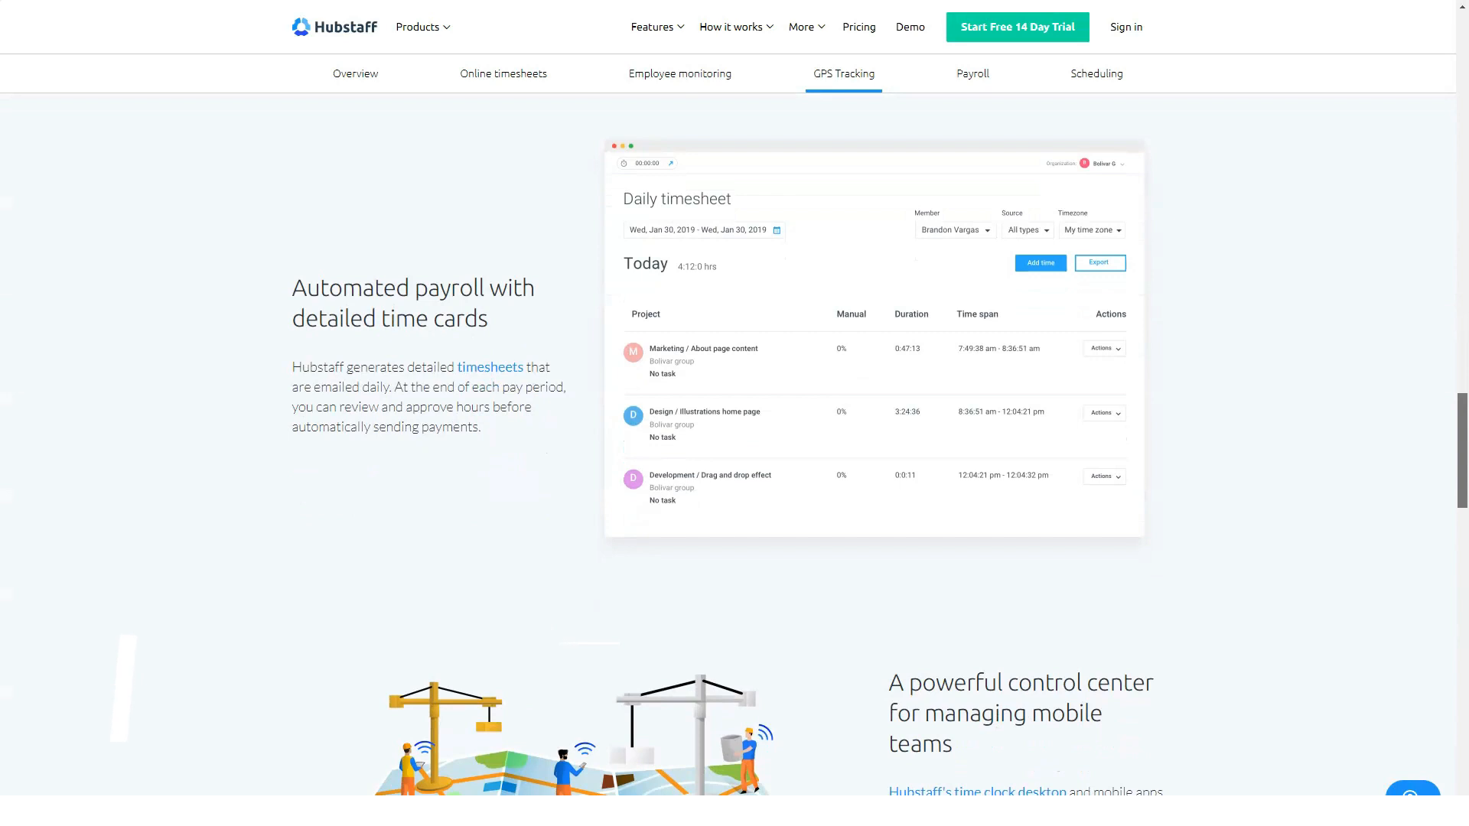
pyautogui.scroll(-3)
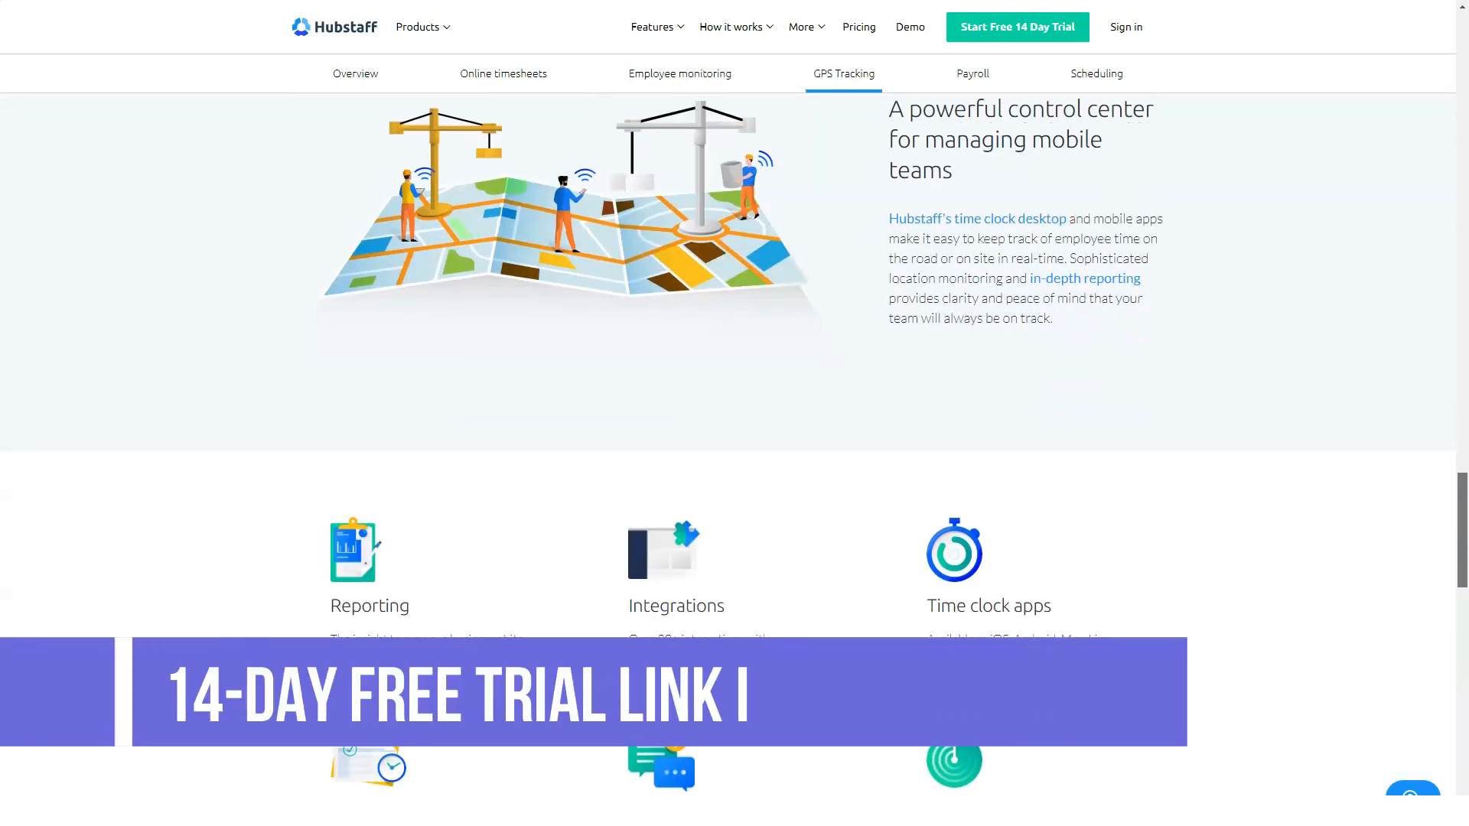
pyautogui.scroll(-3)
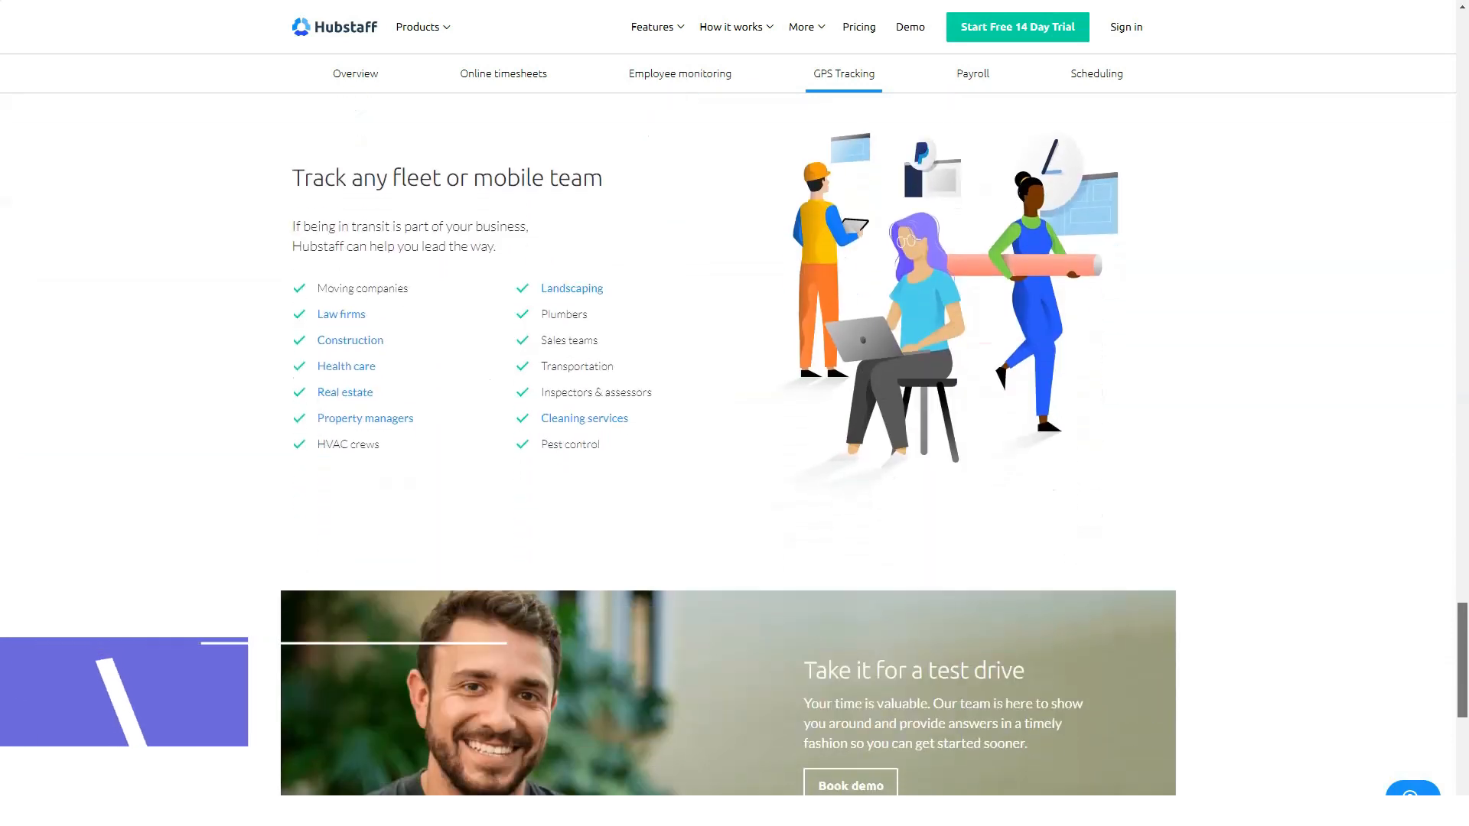
pyautogui.scroll(-3)
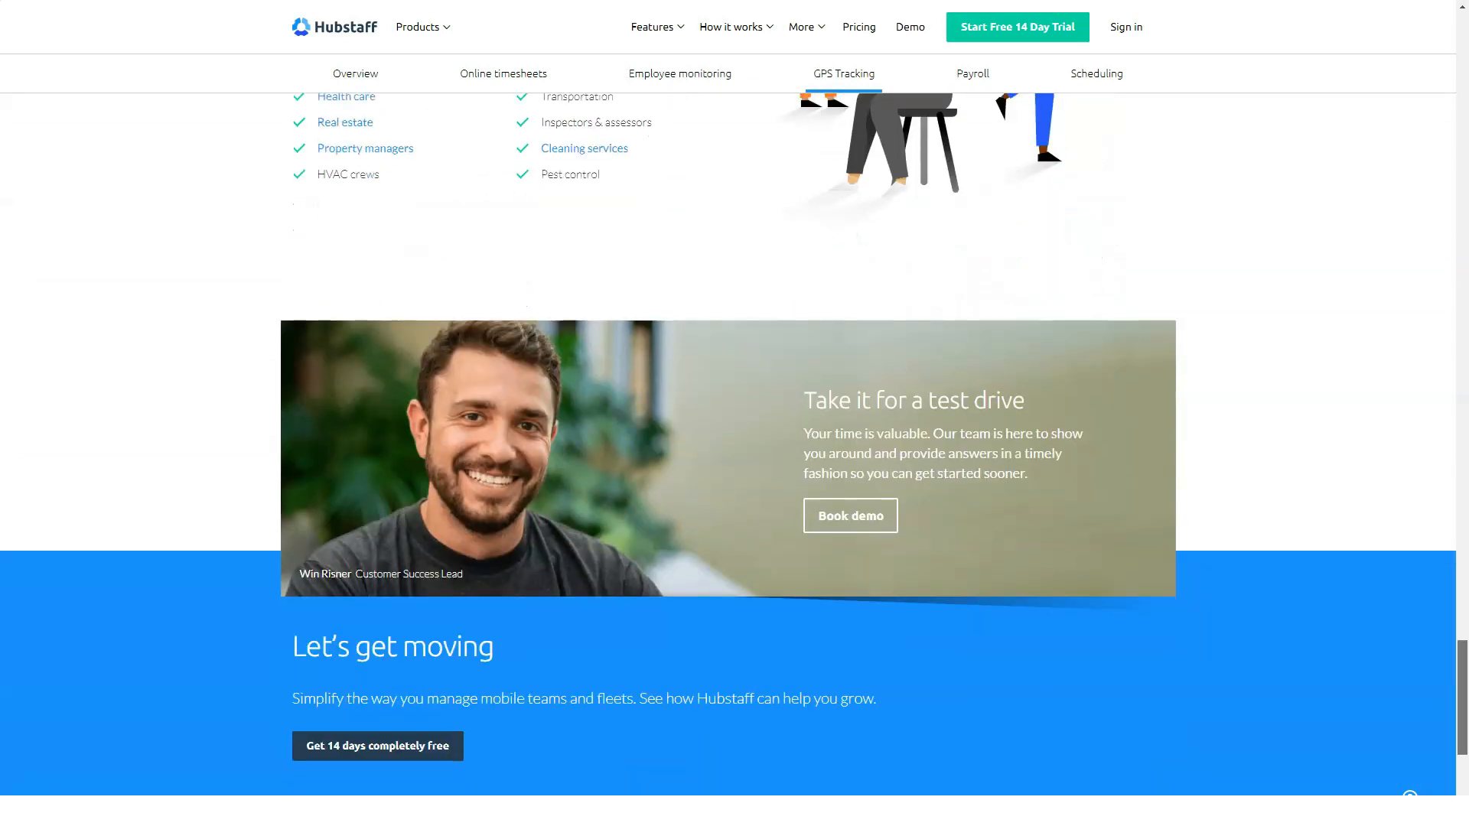
pyautogui.scroll(-3)
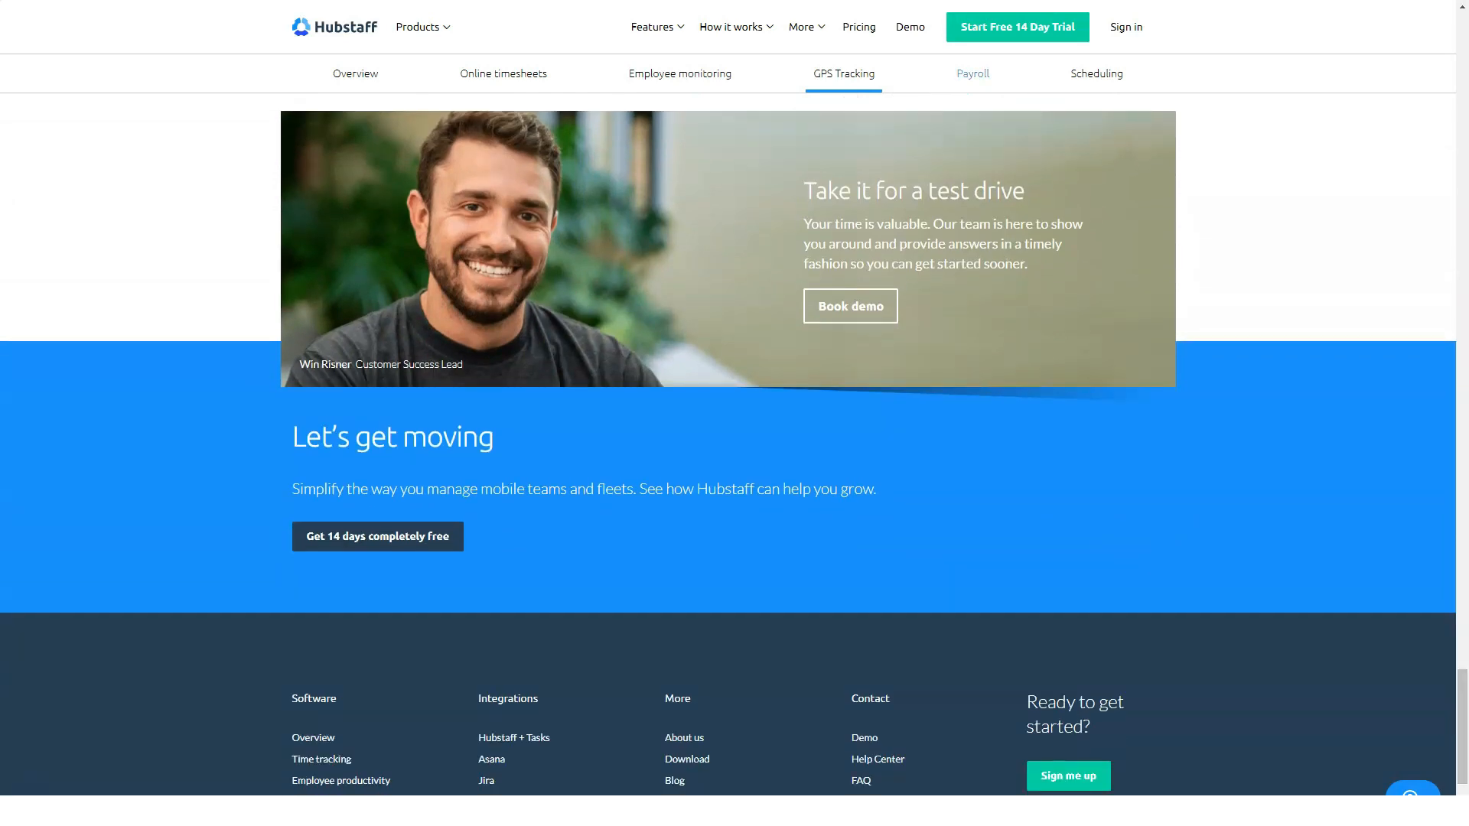
# Step: Go to the Payroll page and read past testimonials to the rate and payment tabs
pyautogui.click(971, 74)
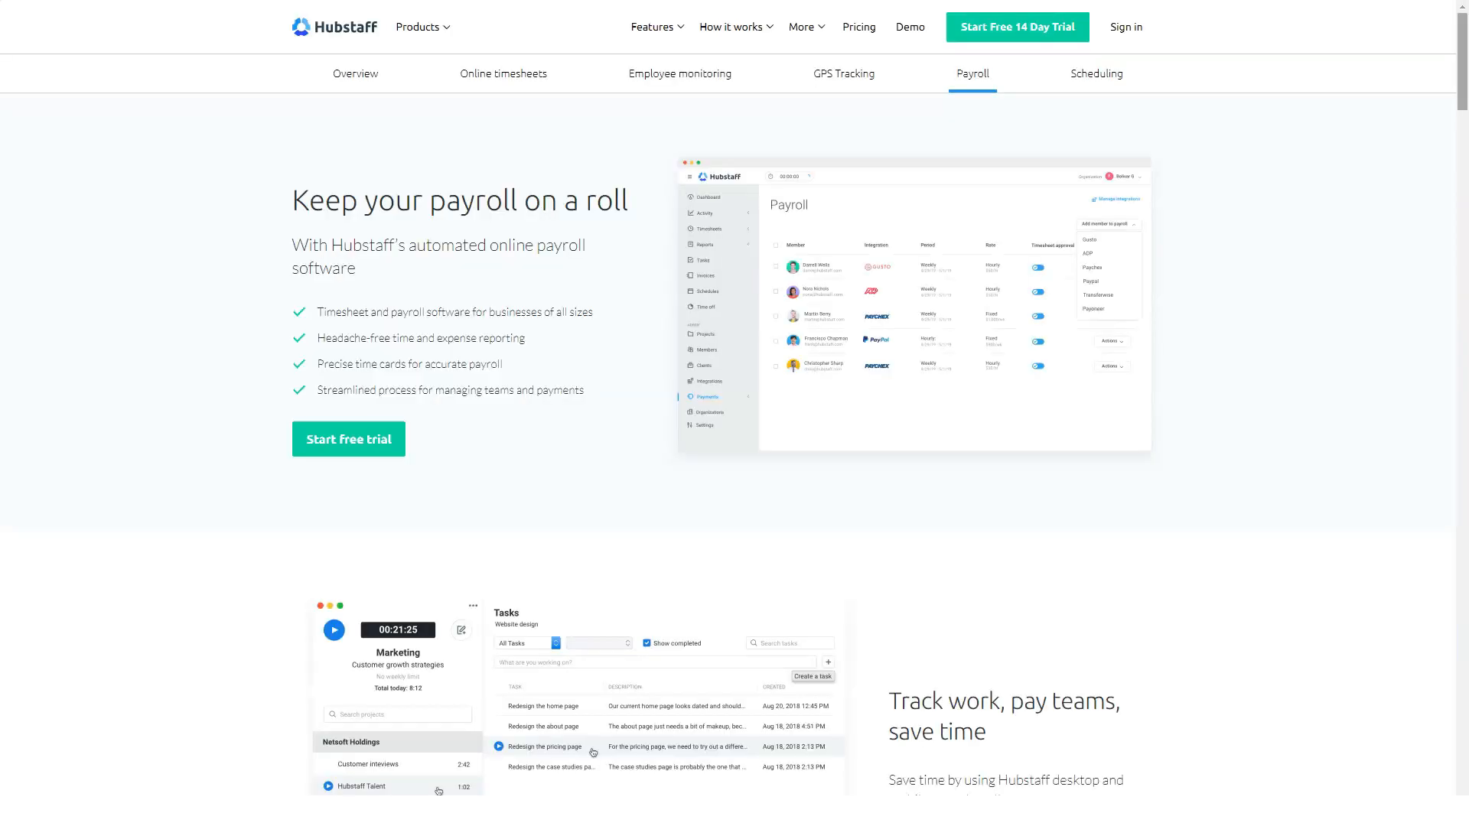
pyautogui.scroll(-3)
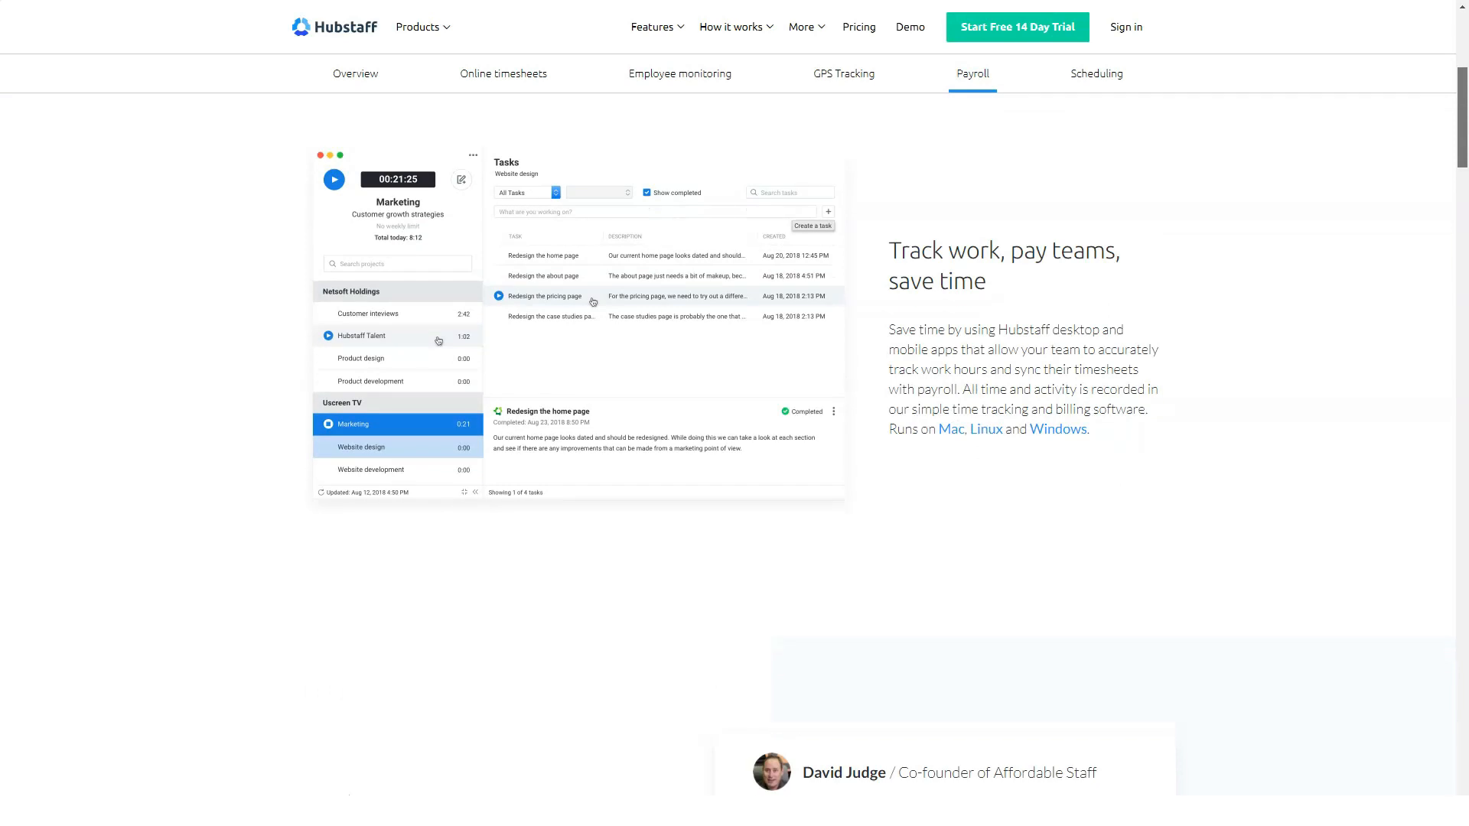
pyautogui.scroll(-3)
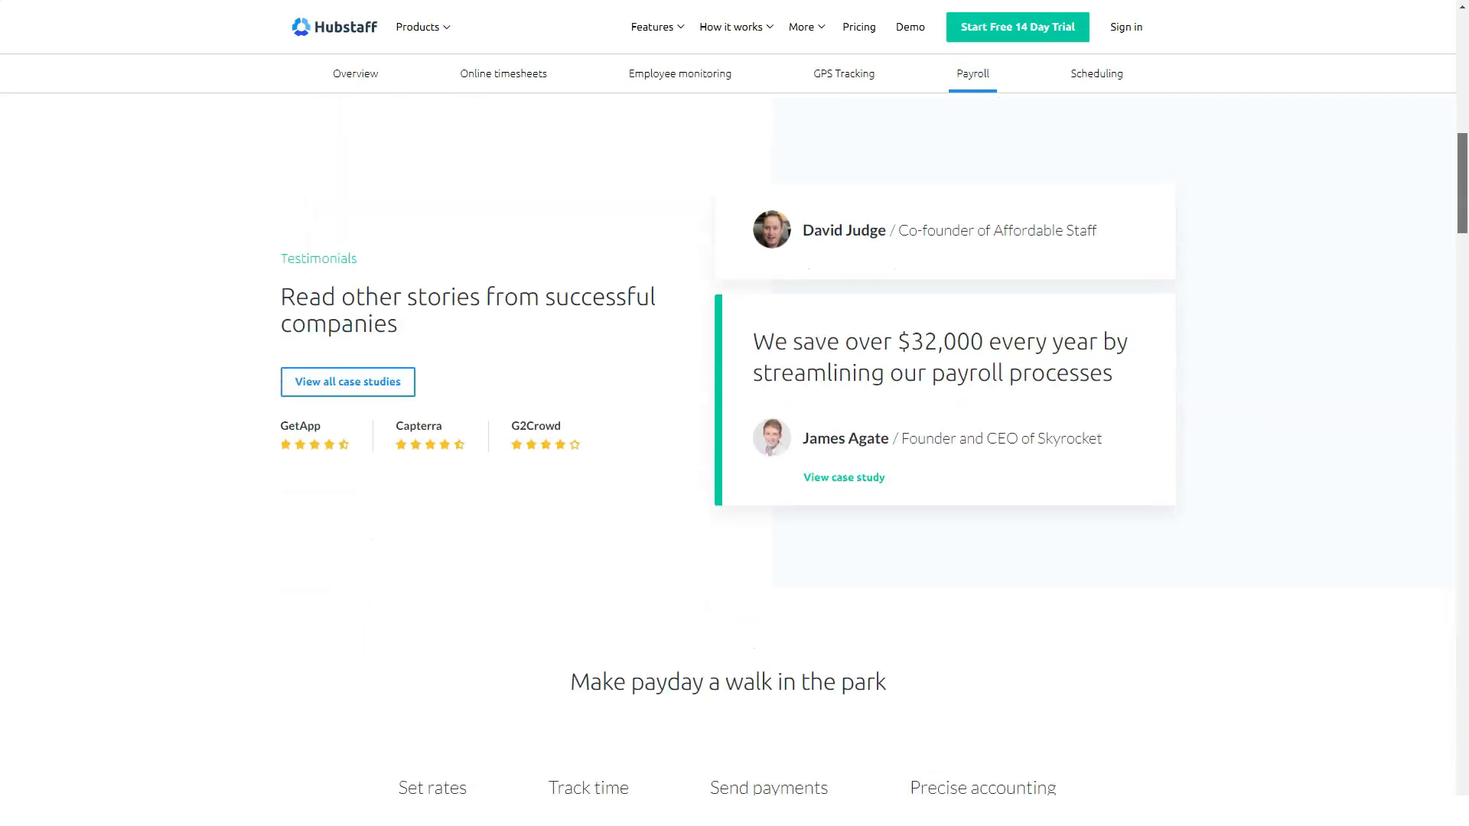
pyautogui.scroll(-3)
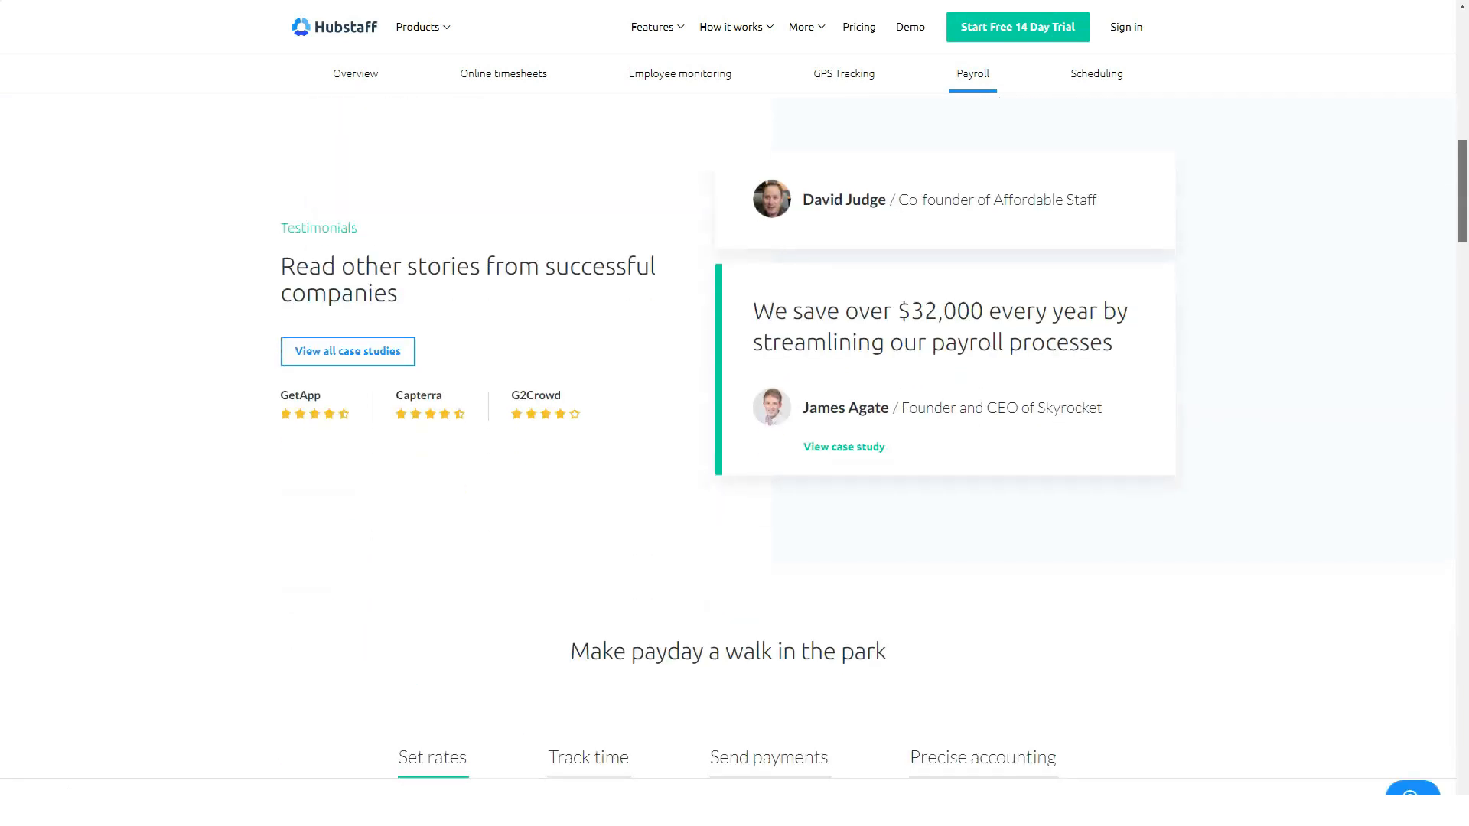
pyautogui.scroll(-3)
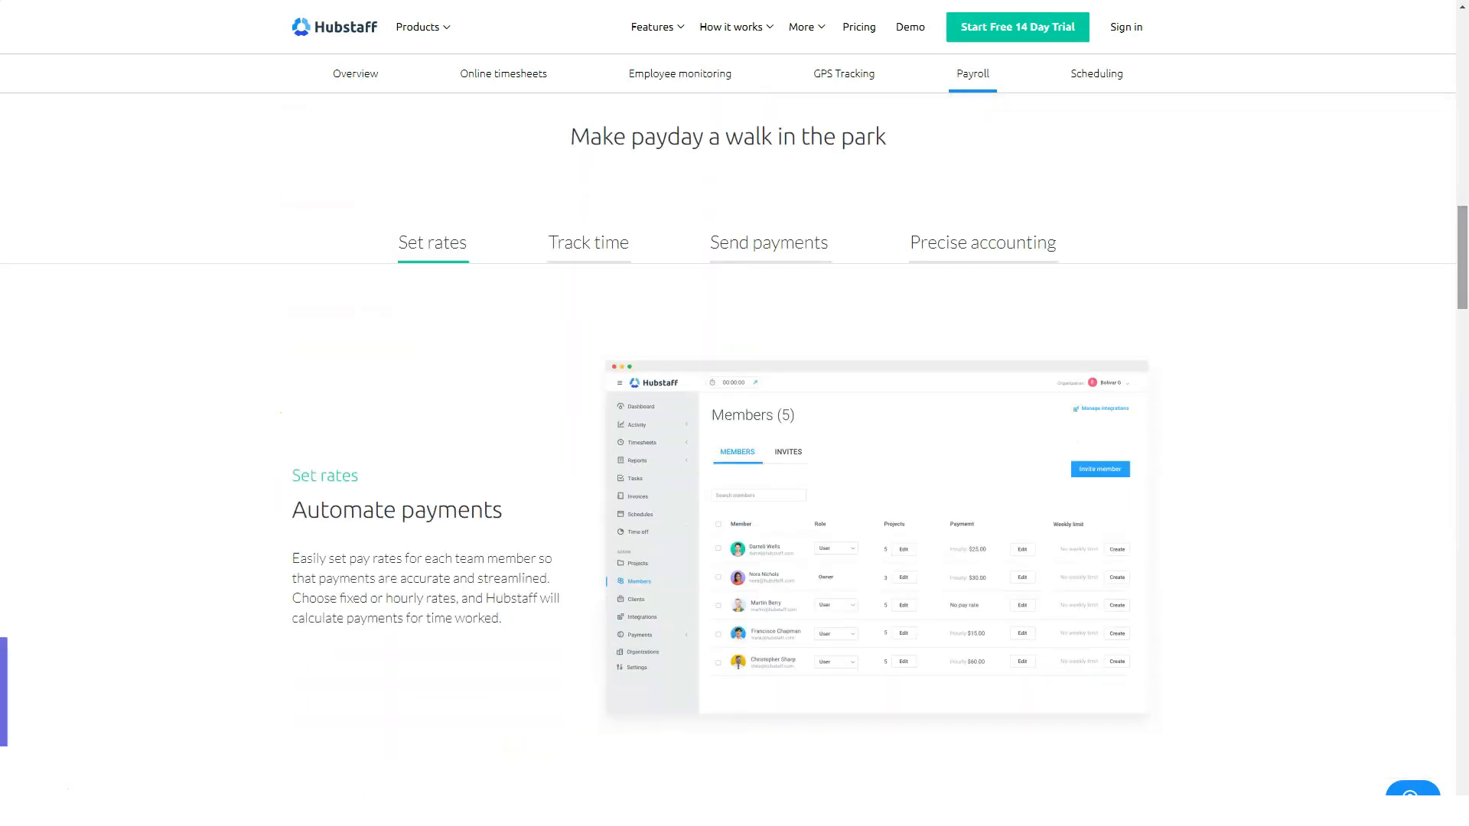
# Step: View the Track time, Send payments and third payroll tabs, then read through integrations to the FAQs
pyautogui.click(588, 242)
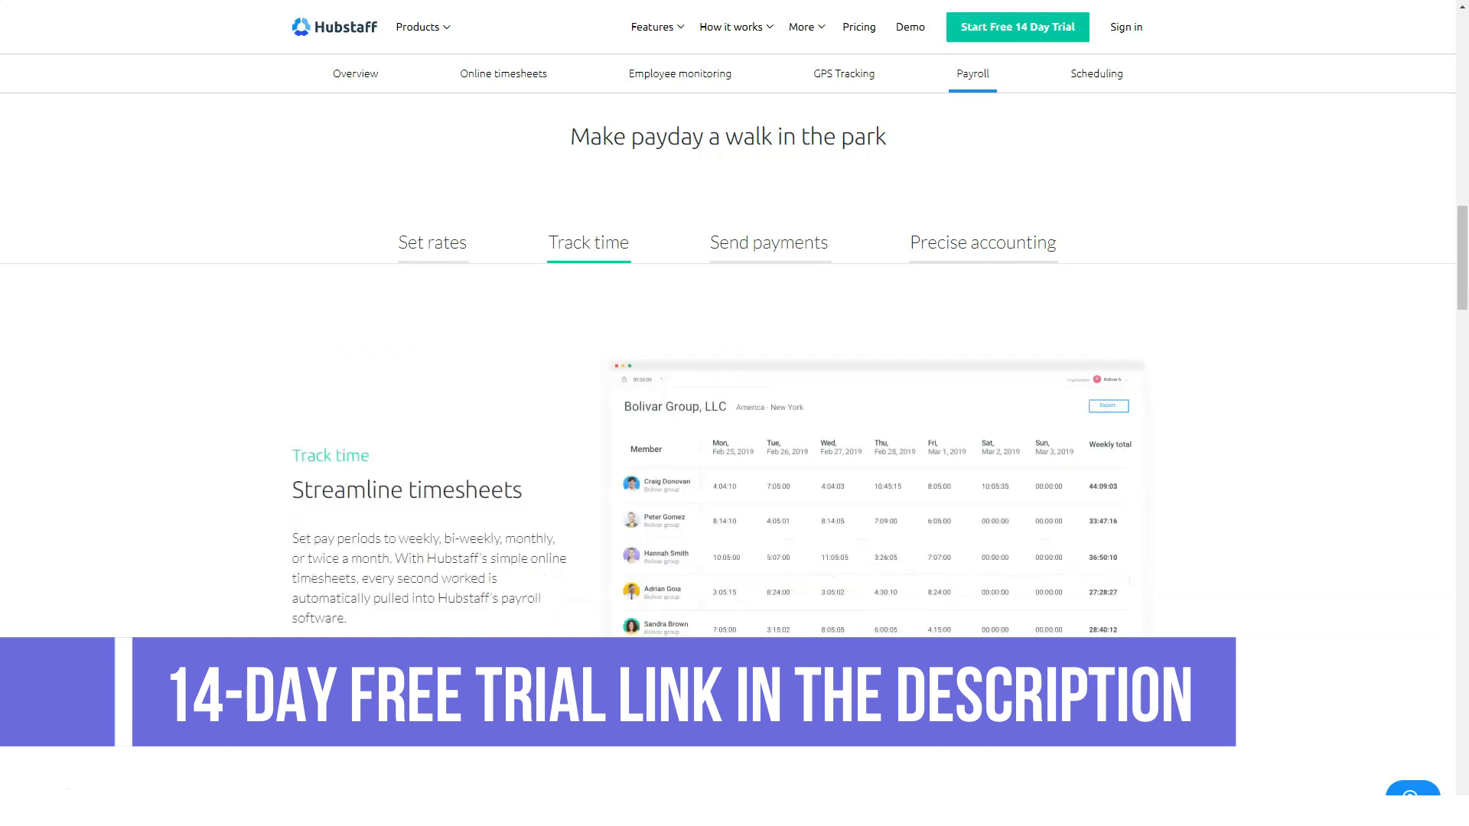
pyautogui.click(767, 242)
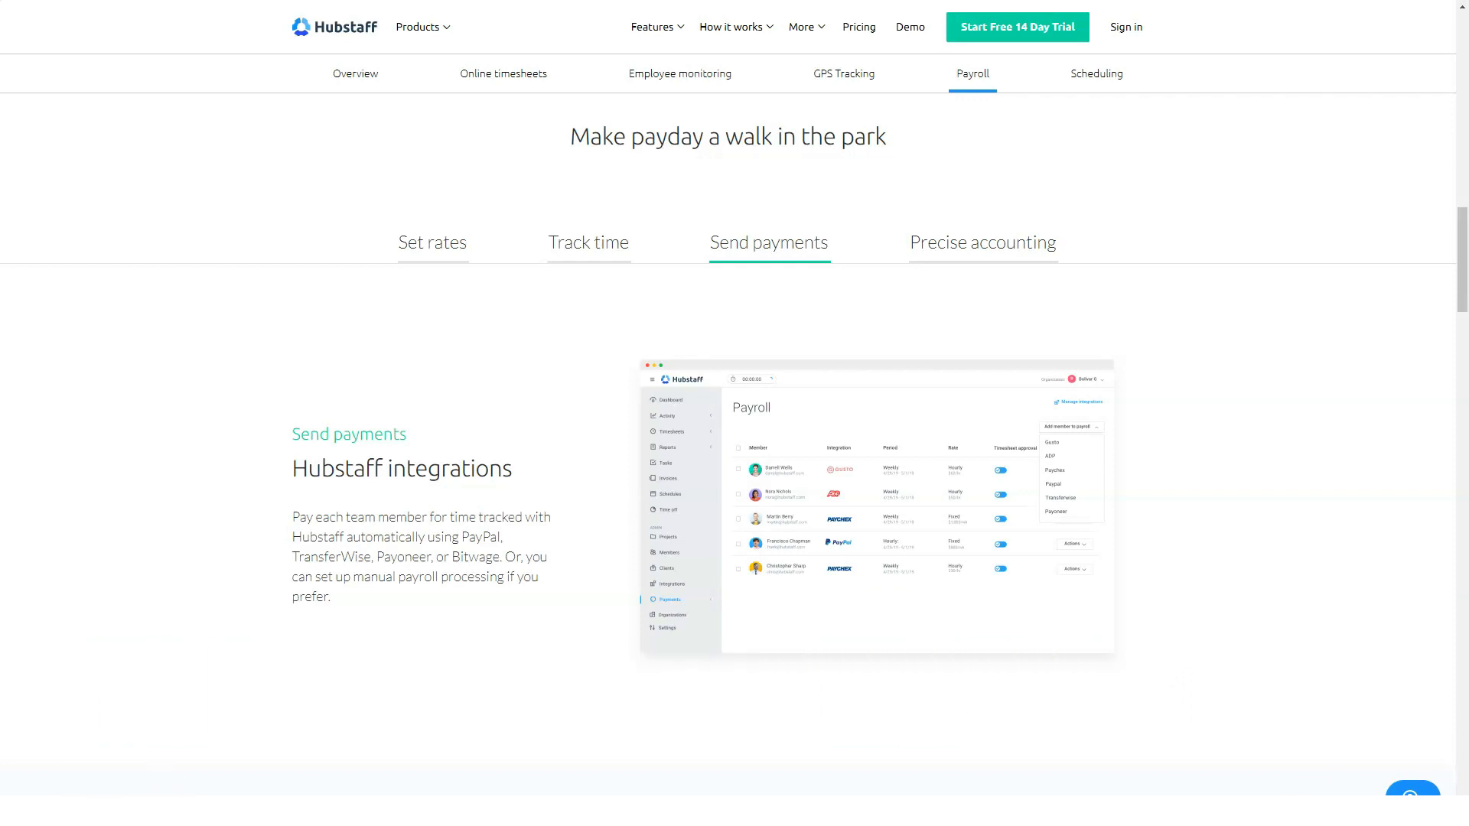
pyautogui.click(983, 242)
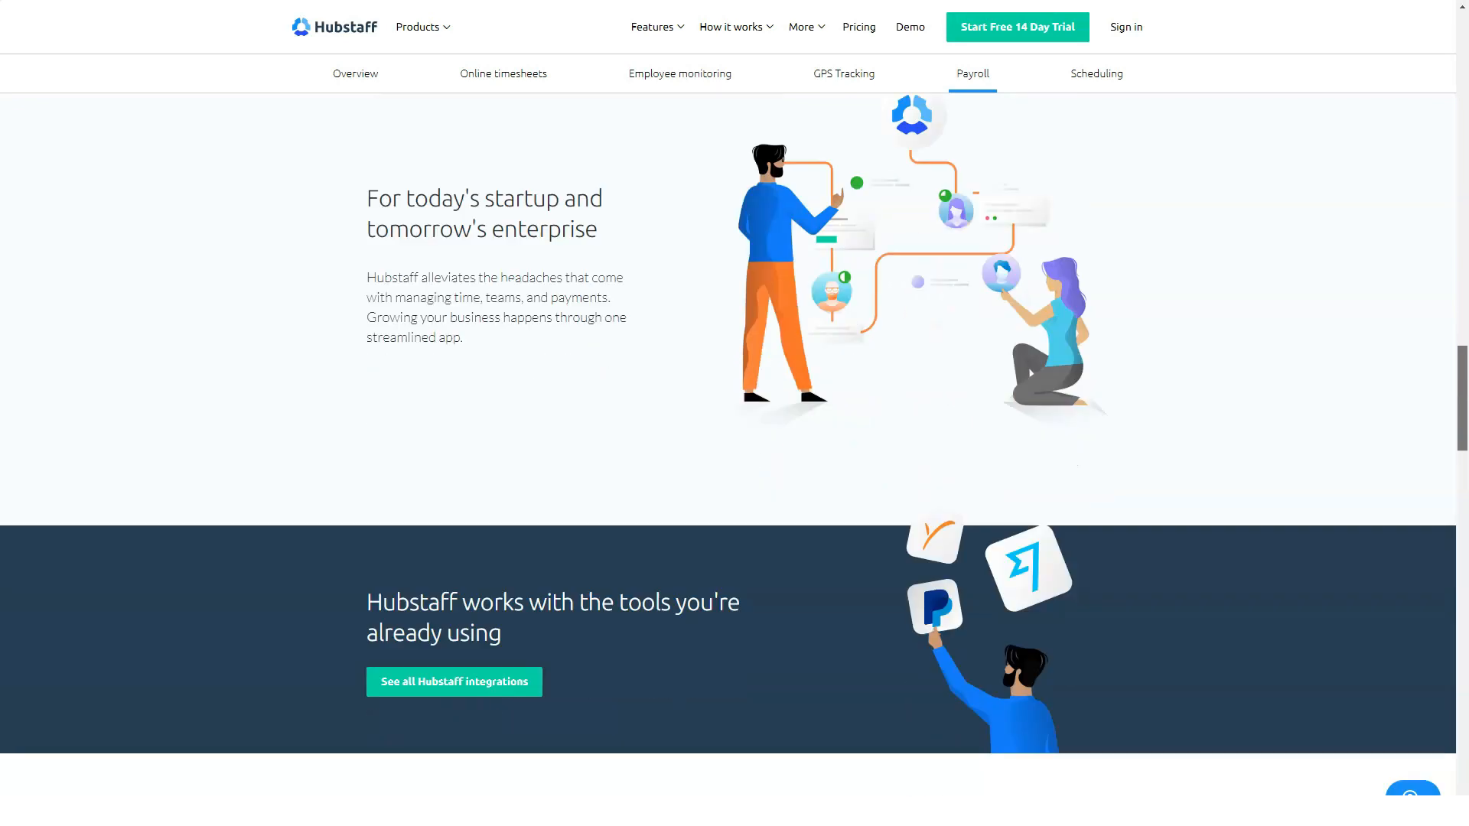
pyautogui.scroll(-3)
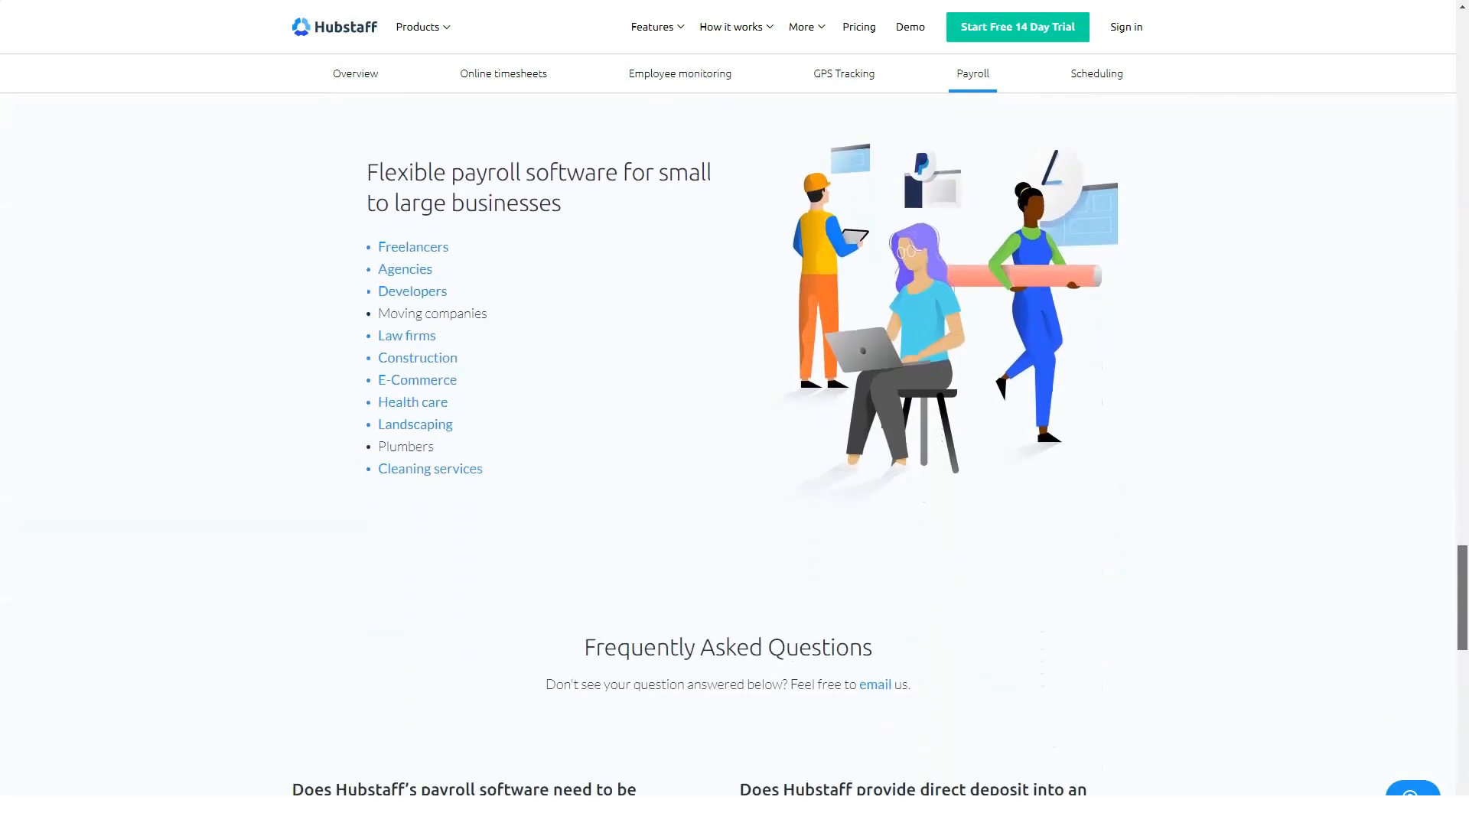
pyautogui.scroll(-3)
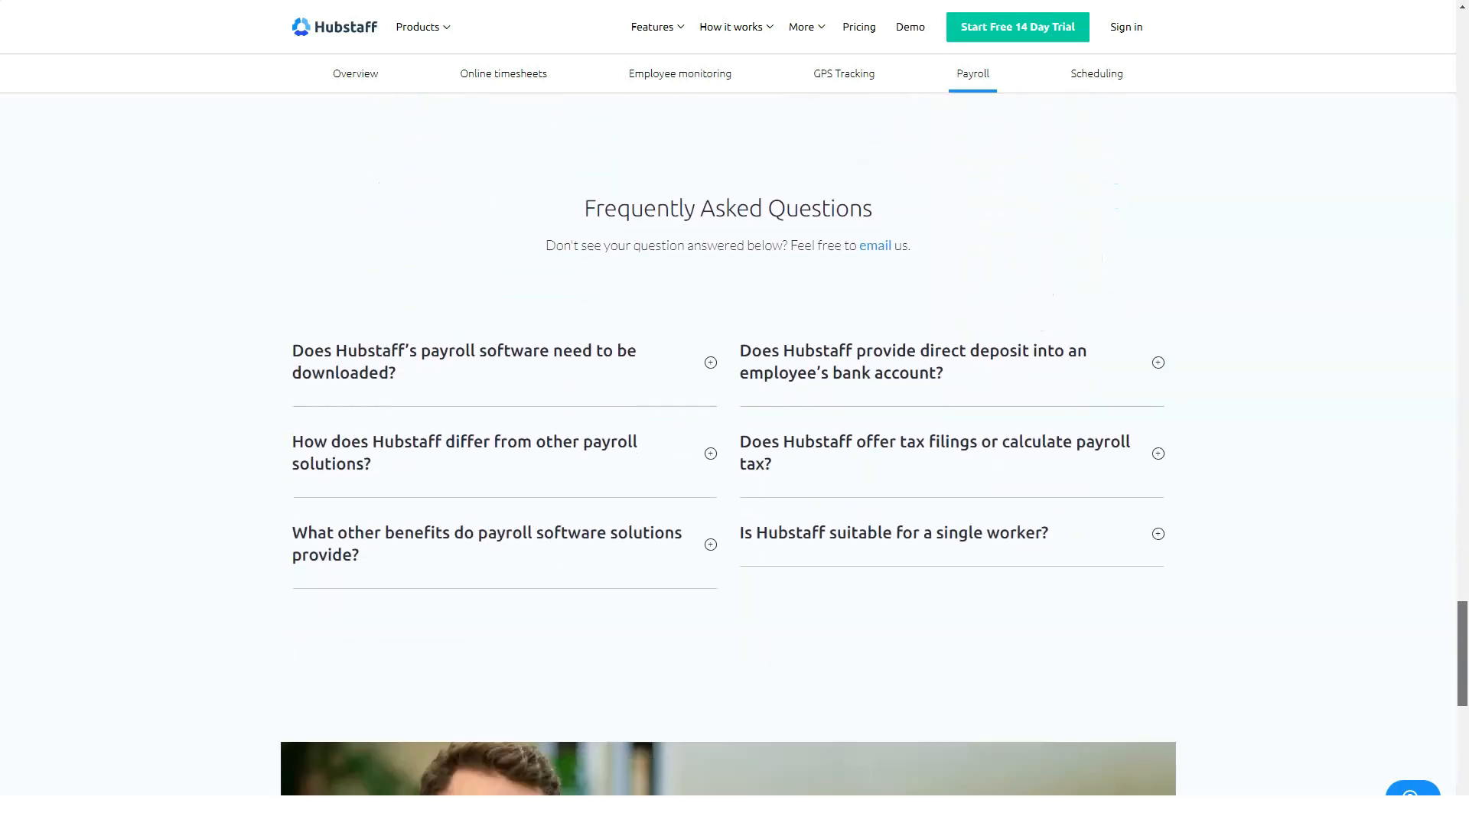
pyautogui.scroll(-3)
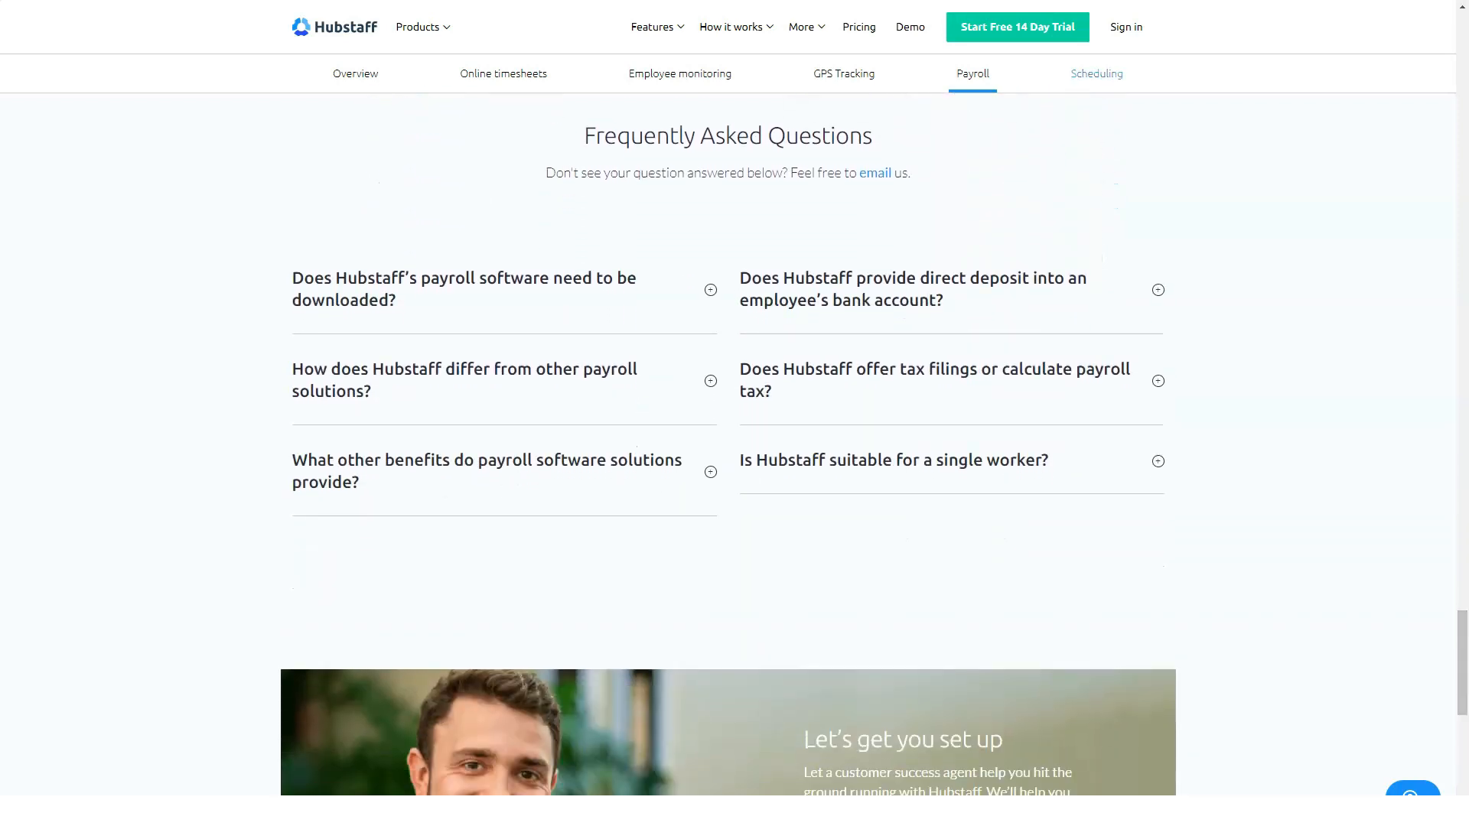
# Step: Go to the Scheduling page and view Assign to-dos, Track hours and Streamlined reports
pyautogui.click(1096, 73)
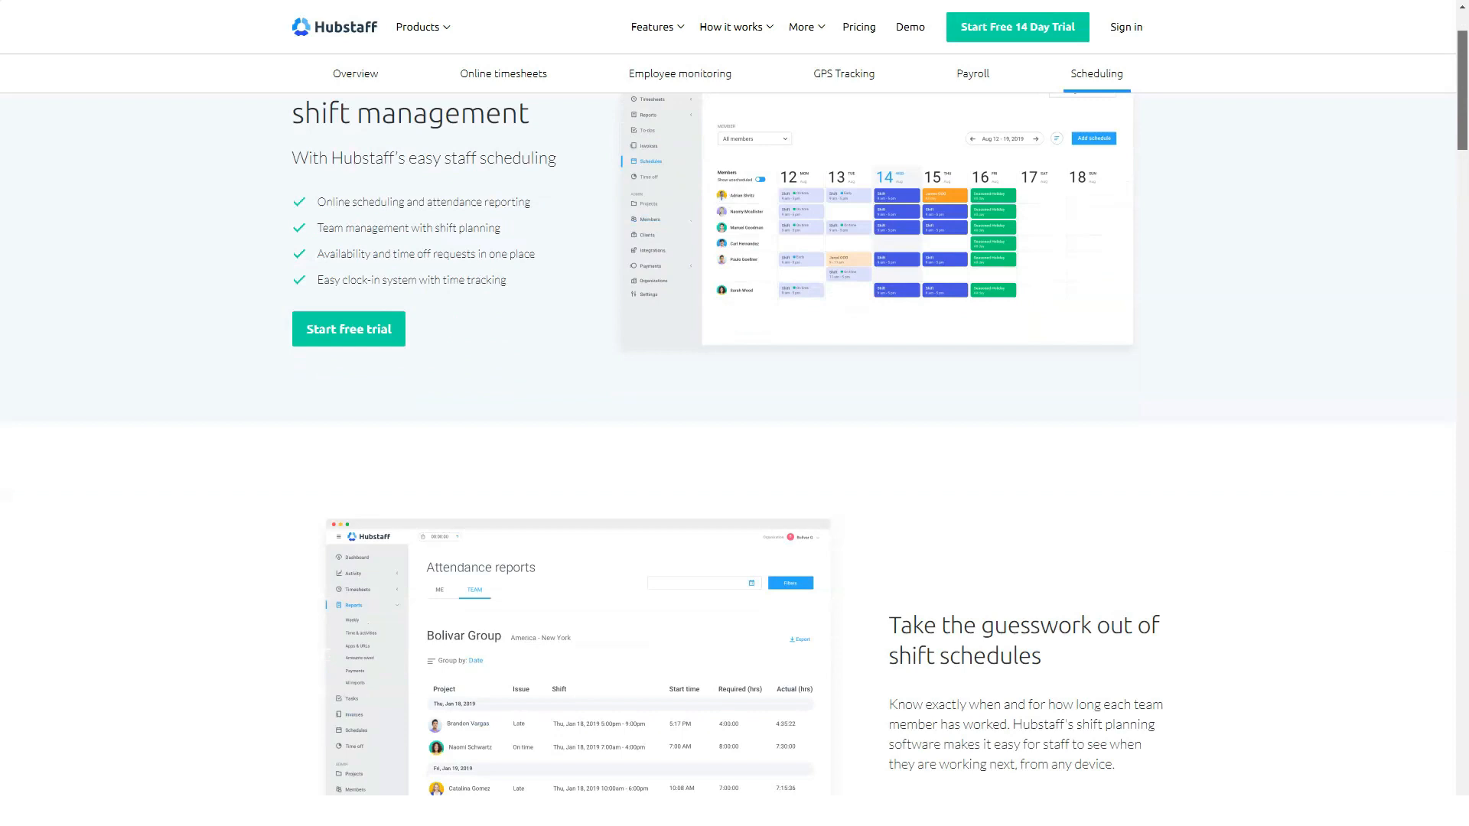
pyautogui.scroll(-3)
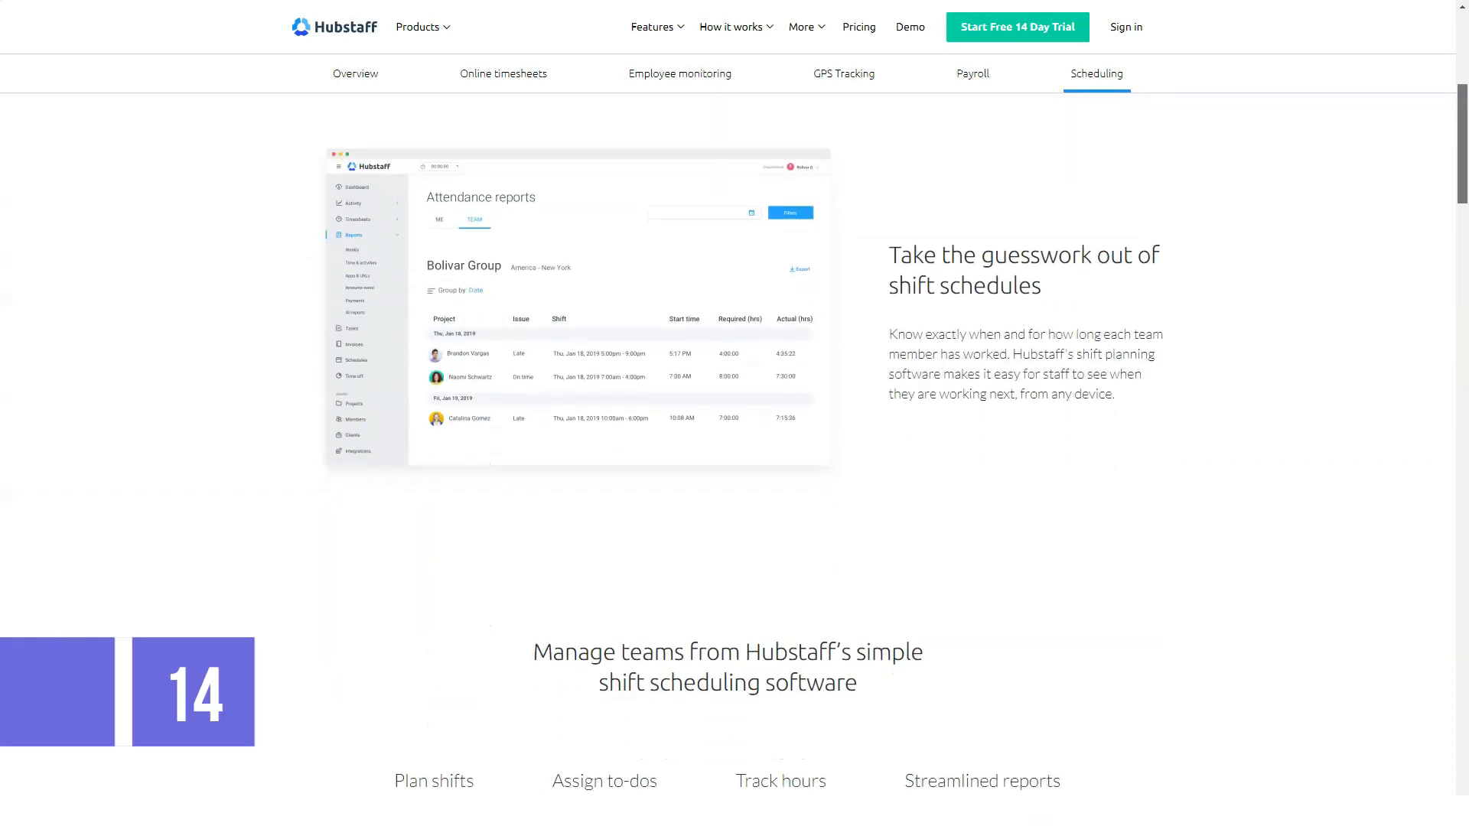
pyautogui.scroll(-3)
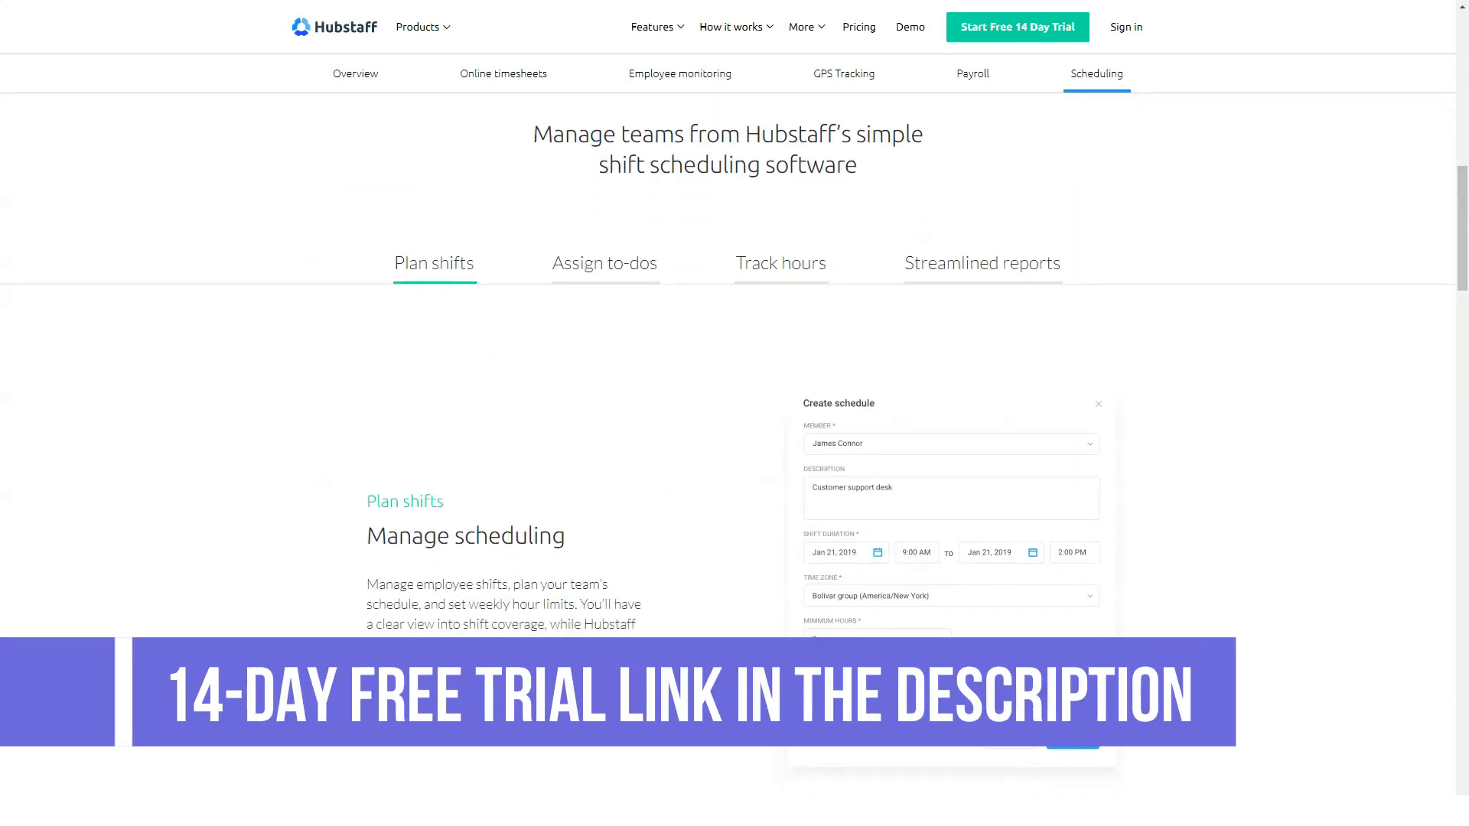
pyautogui.click(605, 263)
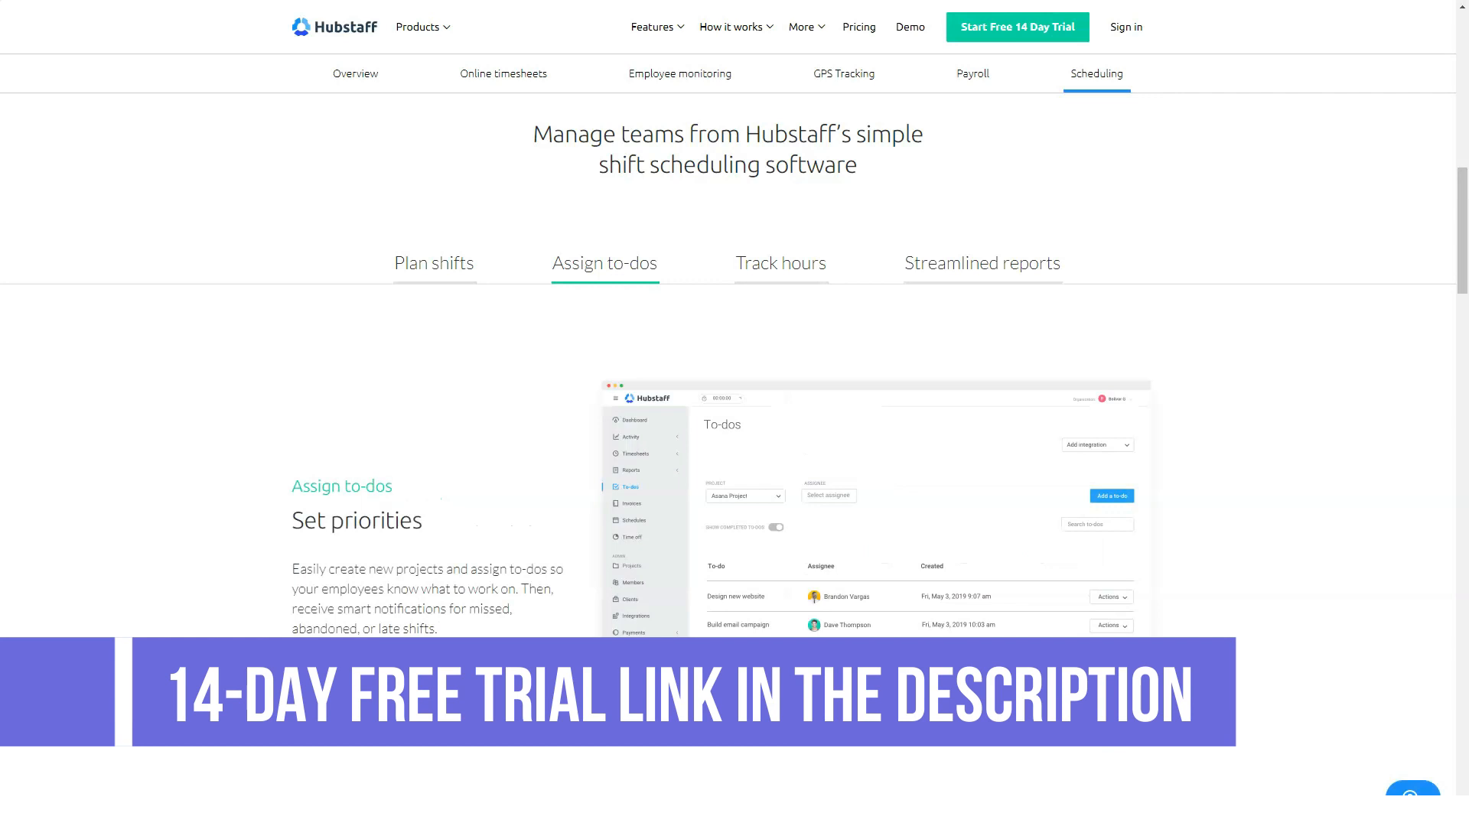
pyautogui.click(781, 263)
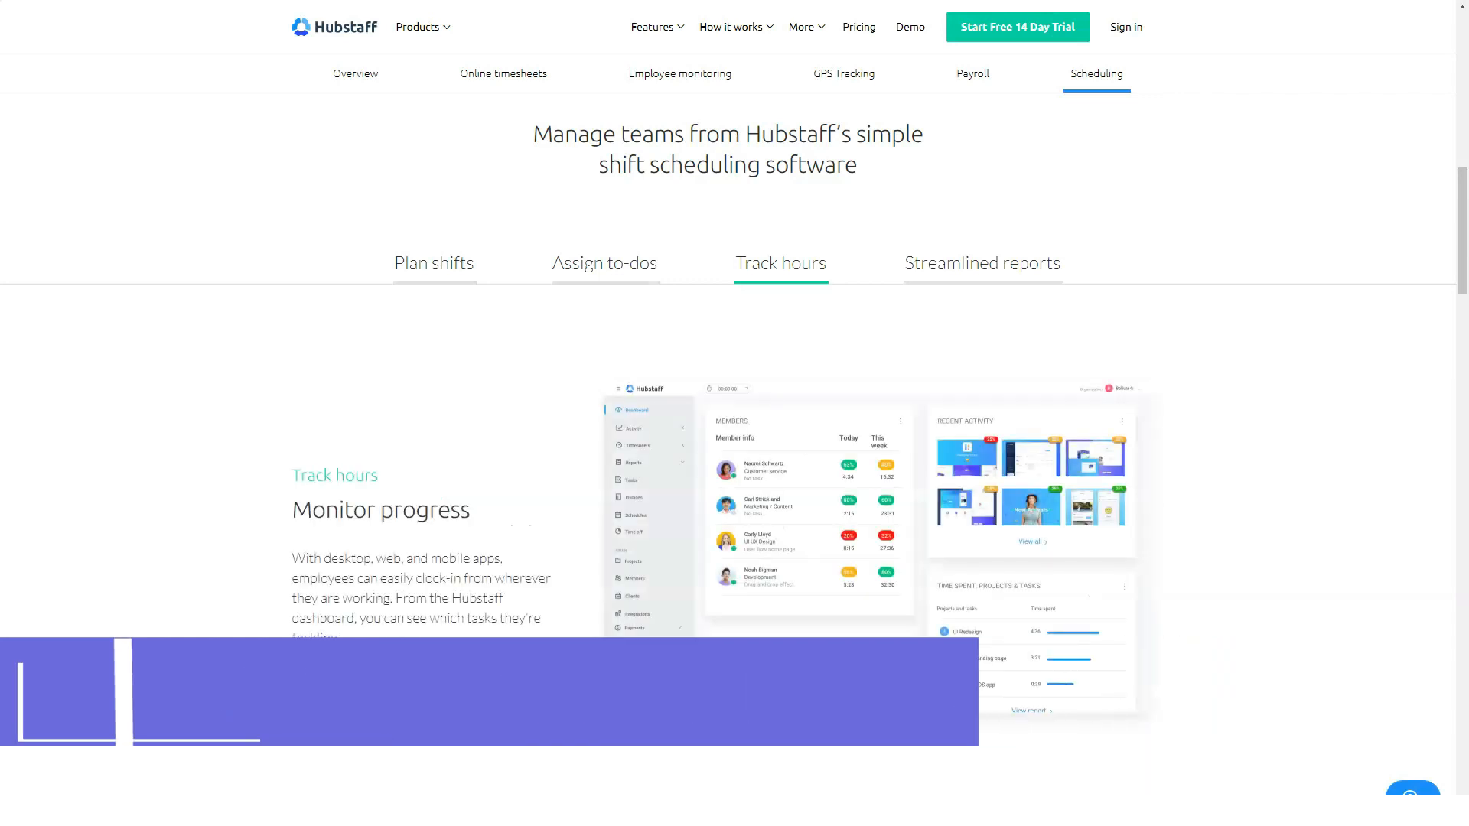
pyautogui.click(981, 263)
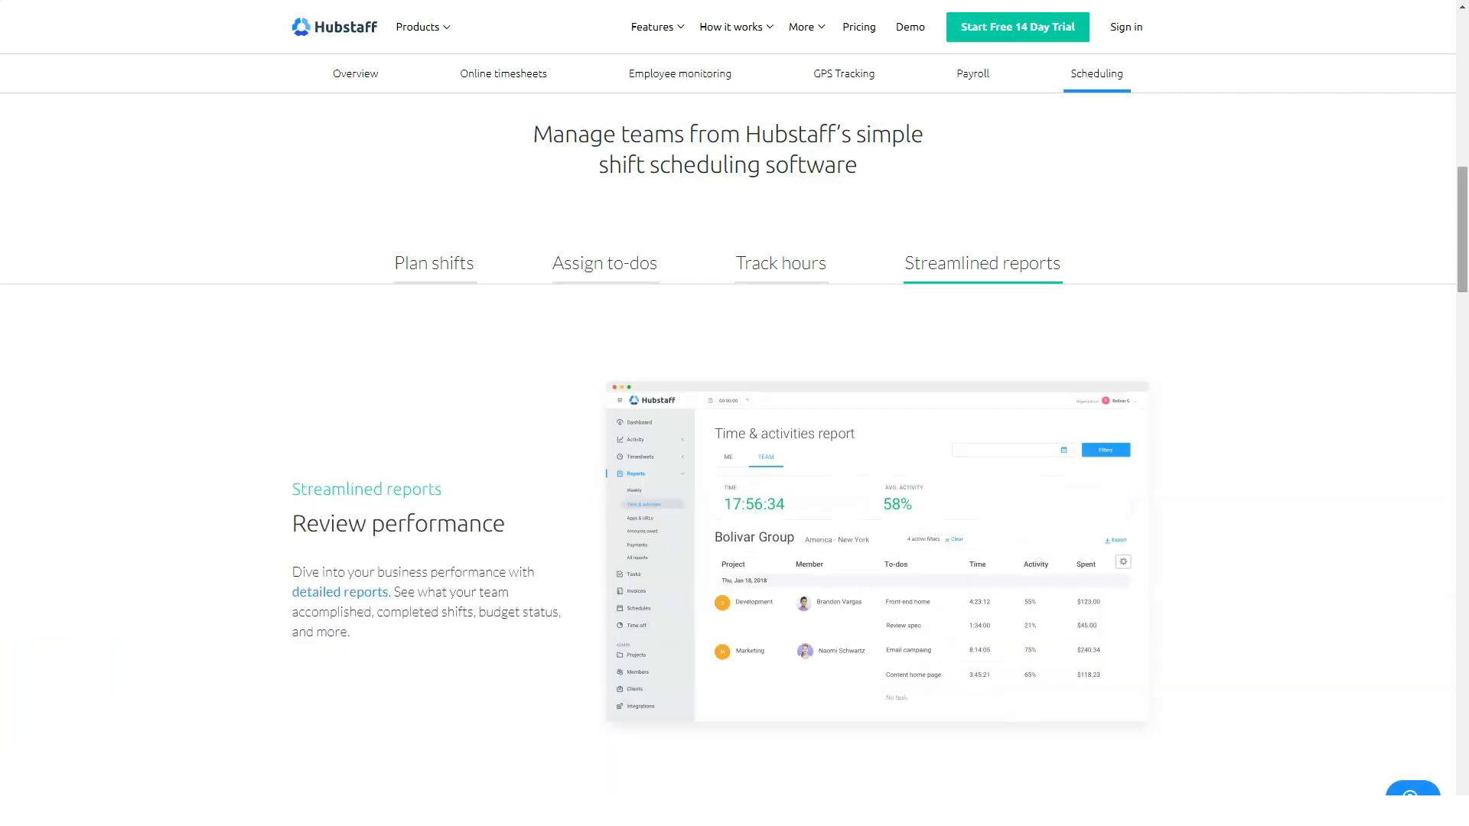
# Step: Read on through time off, integrations and industries sections
pyautogui.scroll(-3)
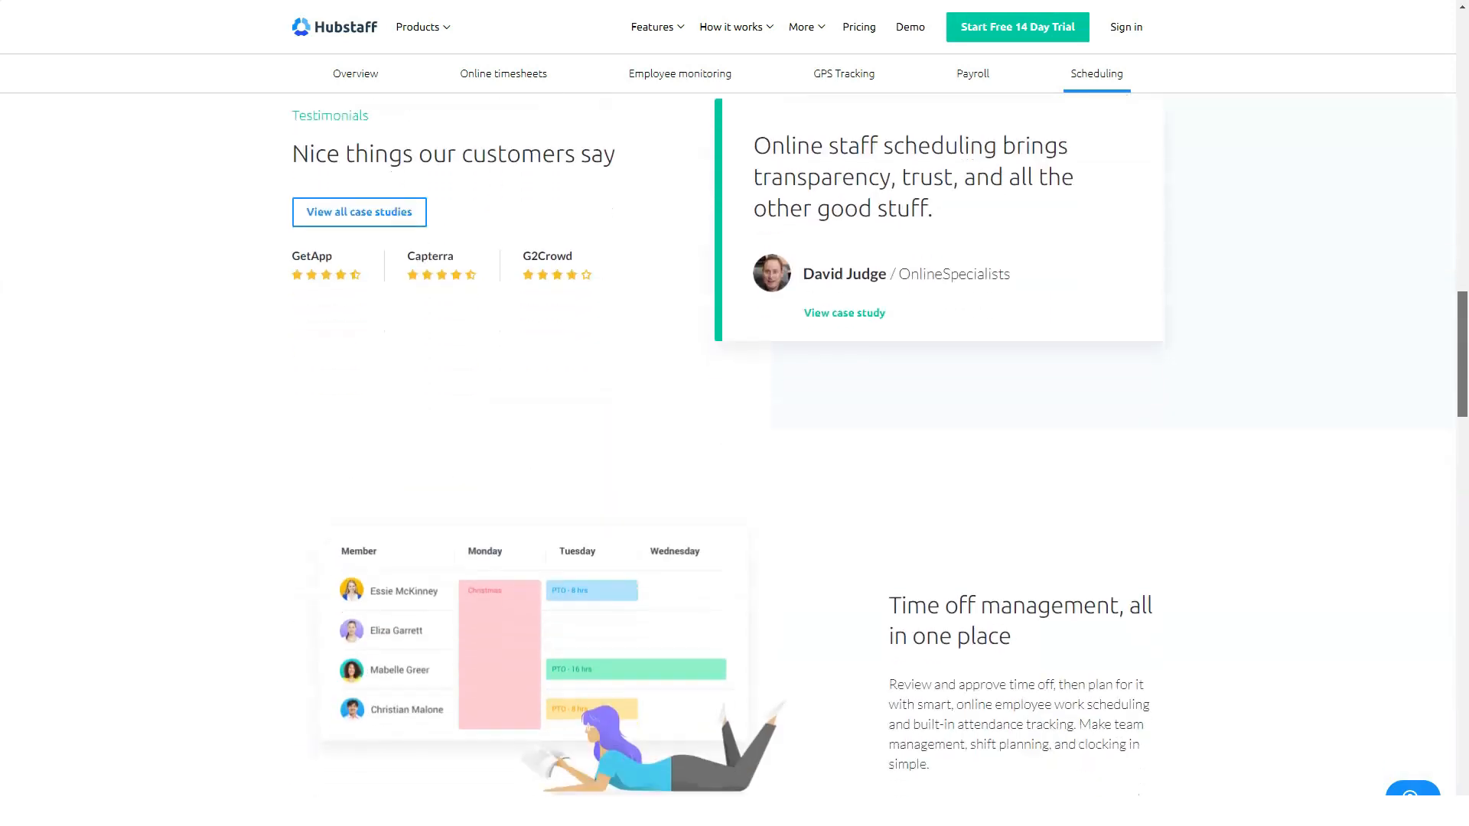
pyautogui.scroll(-3)
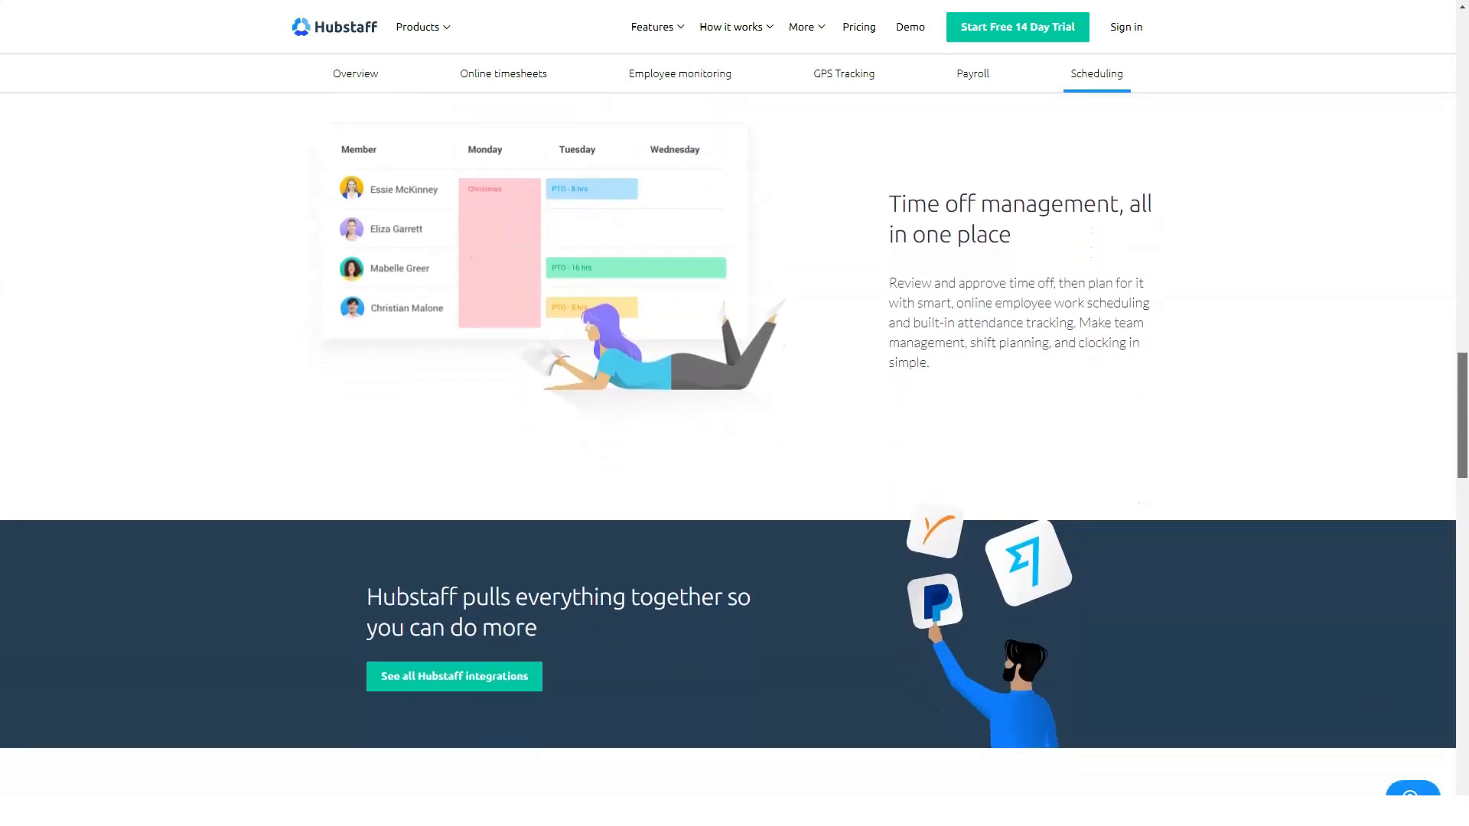
pyautogui.scroll(-3)
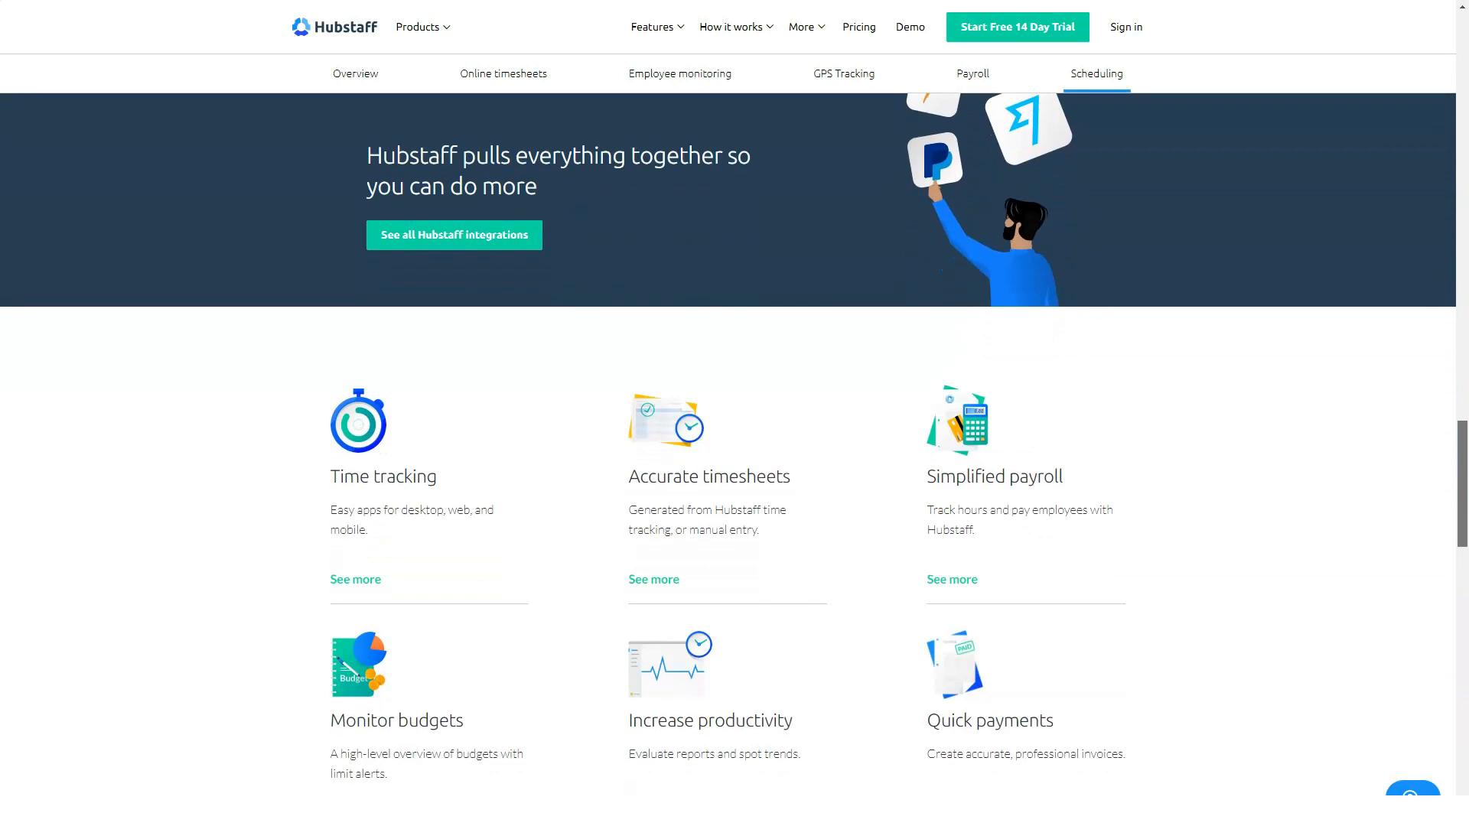
pyautogui.scroll(-3)
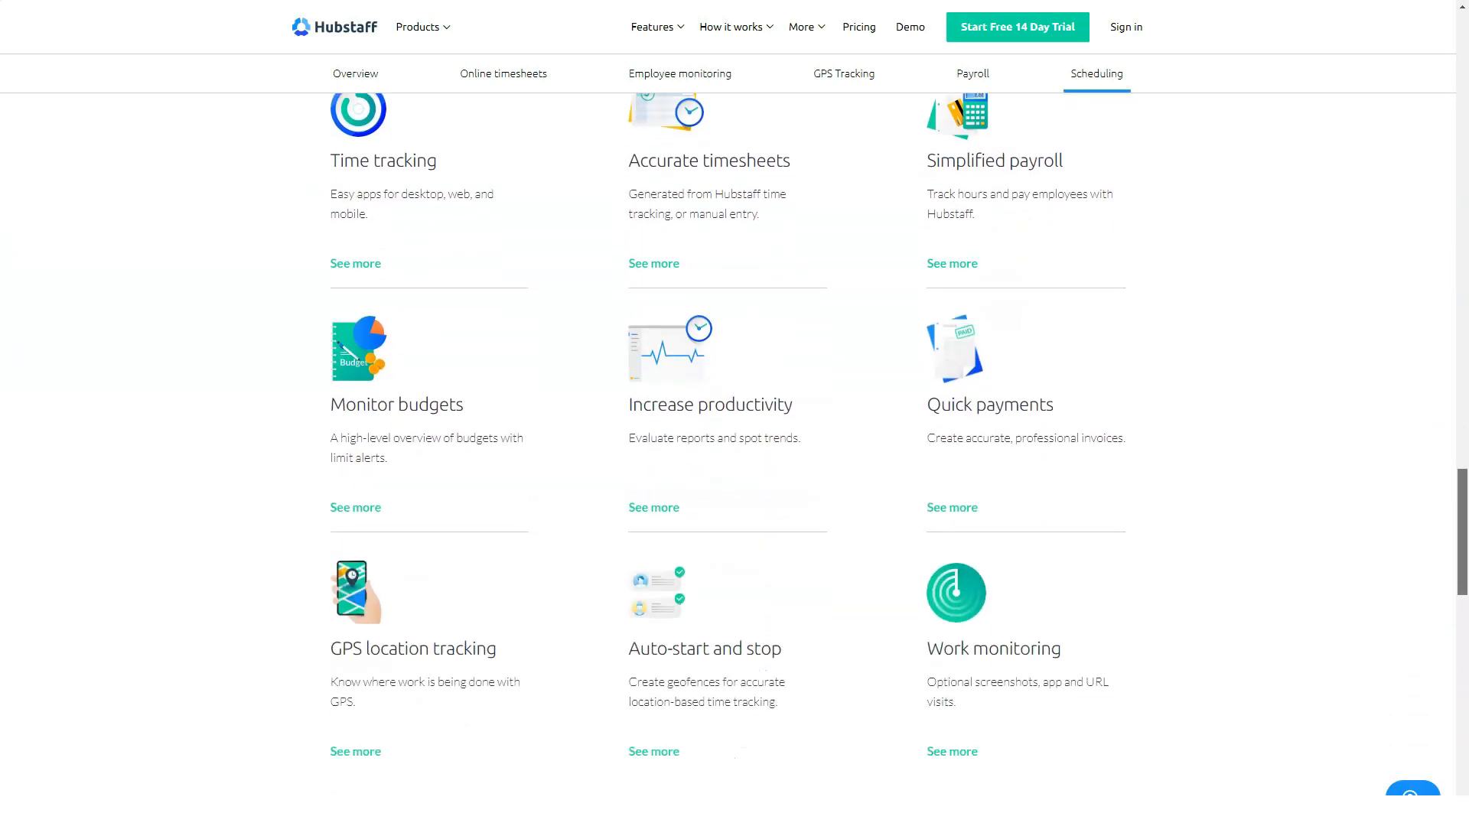
pyautogui.scroll(-3)
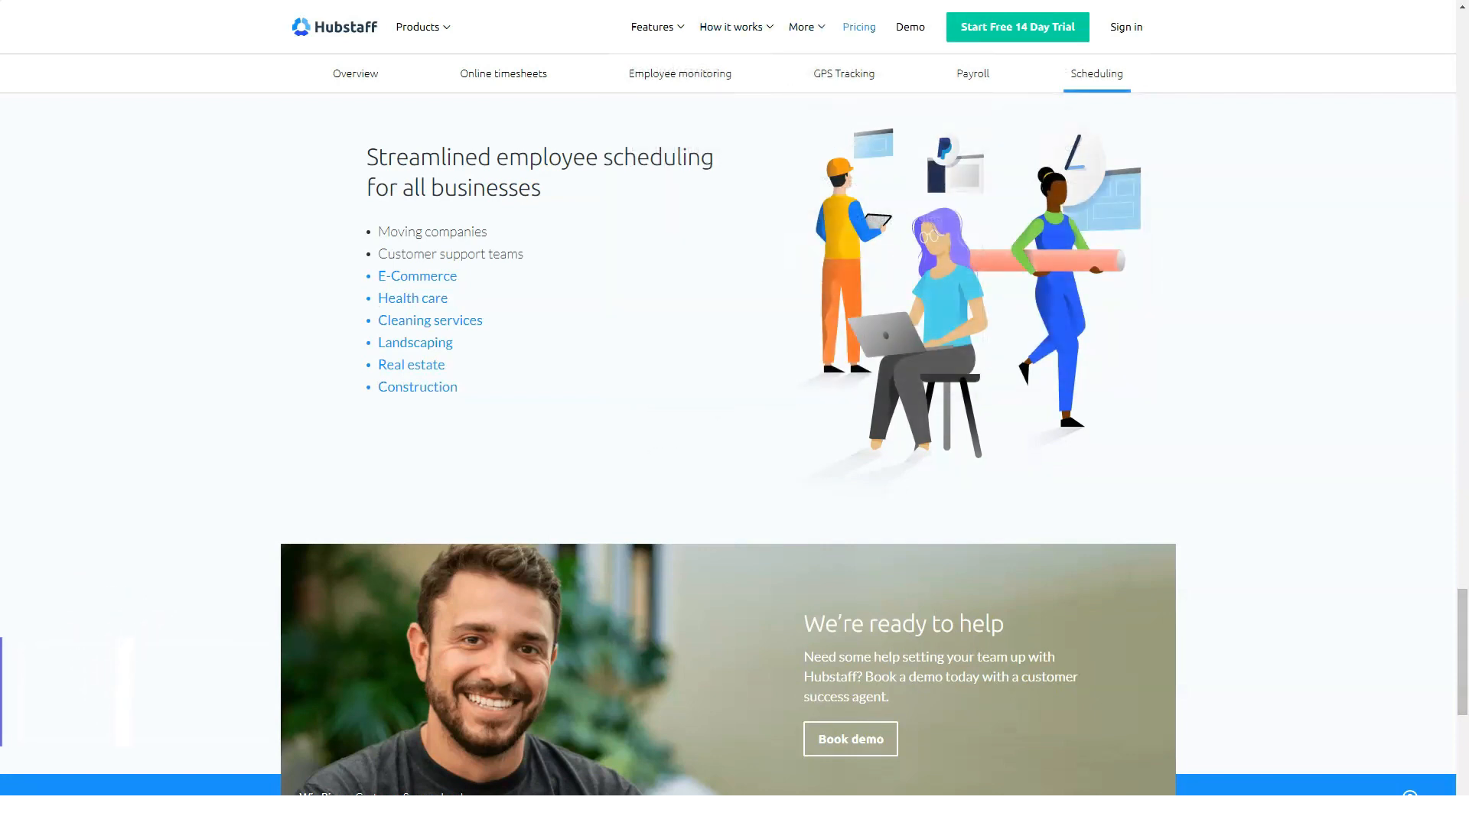
# Step: Show Free, Basic, Premium and Enterprise plan prices with annual billing selected
pyautogui.click(857, 26)
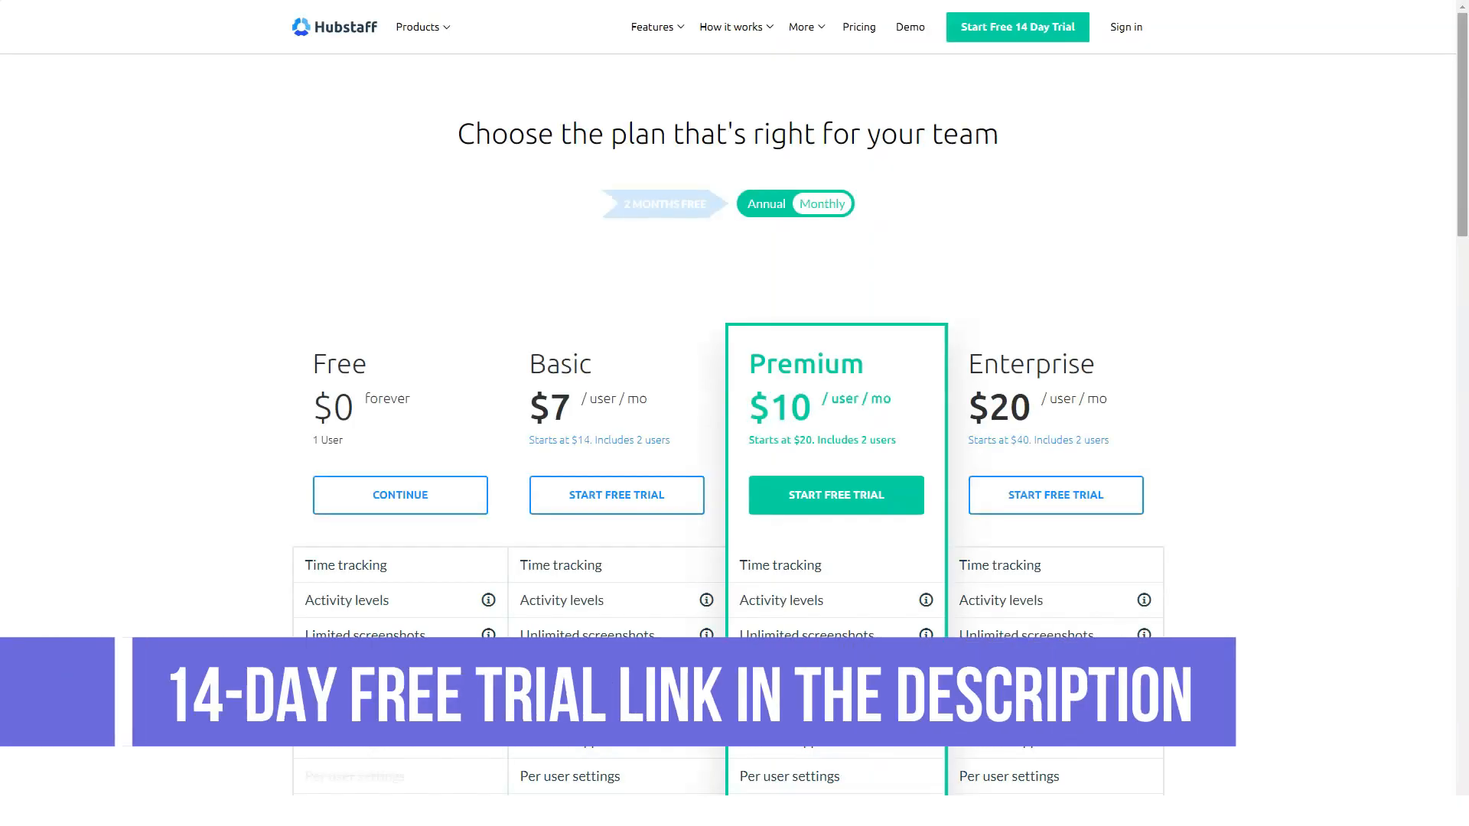
pyautogui.scroll(-3)
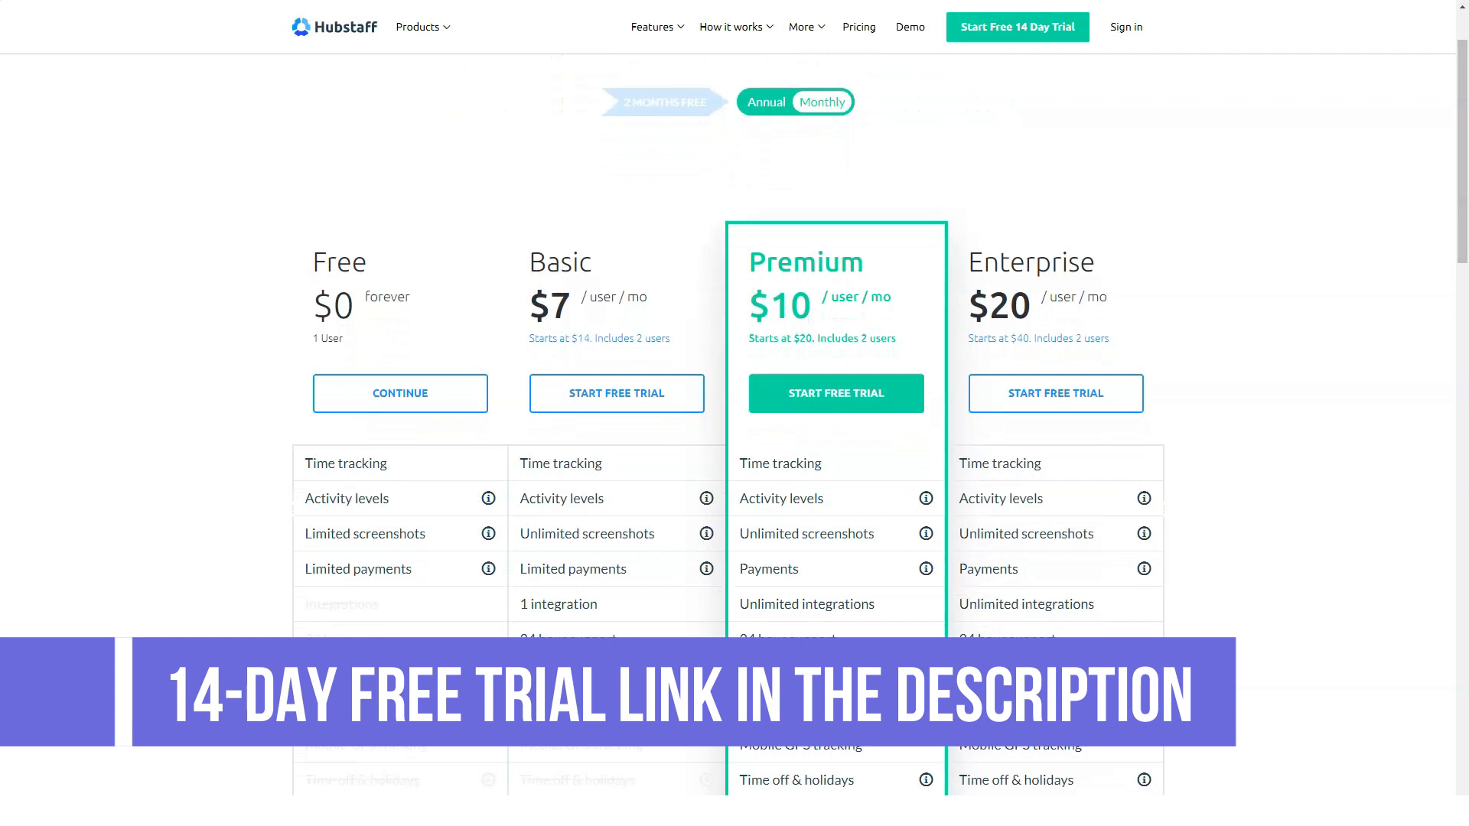
pyautogui.click(766, 101)
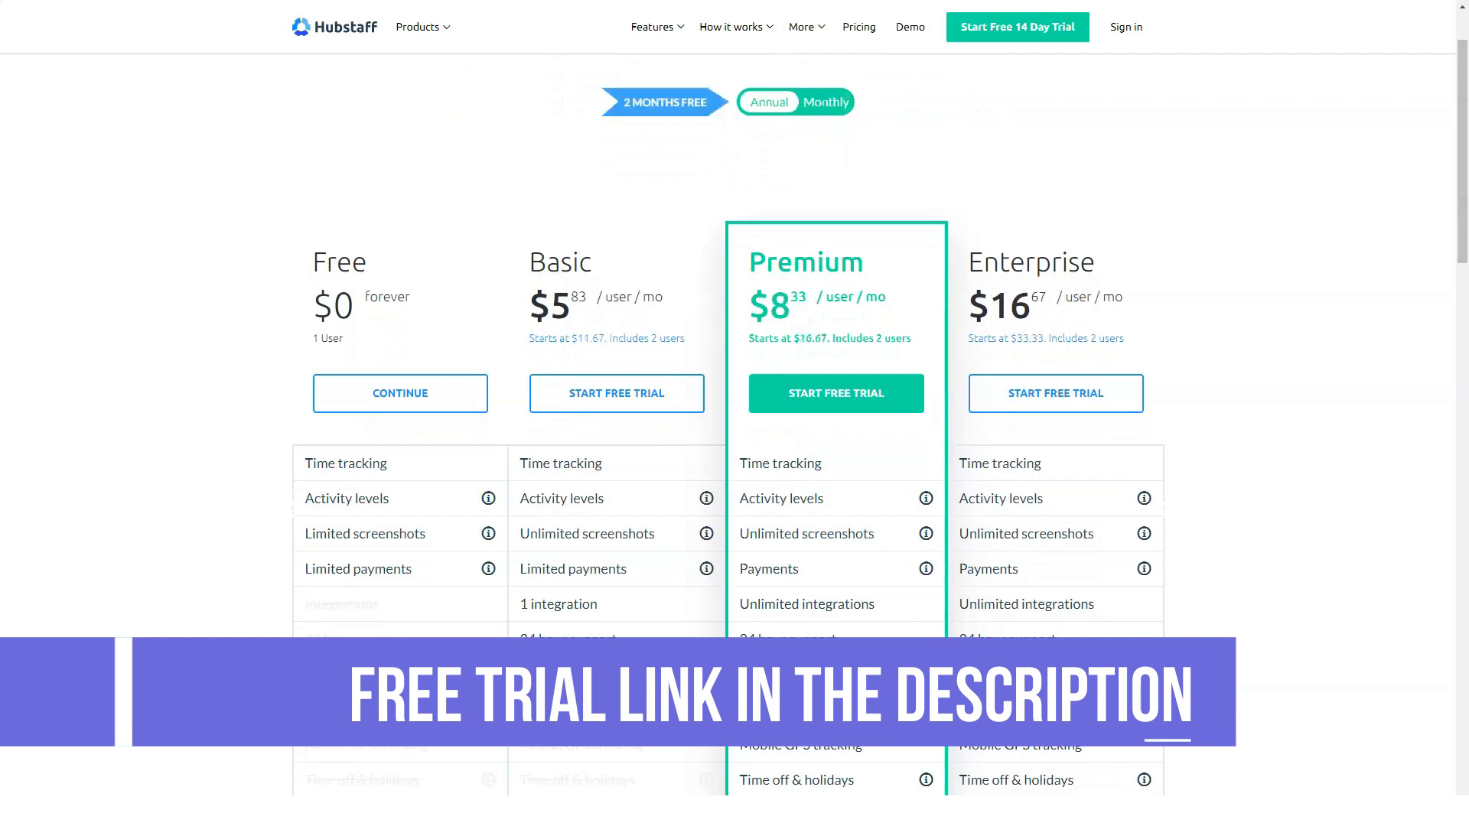